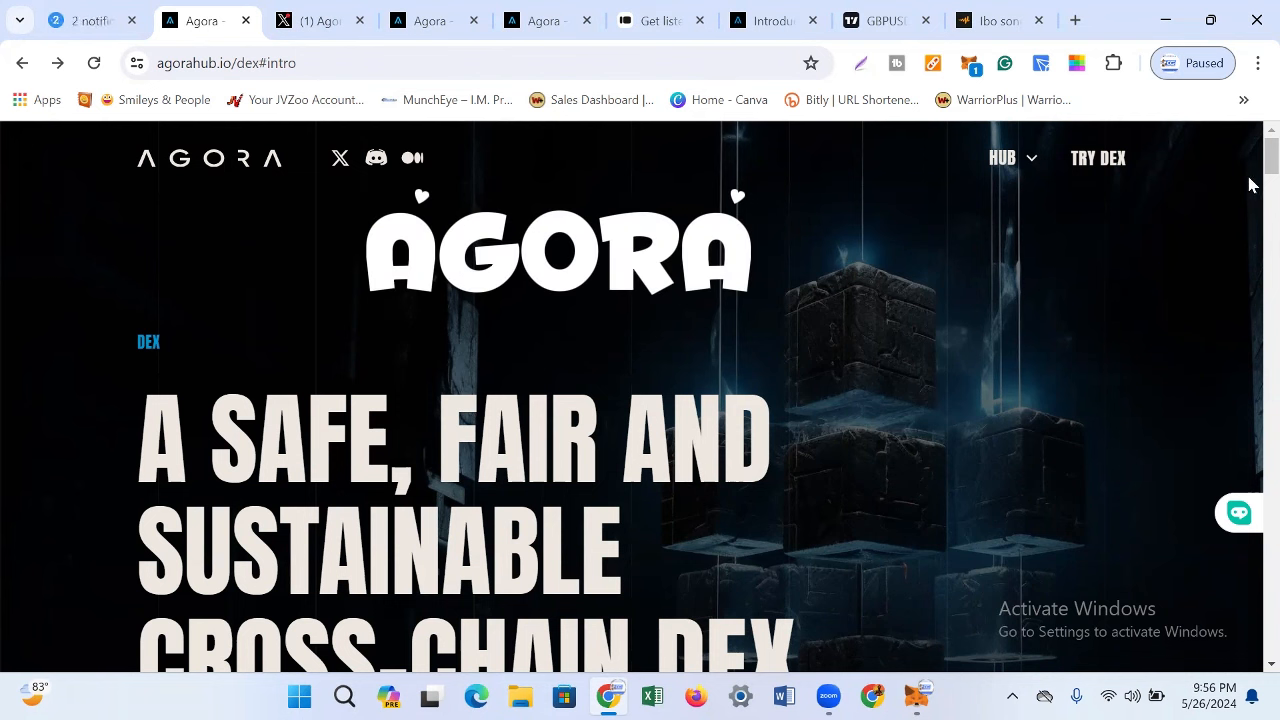
Step: Scroll through the current Agora page and expand the HUB list of hub sections
scroll("down", 3)
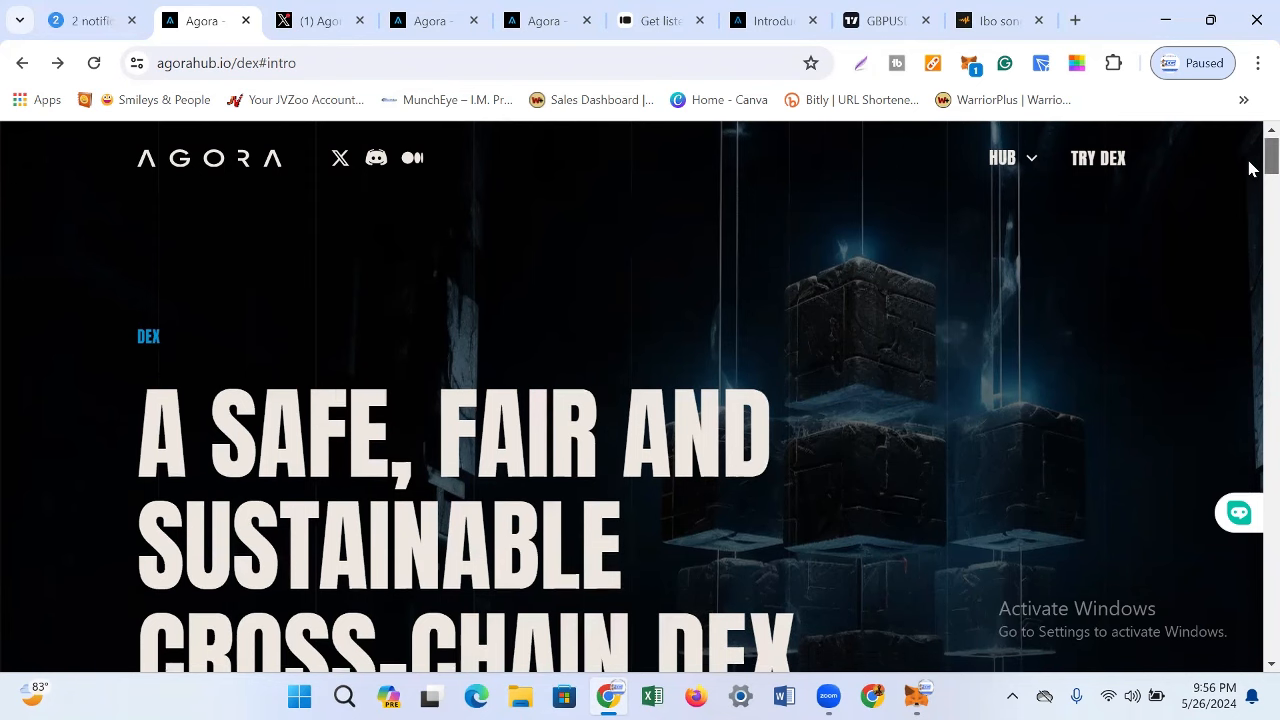
scroll("down", 3)
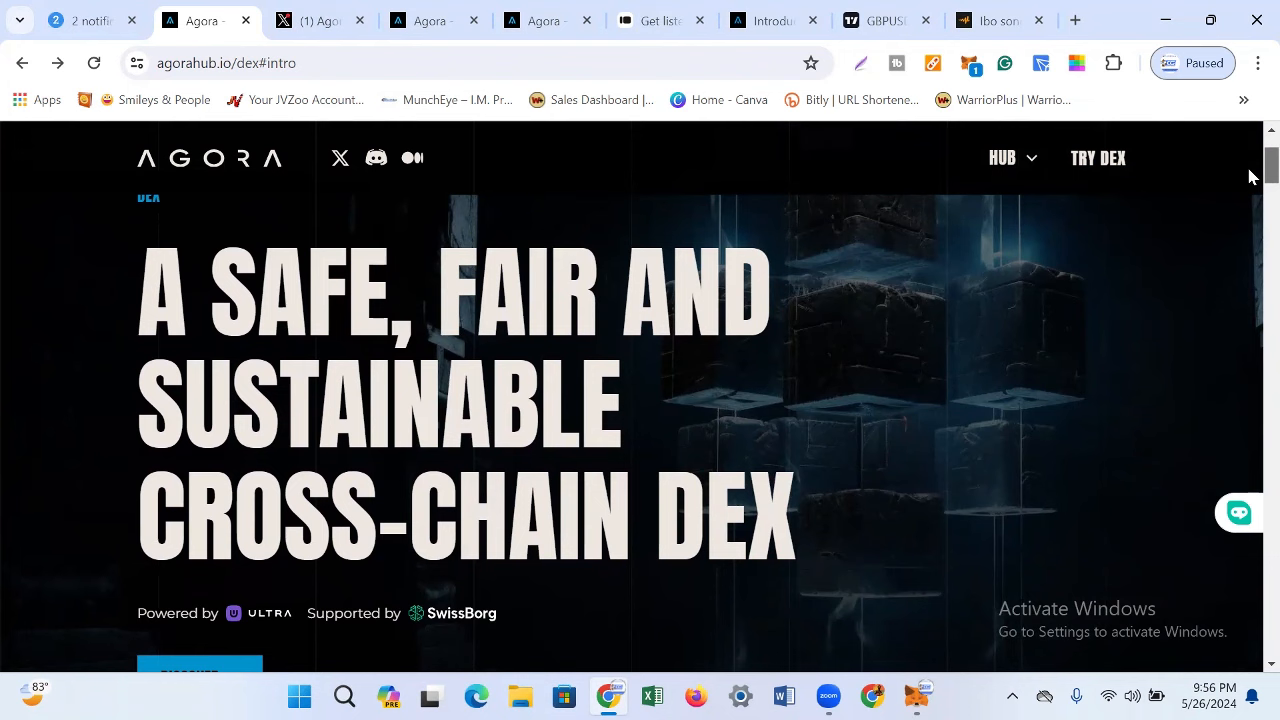
scroll("down", 3)
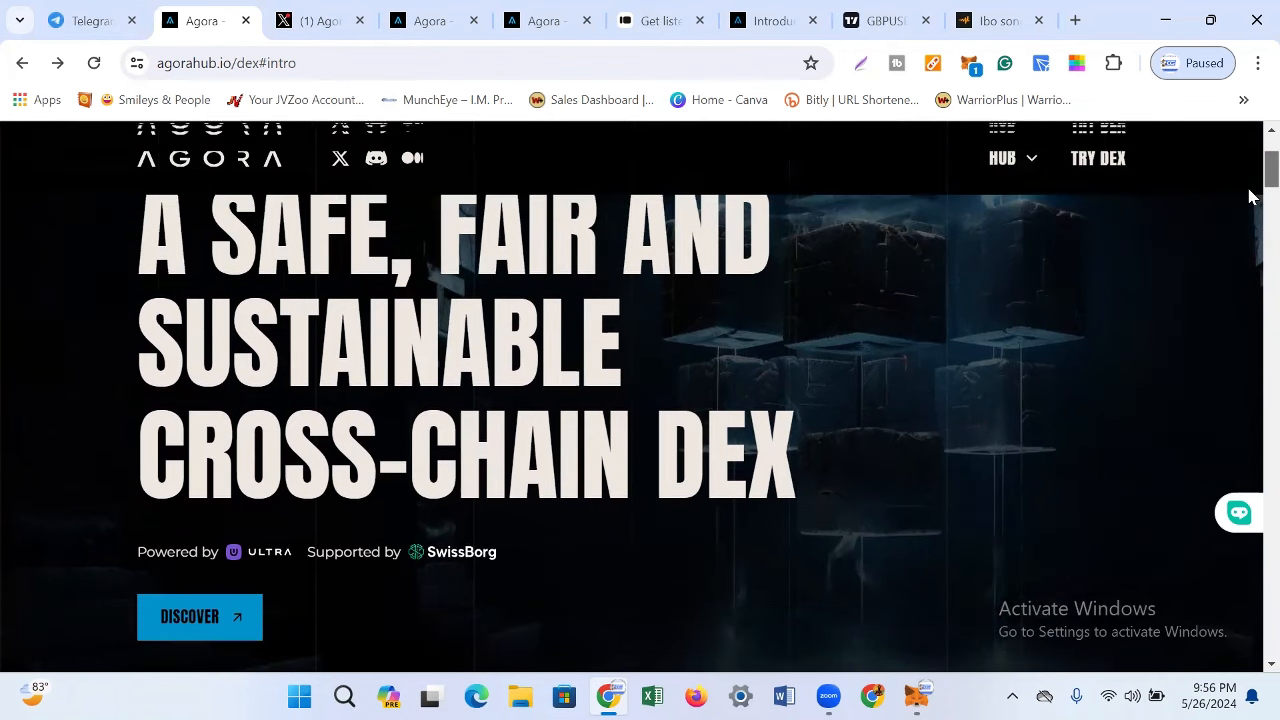
scroll("down", 3)
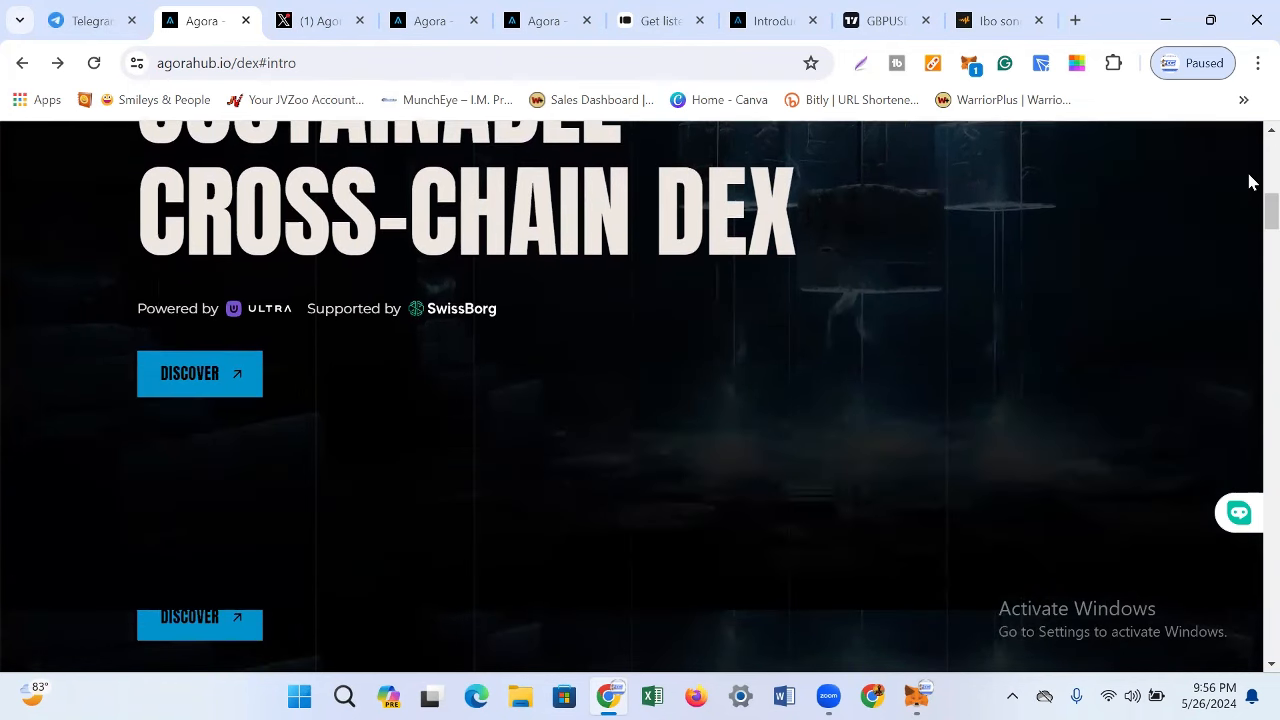
scroll("up", 3)
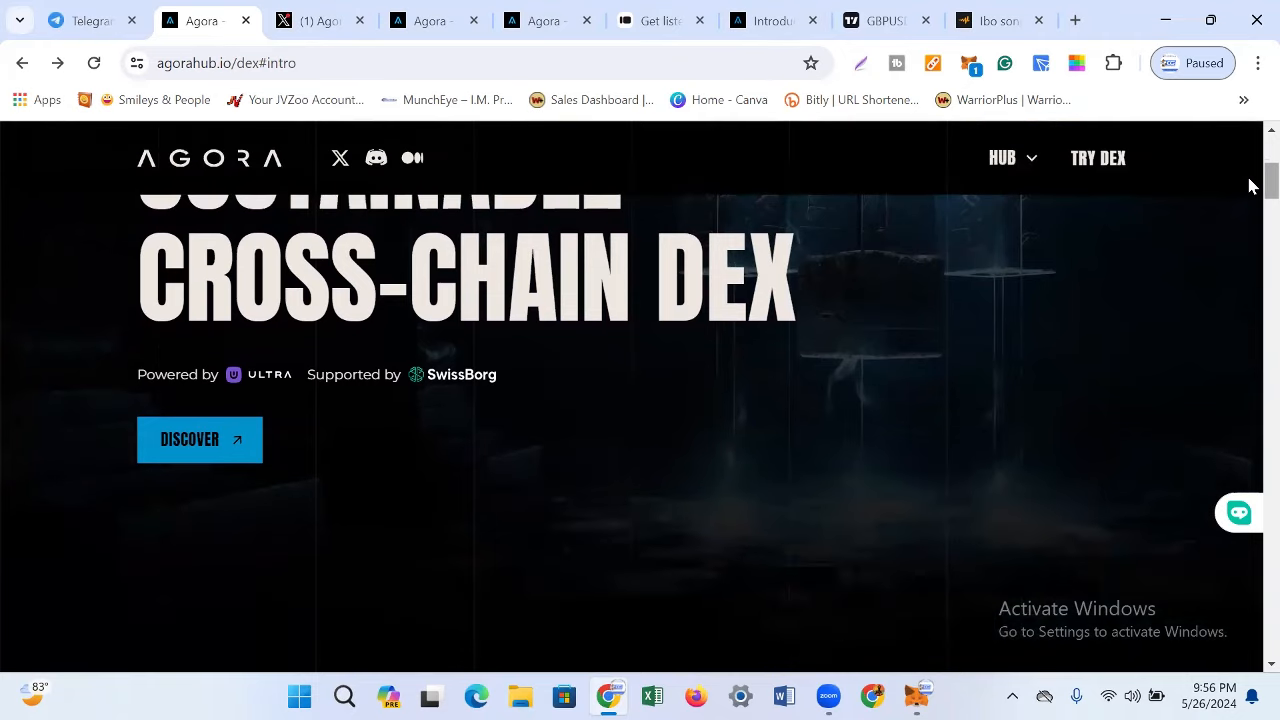
scroll("up", 3)
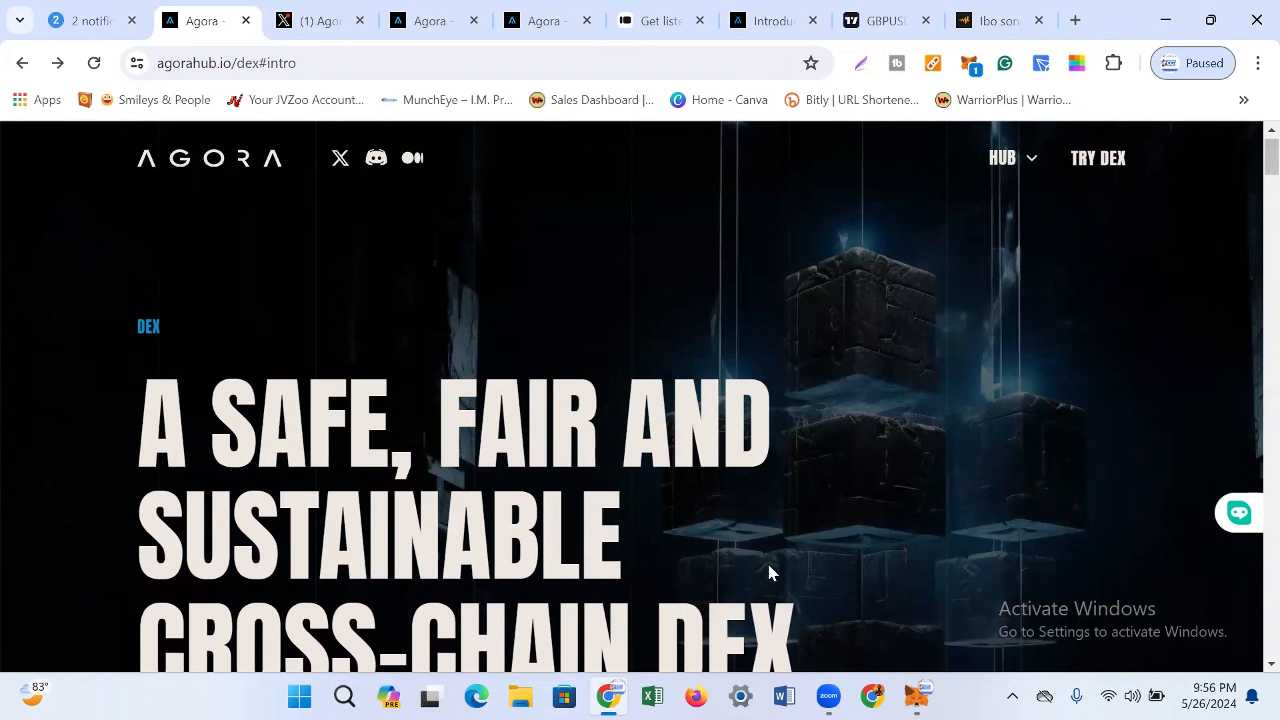
mouse_move(1191, 229)
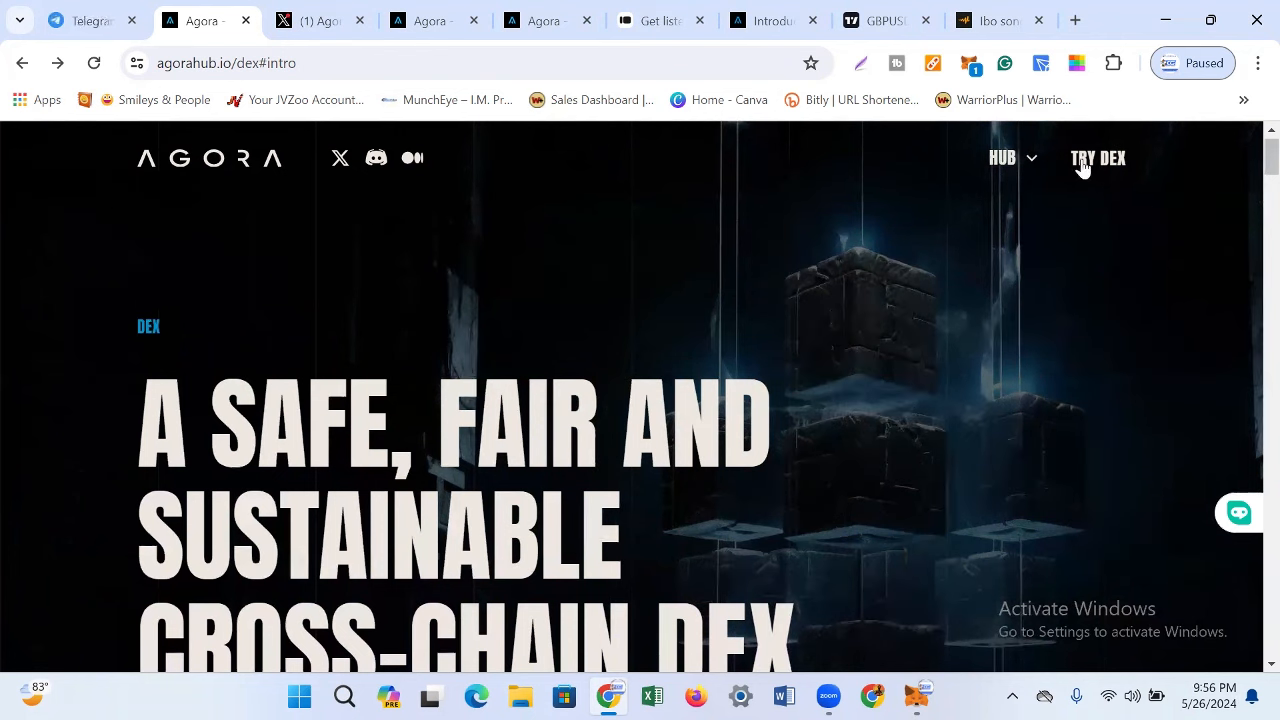
left_click(1010, 158)
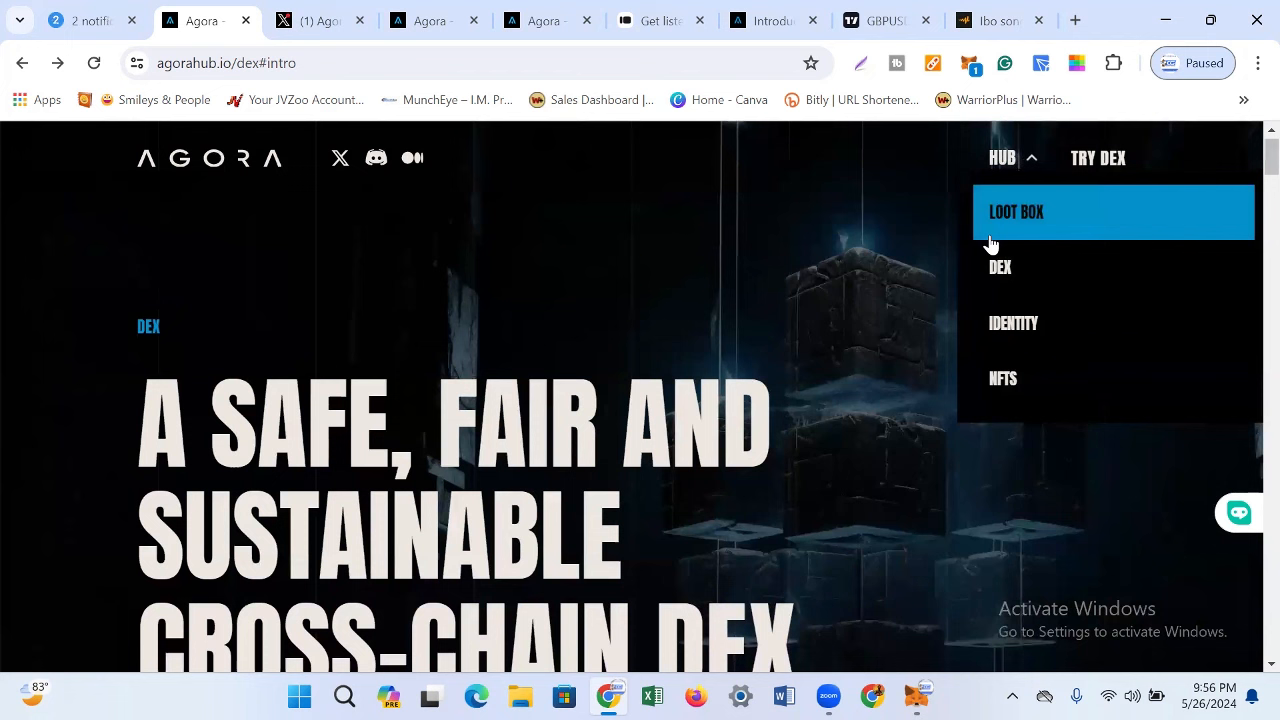
mouse_move(1000, 267)
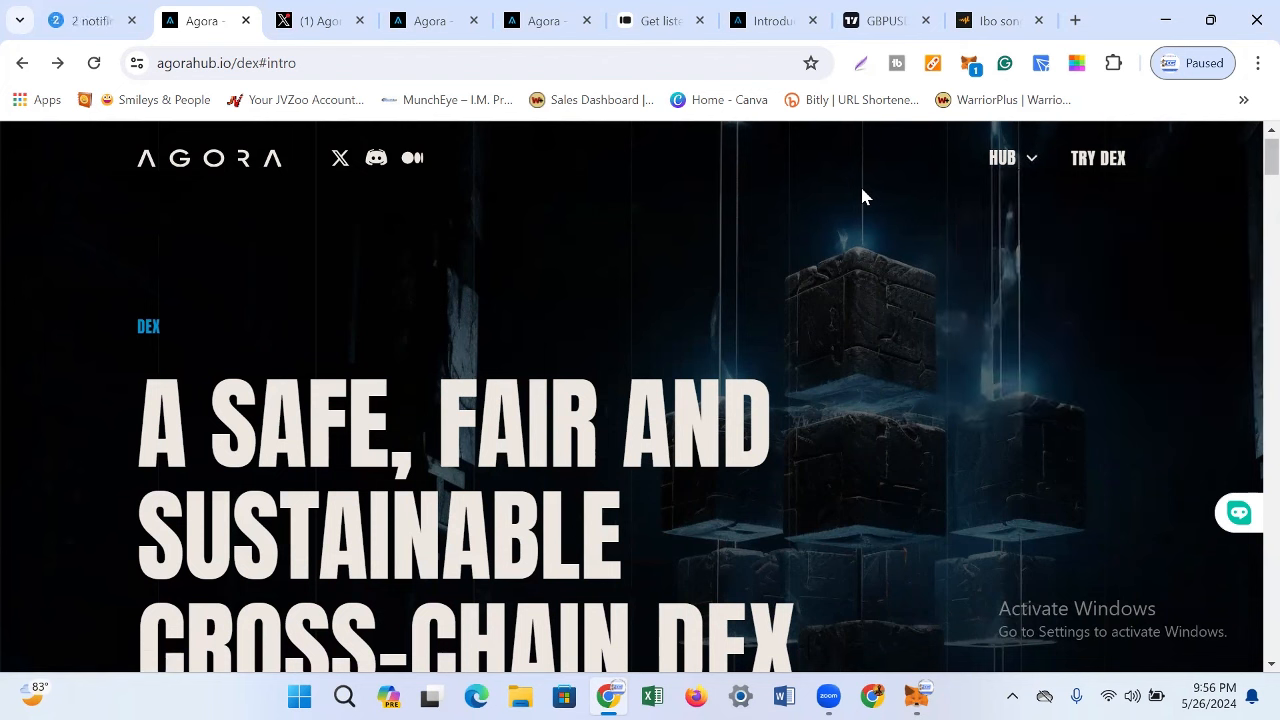
mouse_move(540, 20)
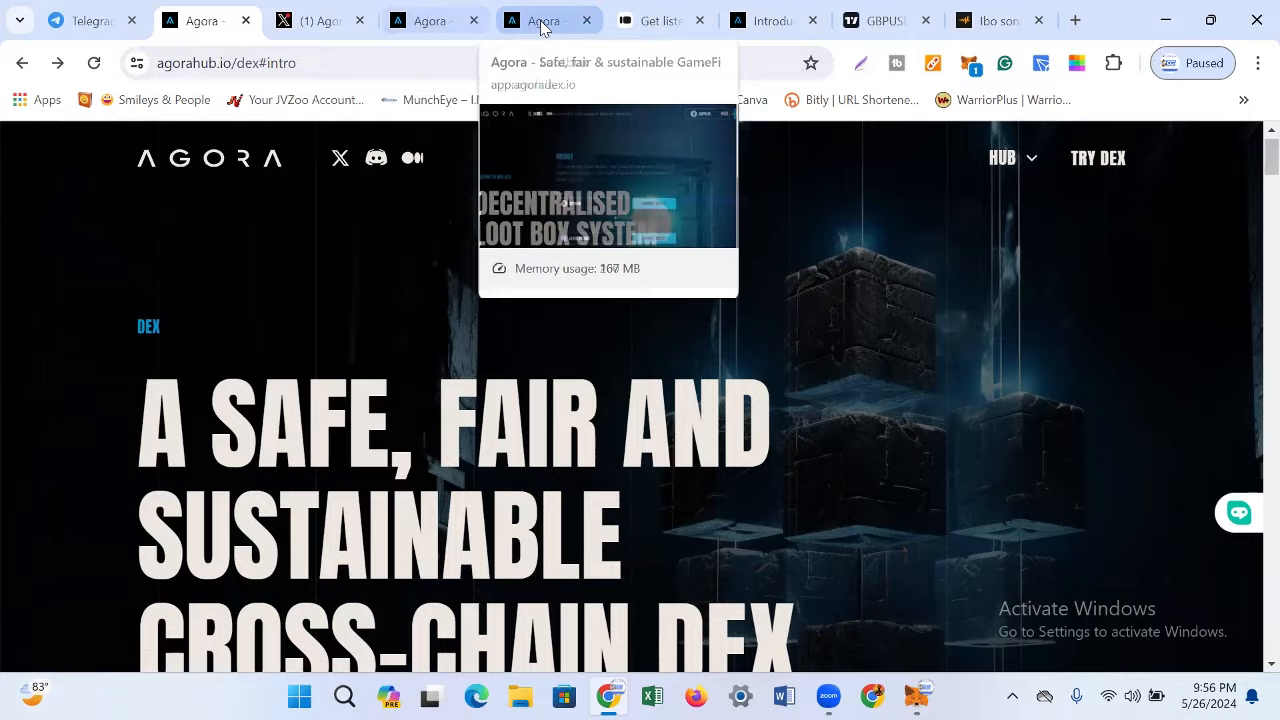
Step: Switch to the agorahub.io/lootbox tab and scroll through steps, jackpot, prizes and completed loot boxes
left_click(545, 20)
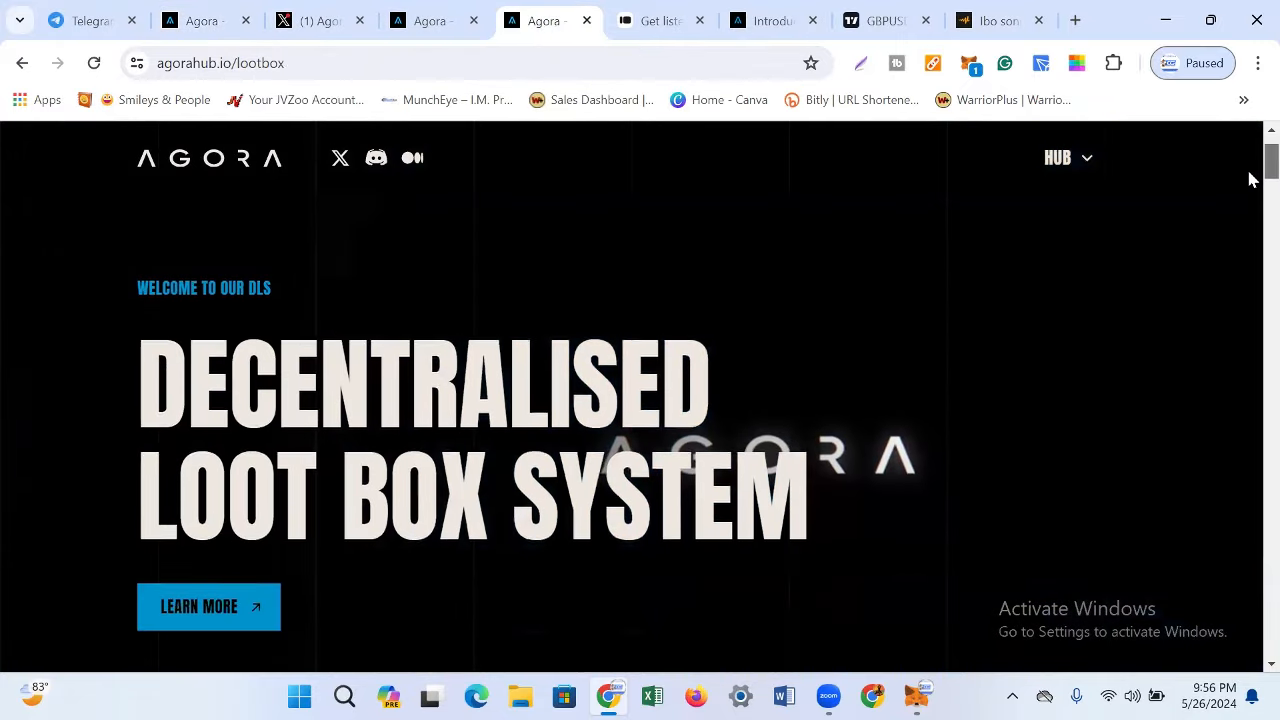
scroll("down", 3)
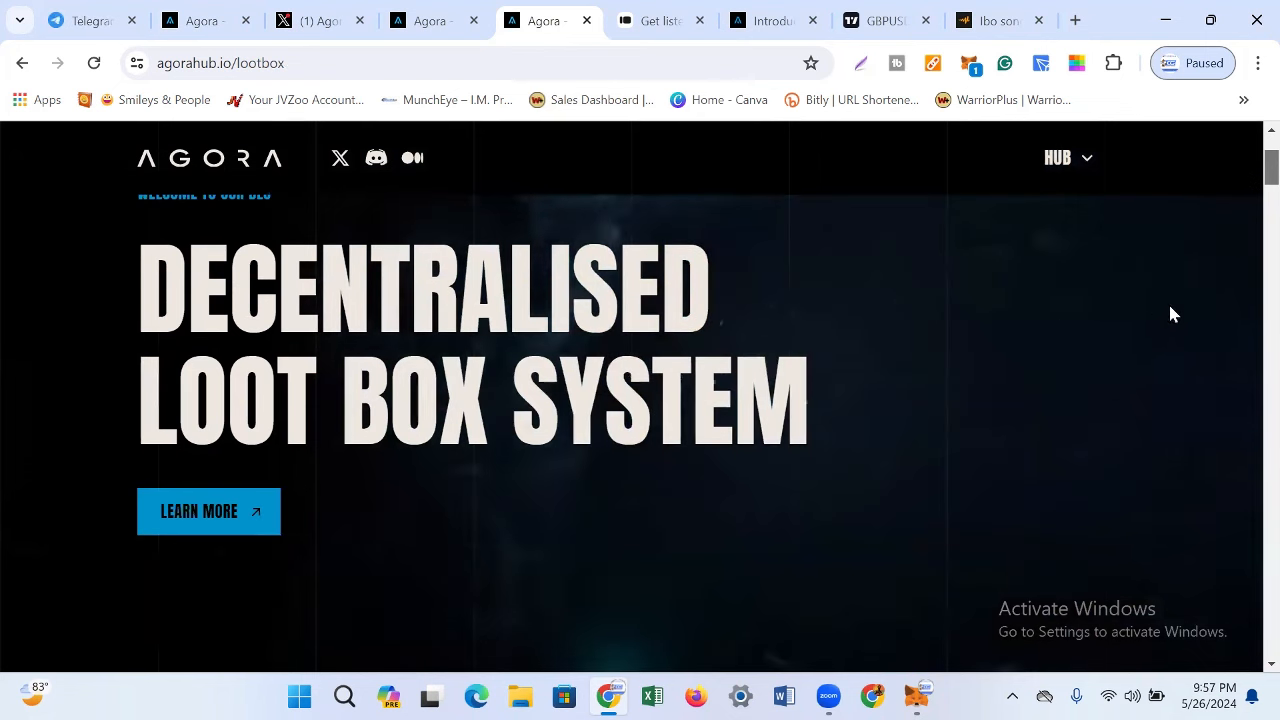
scroll("down", 3)
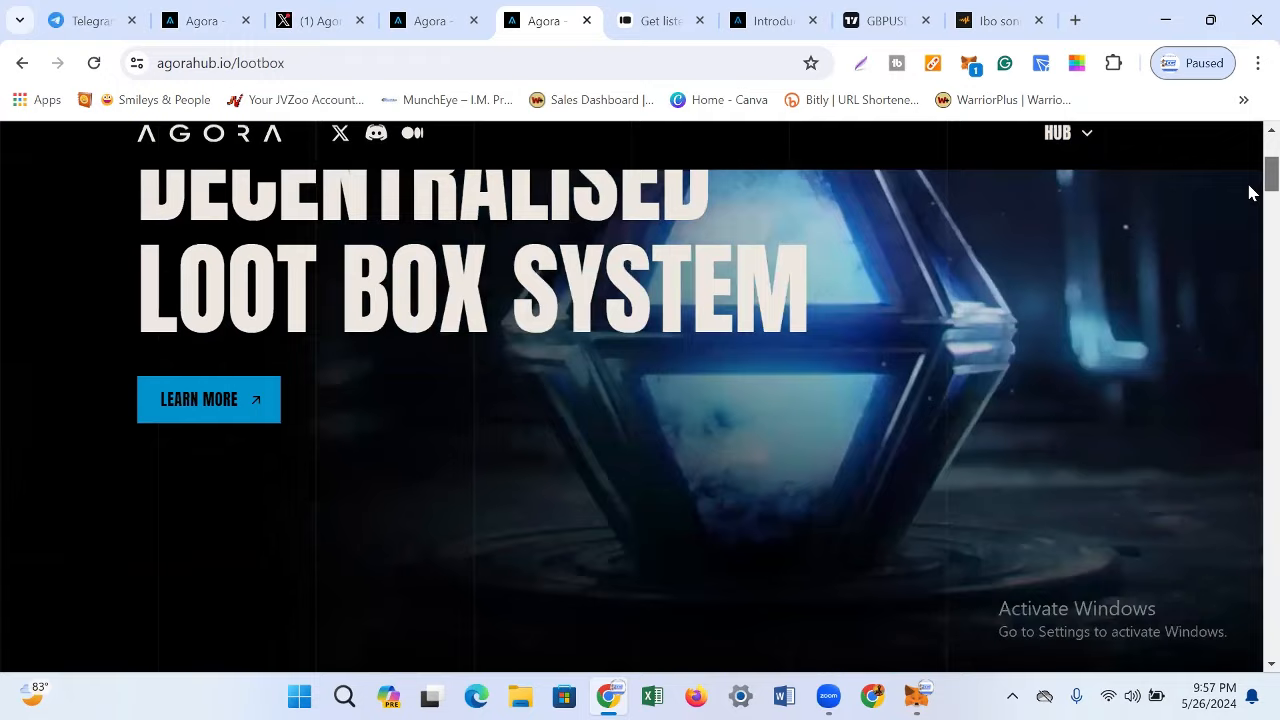
scroll("down", 3)
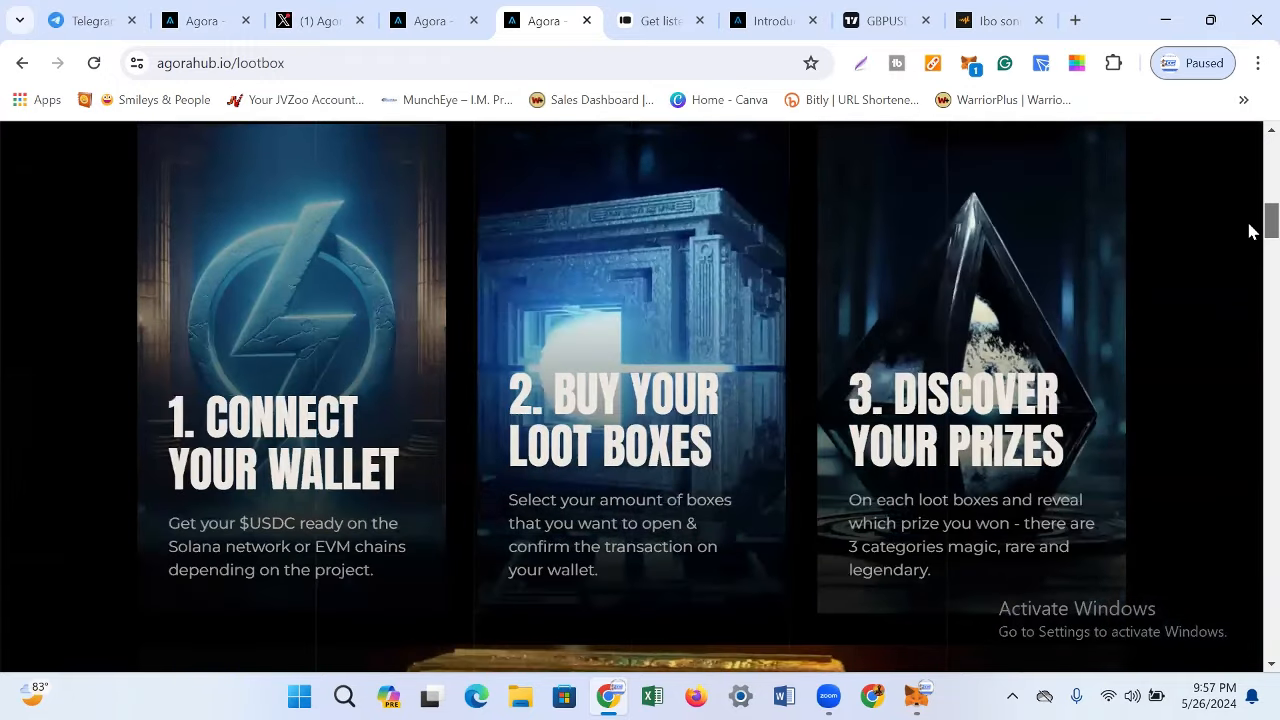
scroll("down", 3)
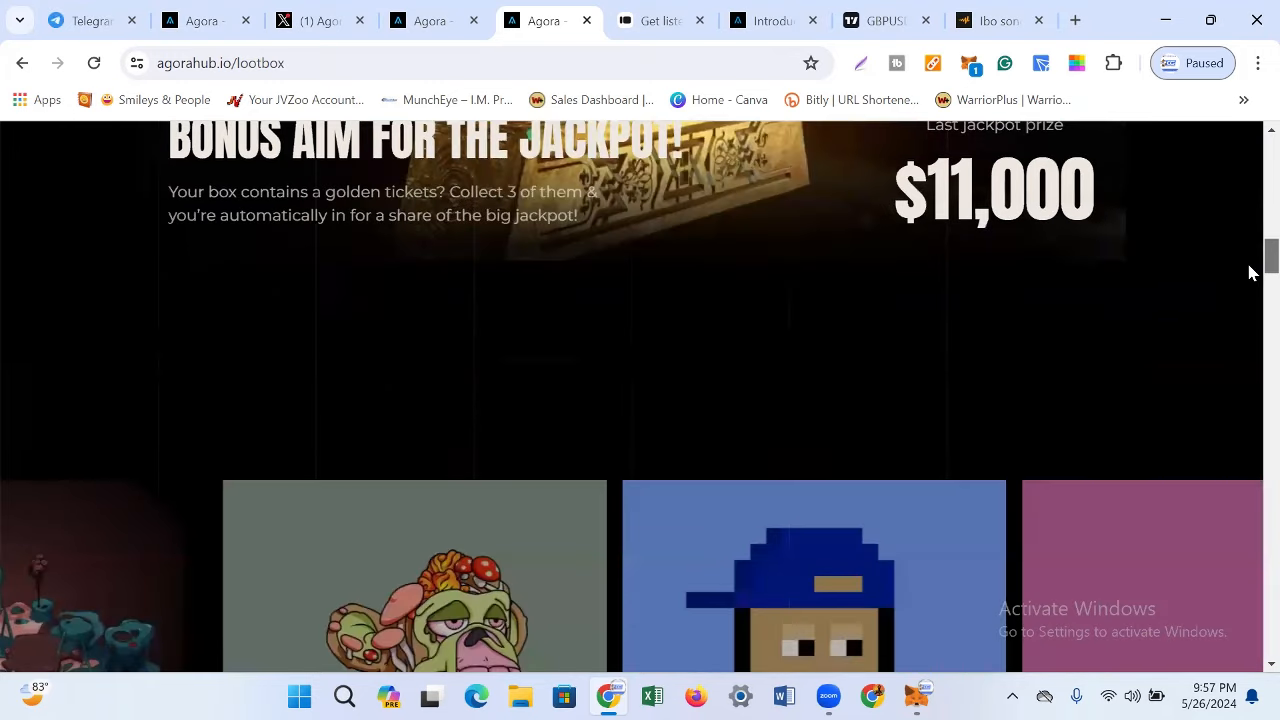
scroll("down", 3)
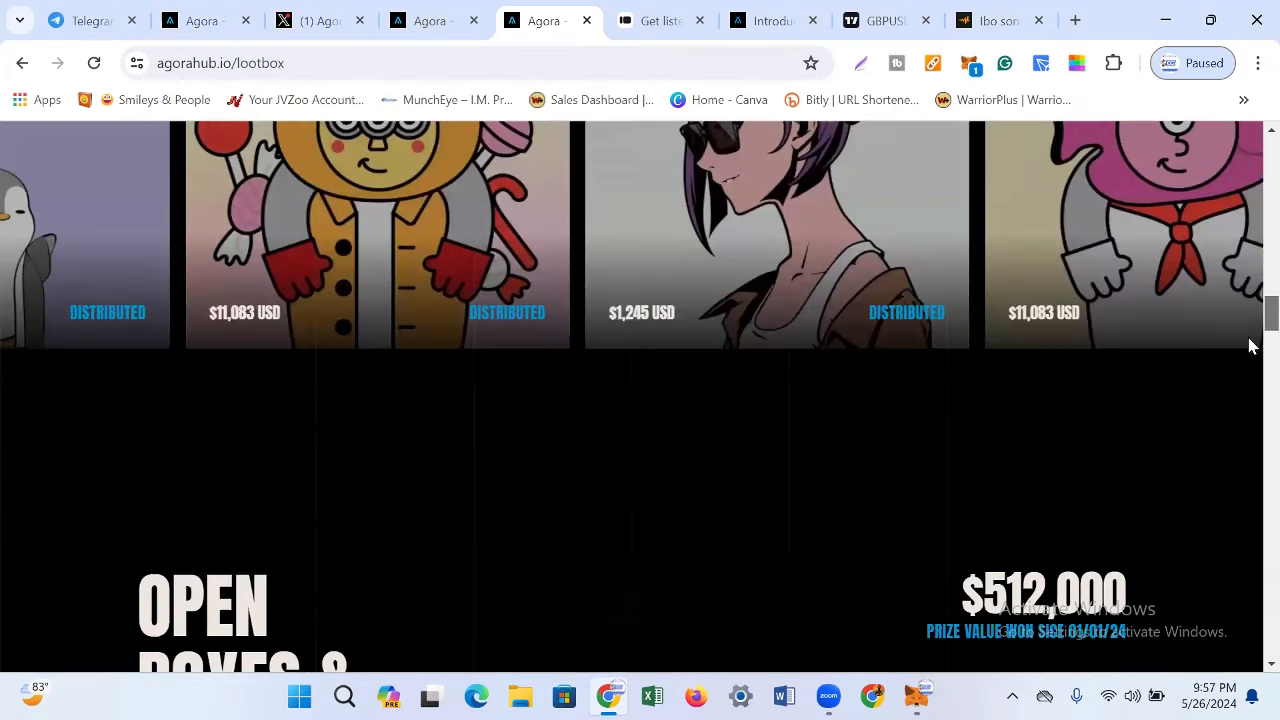
scroll("up", 3)
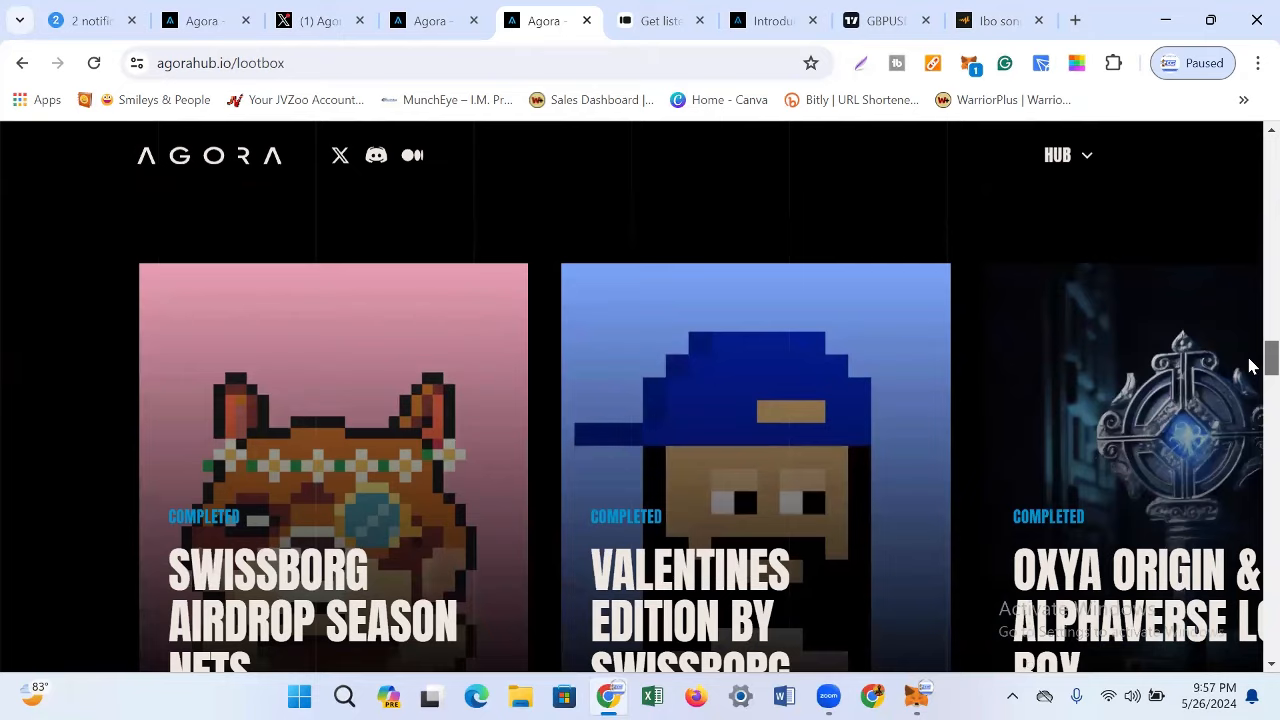
scroll("down", 3)
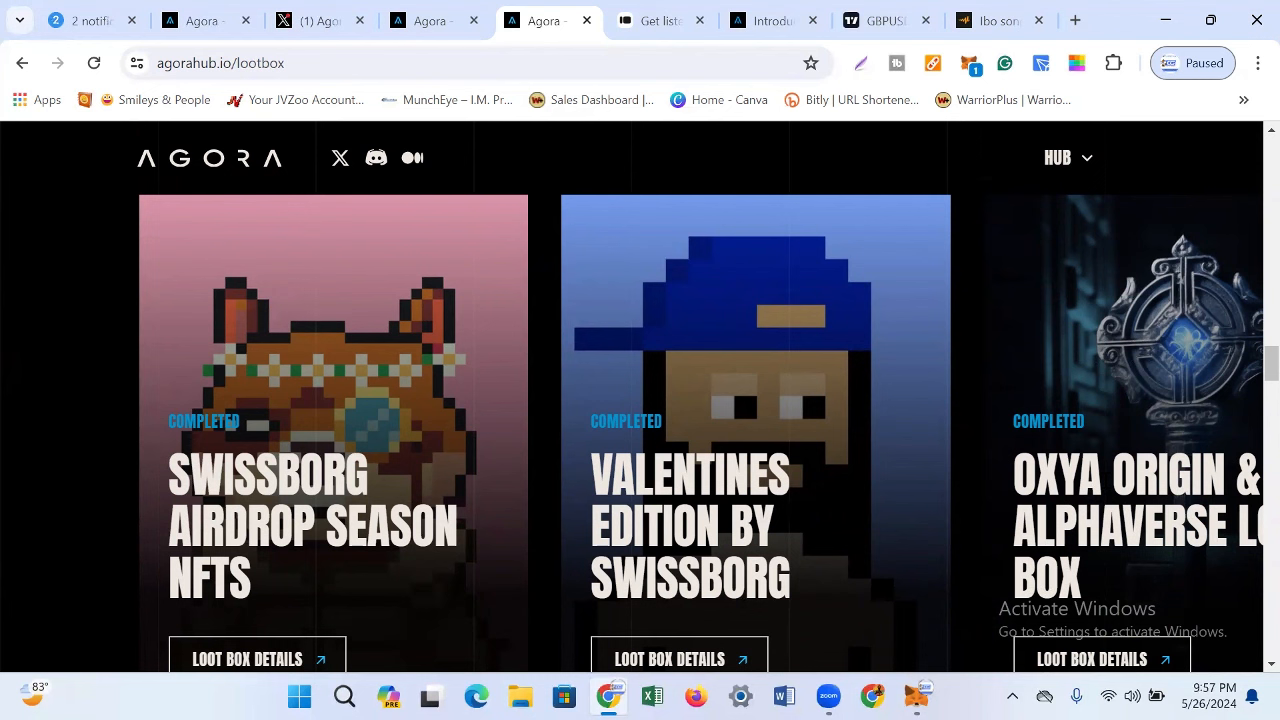
mouse_move(1247, 331)
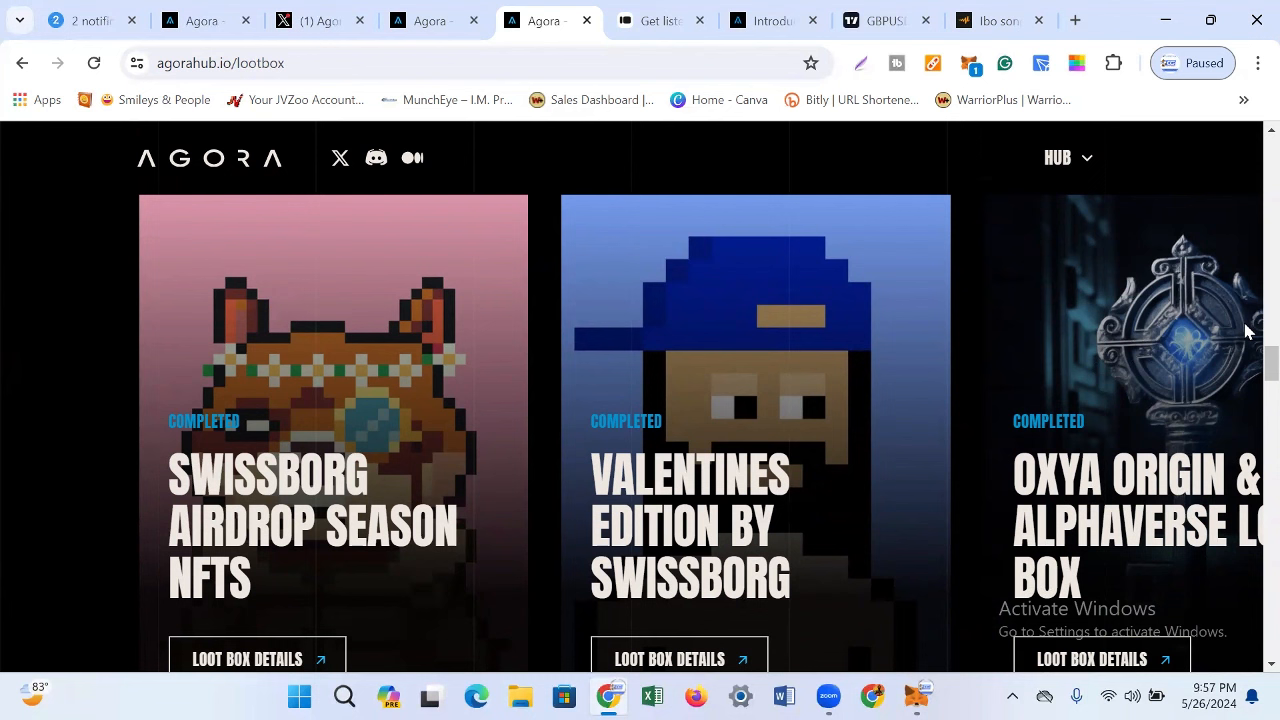
mouse_move(1107, 365)
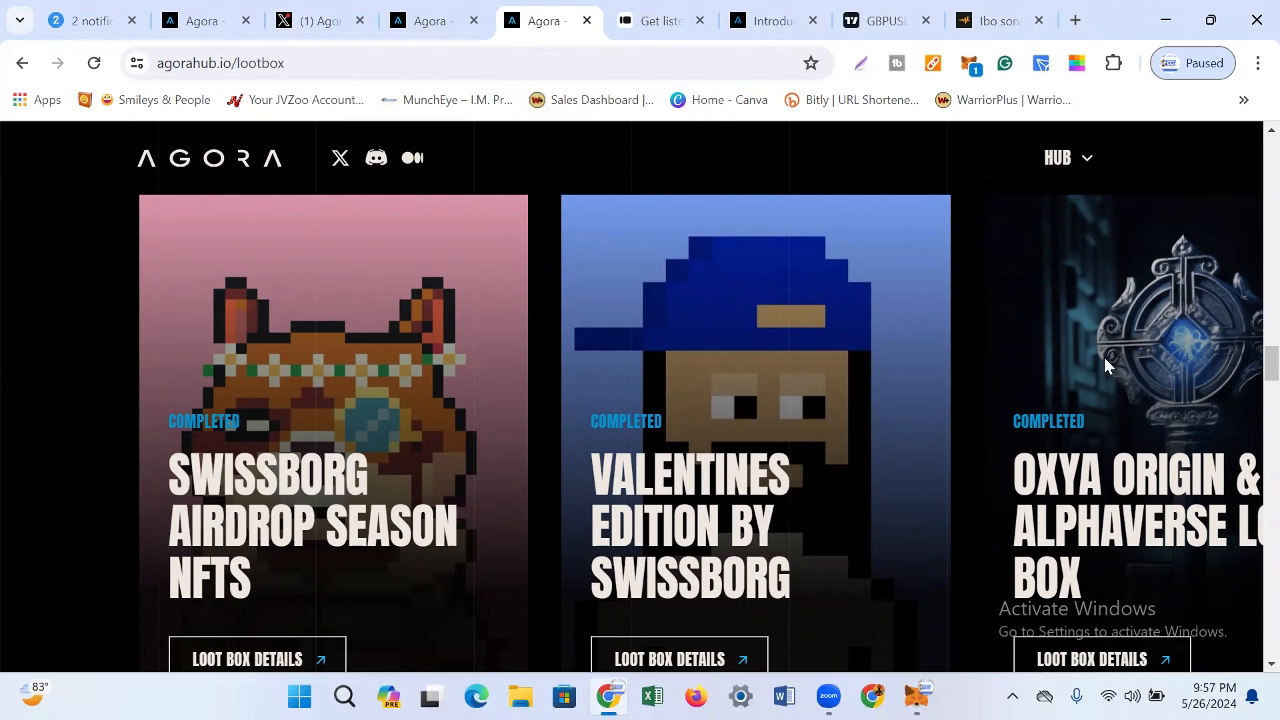
mouse_move(1250, 308)
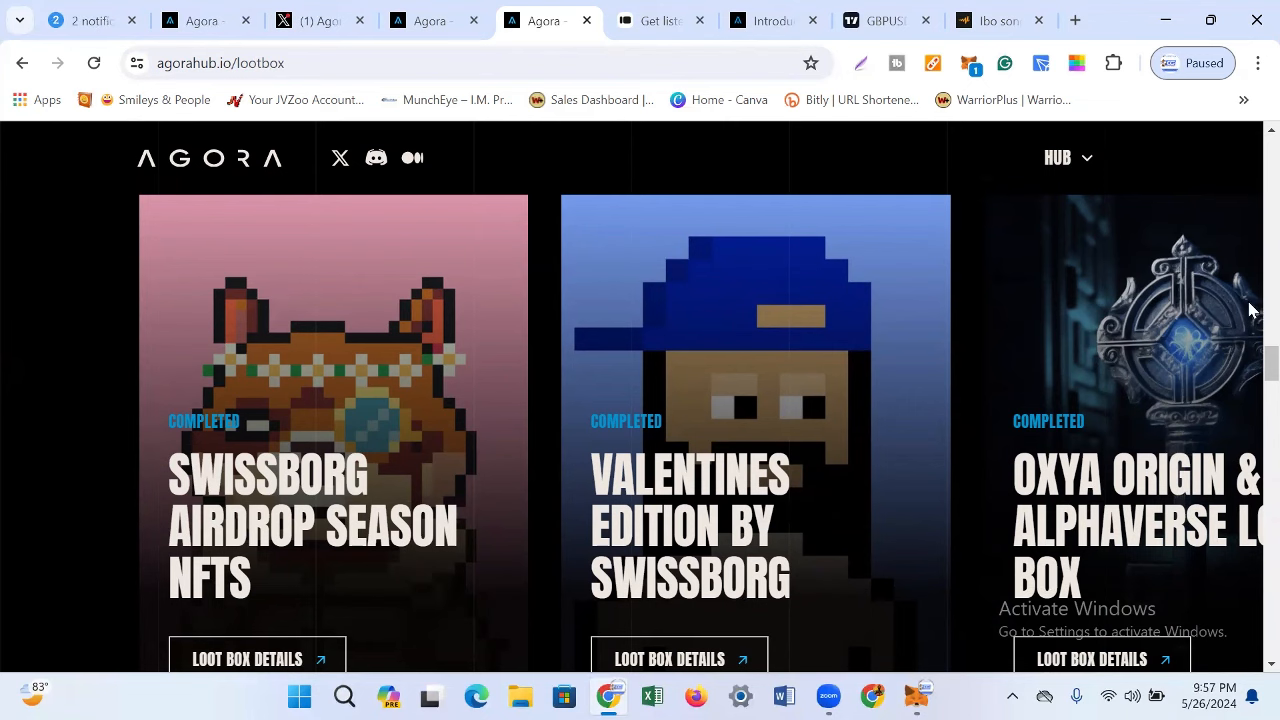
Step: Scroll over the prize cards, three-step guide and jackpot, then return to the page top
scroll("up", 3)
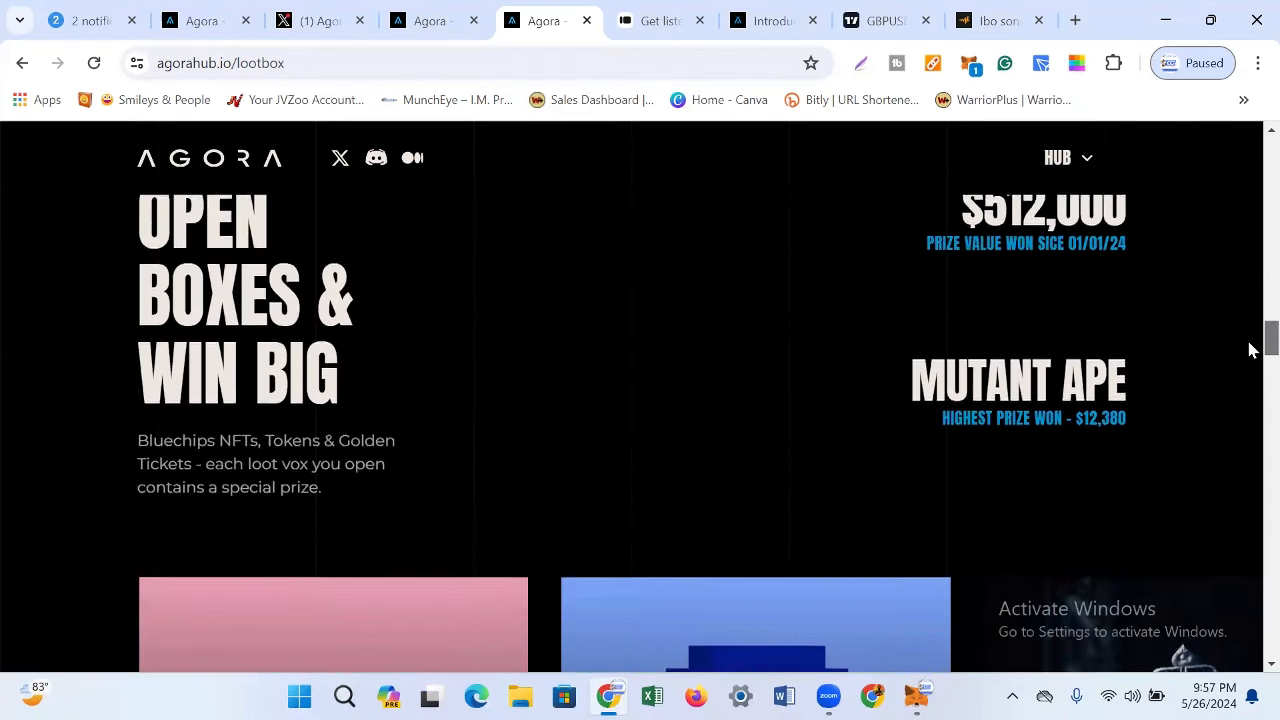
scroll("down", 3)
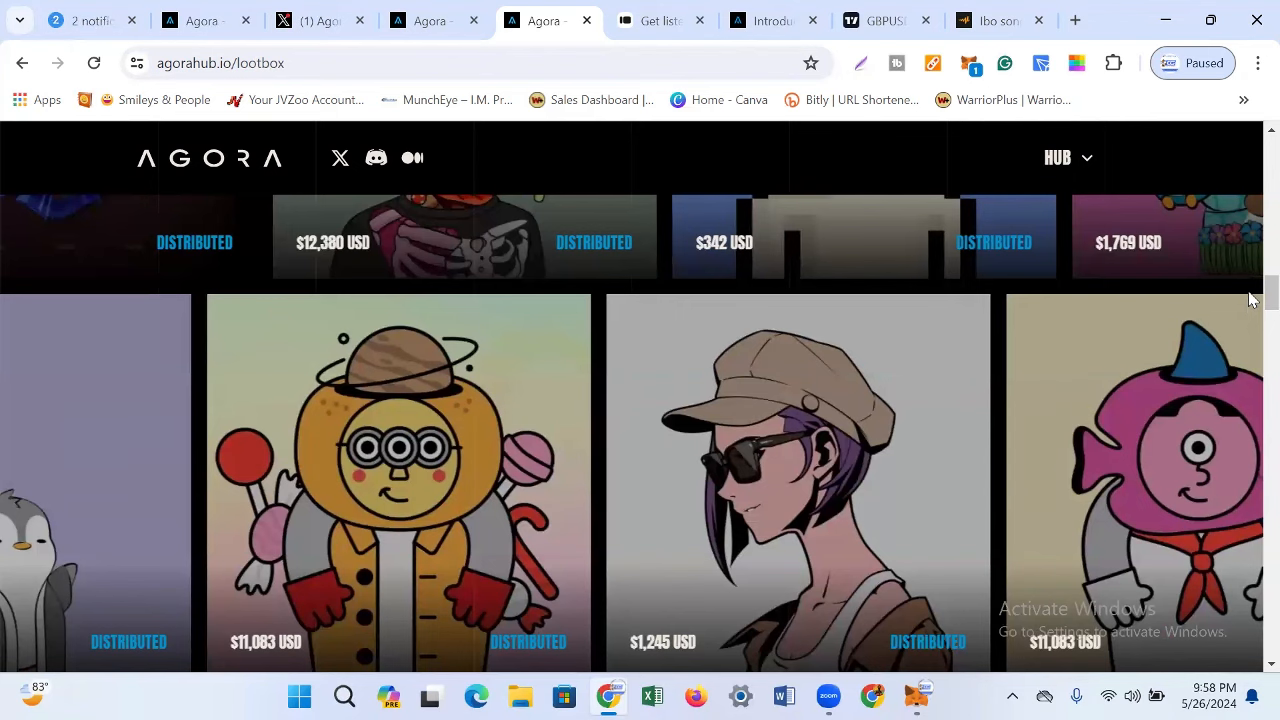
scroll("up", 3)
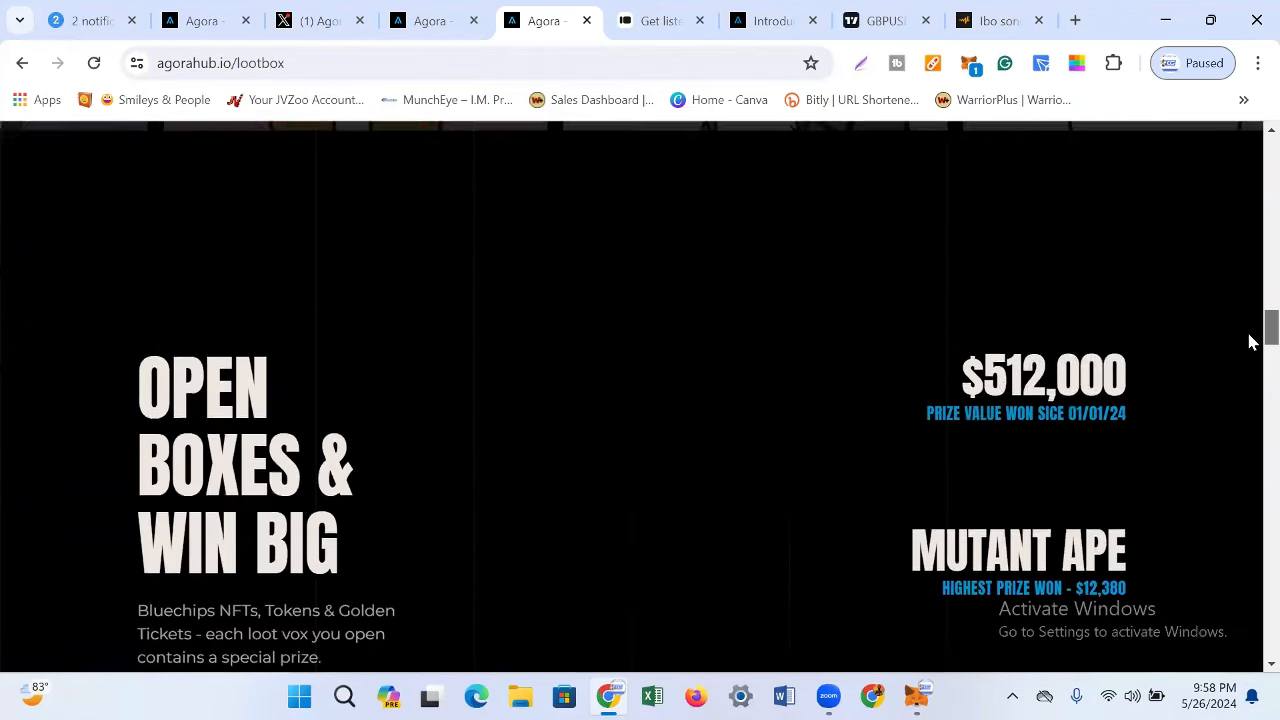
scroll("down", 3)
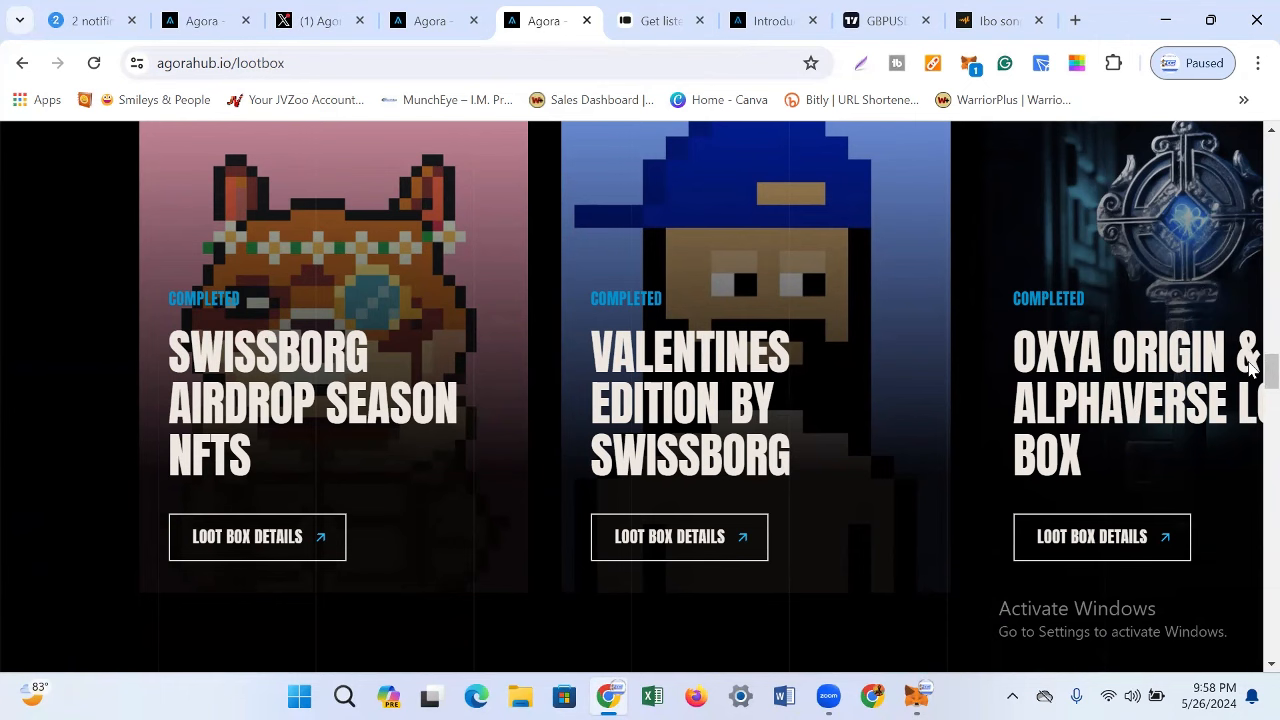
scroll("up", 3)
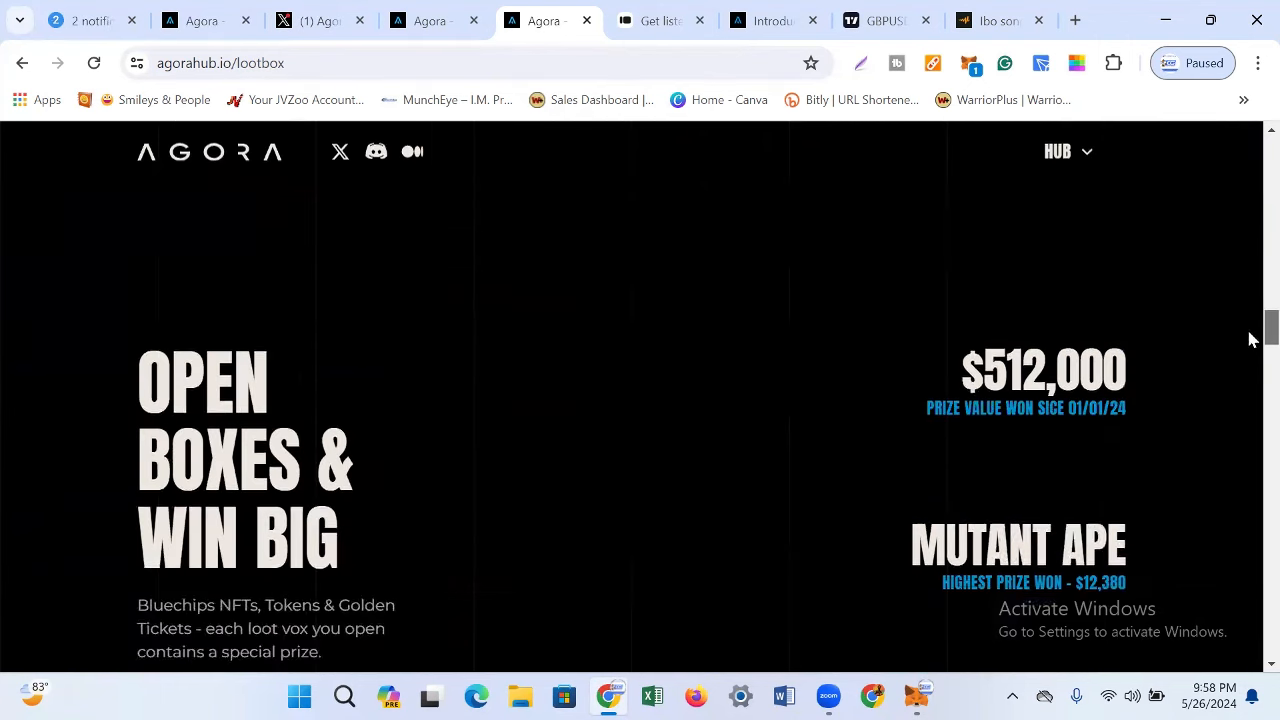
scroll("down", 3)
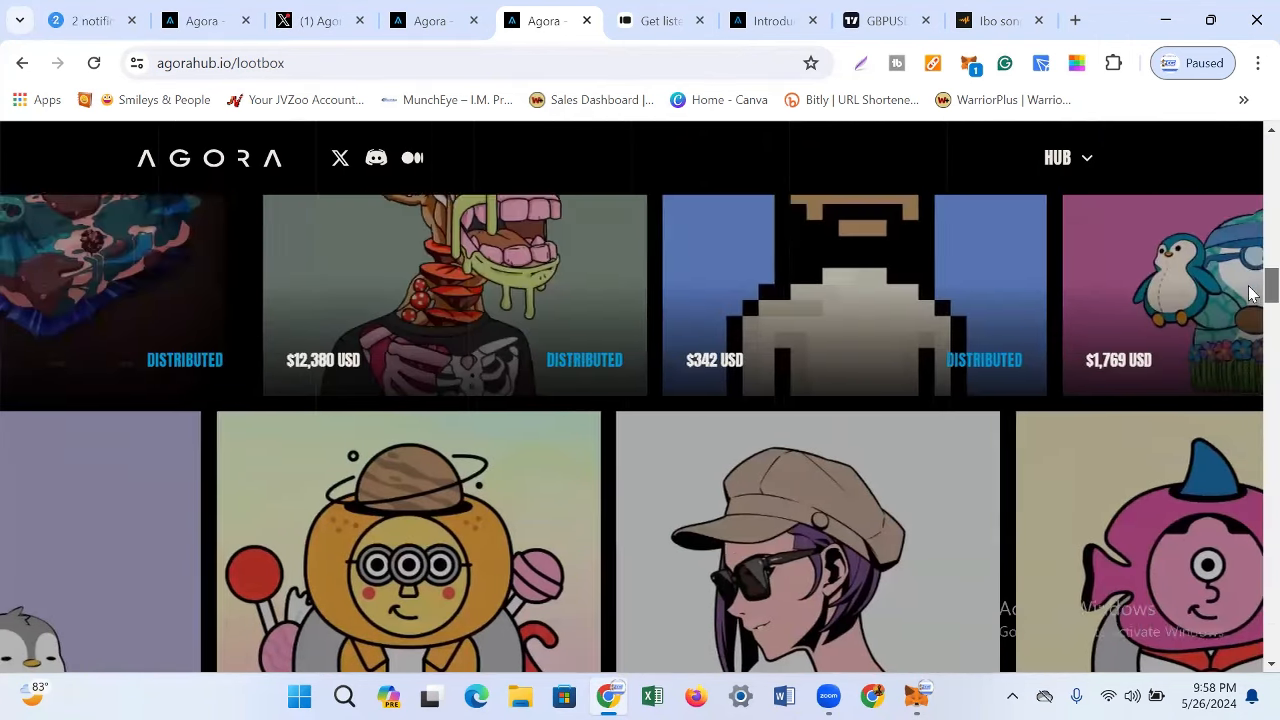
scroll("up", 3)
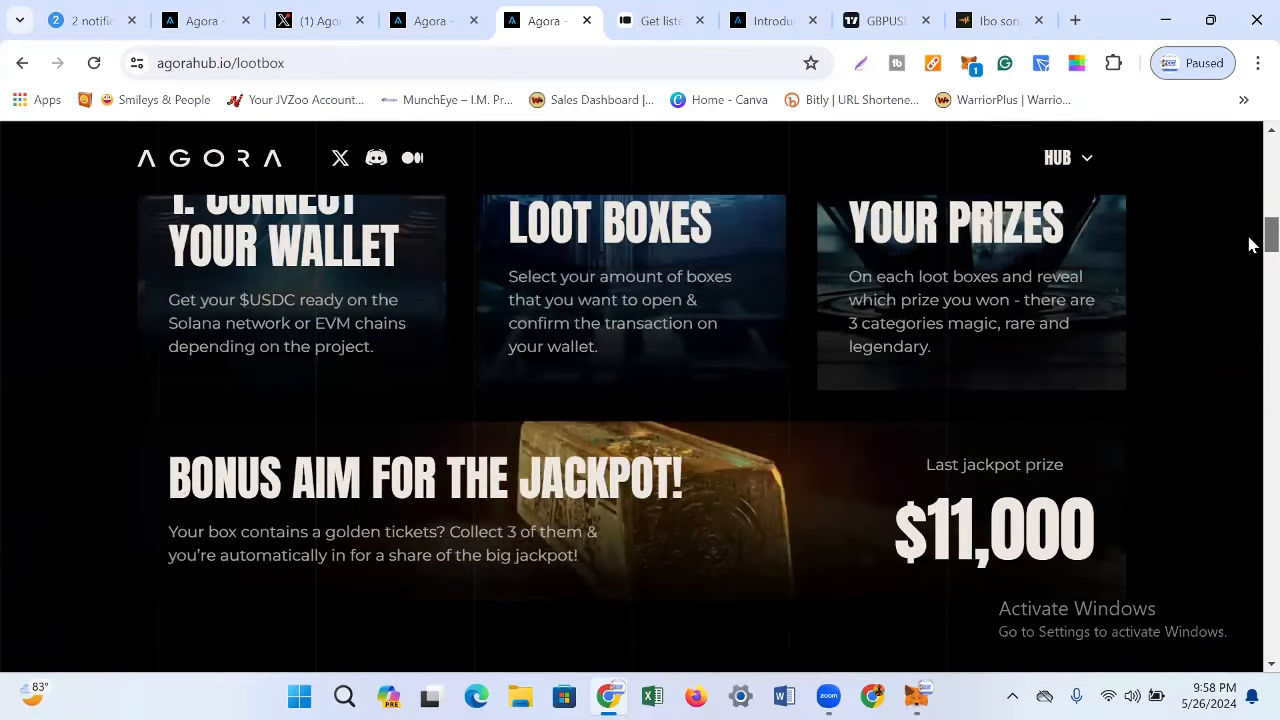
scroll("up", 3)
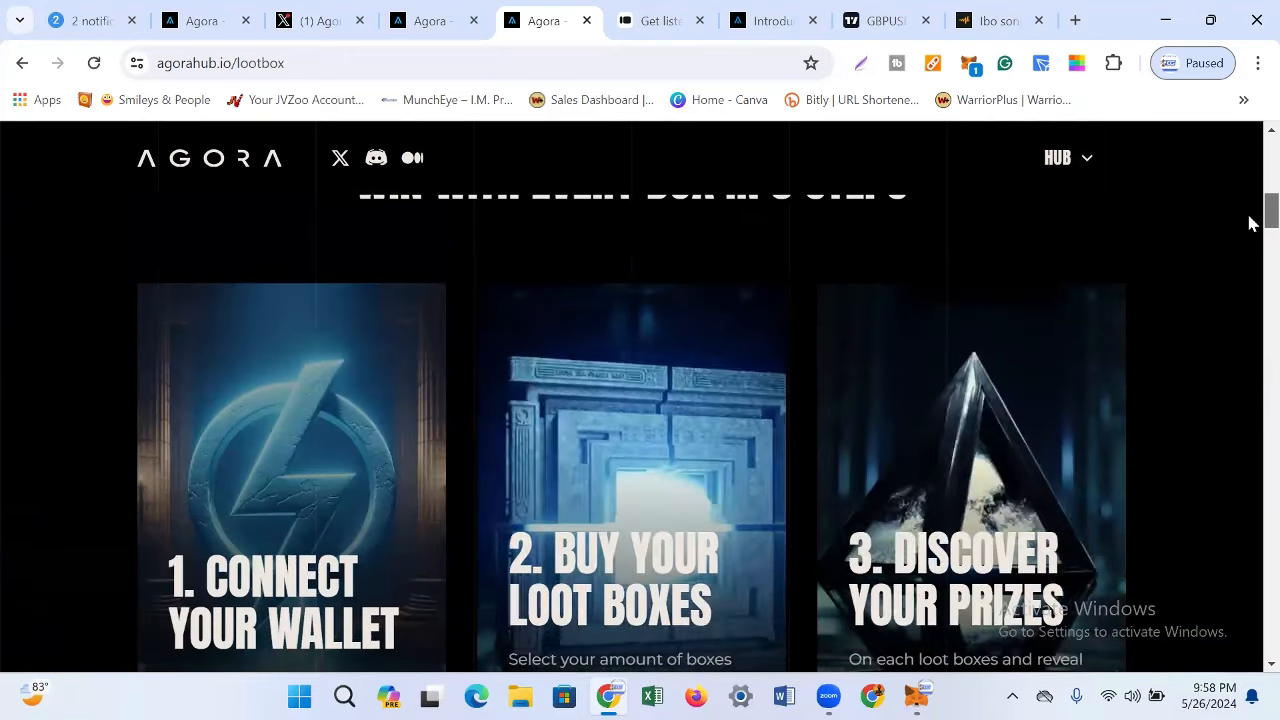
scroll("up", 3)
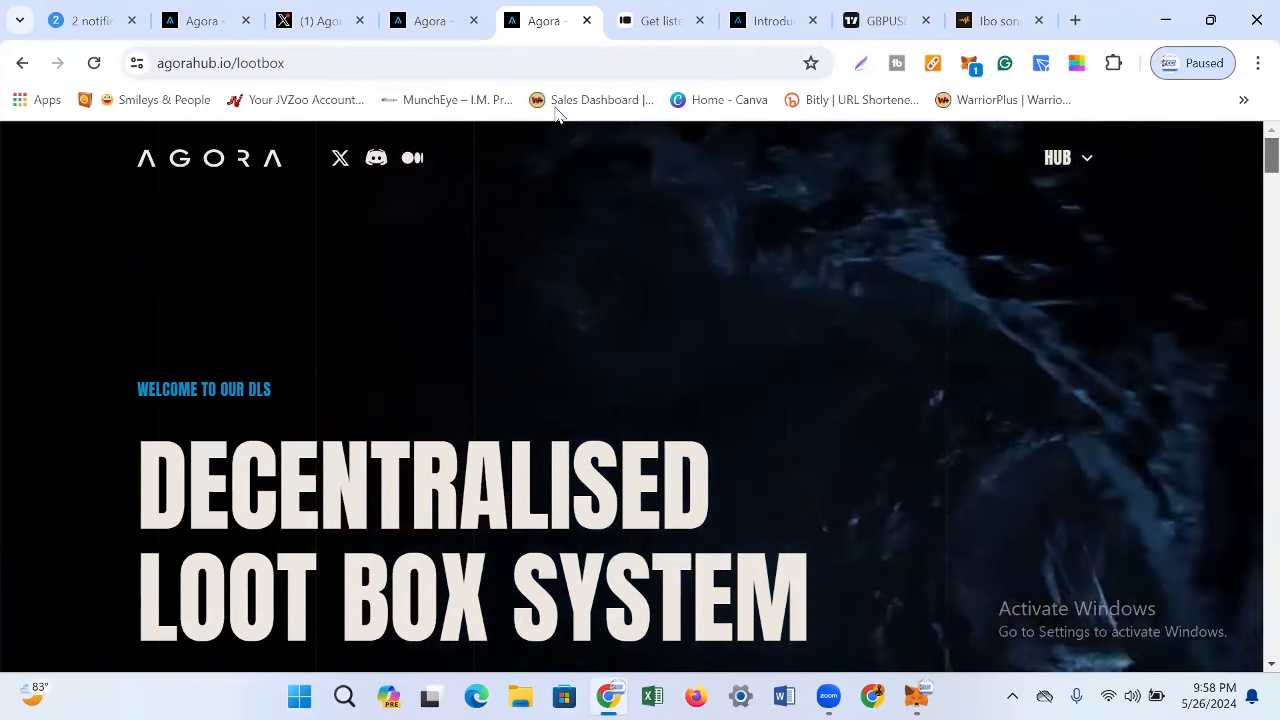
Step: Switch to the app.agoradex.io/bridge tab showing the Sepolia to Ultra Testnet bridge
left_click(430, 20)
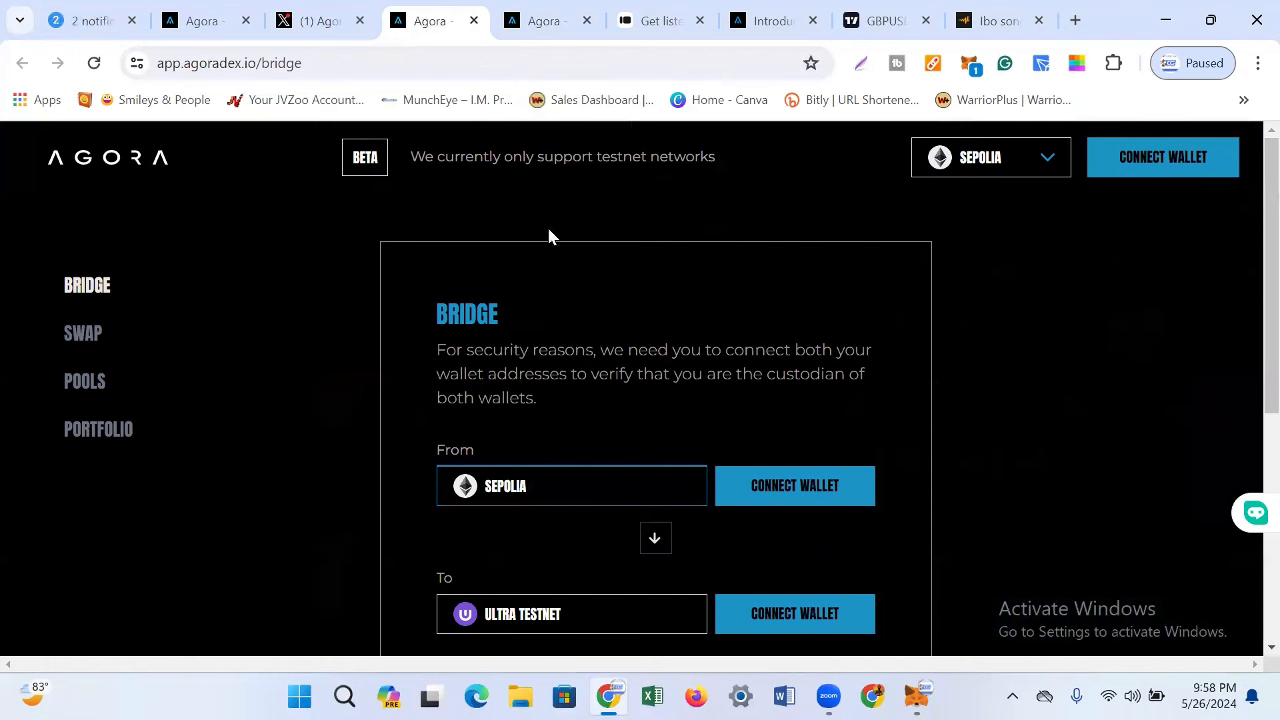
mouse_move(517, 328)
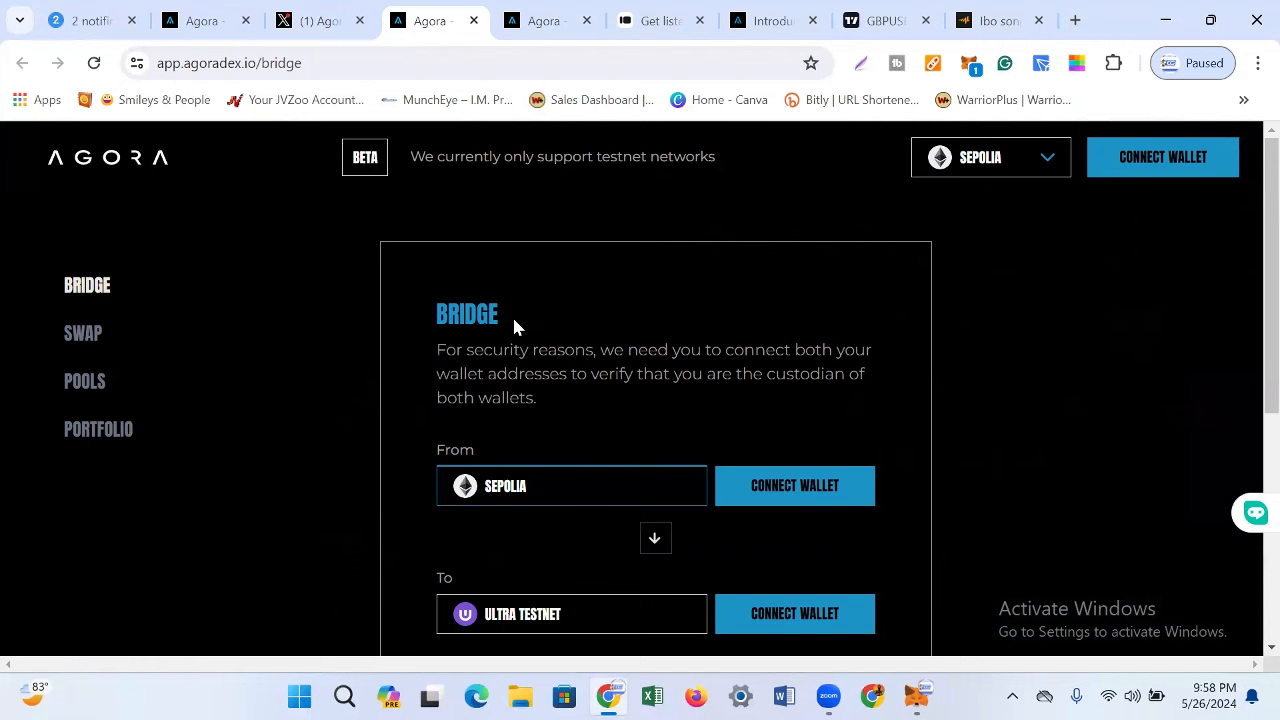
mouse_move(1253, 204)
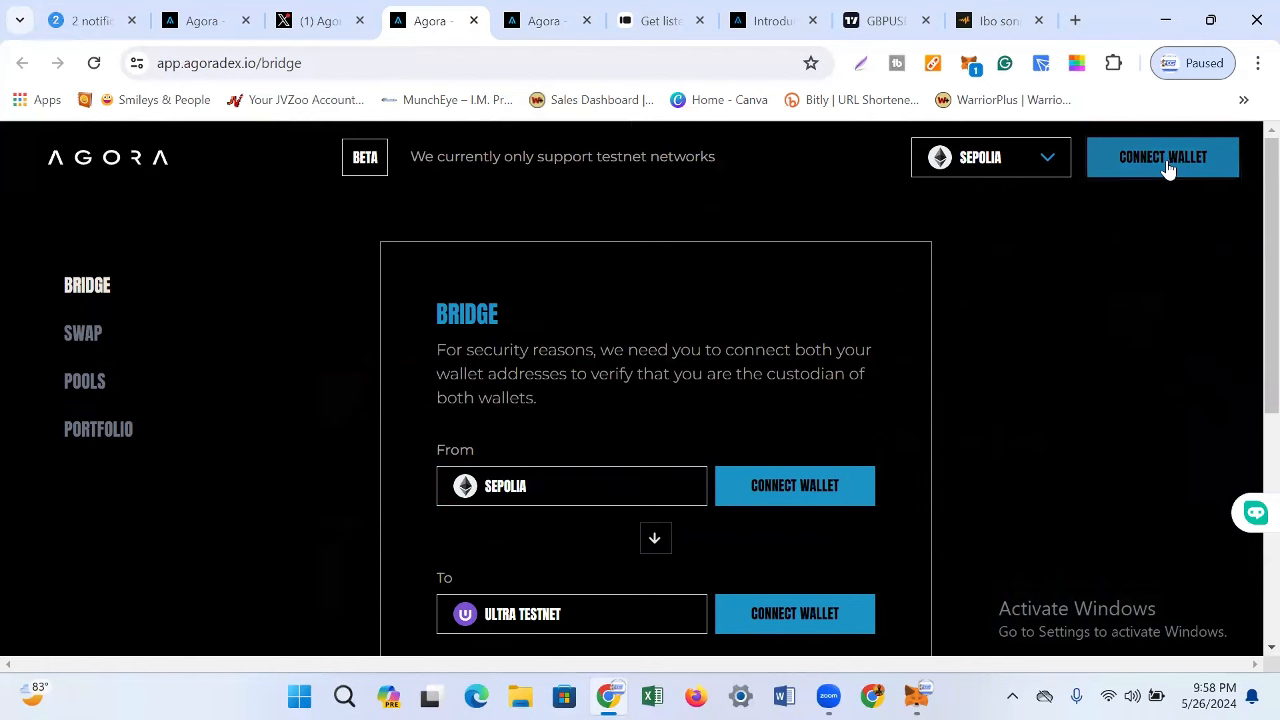
left_click(1162, 157)
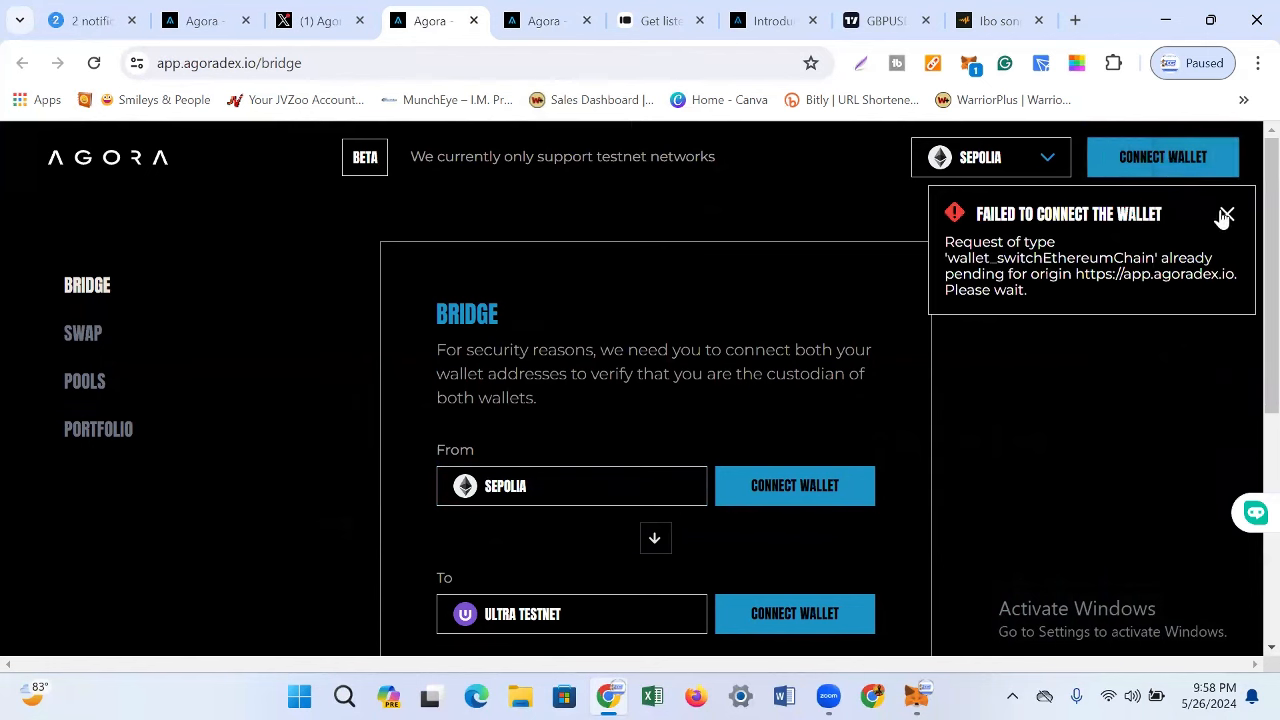
left_click(1226, 214)
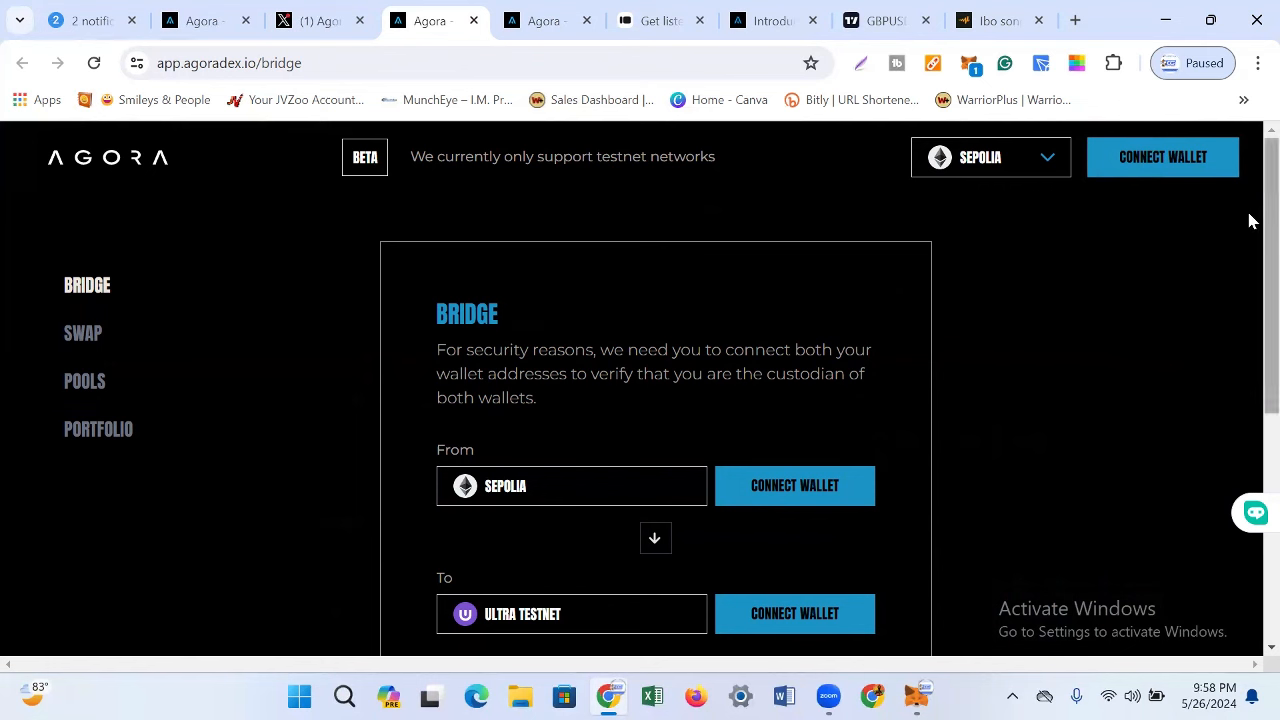
mouse_move(518, 461)
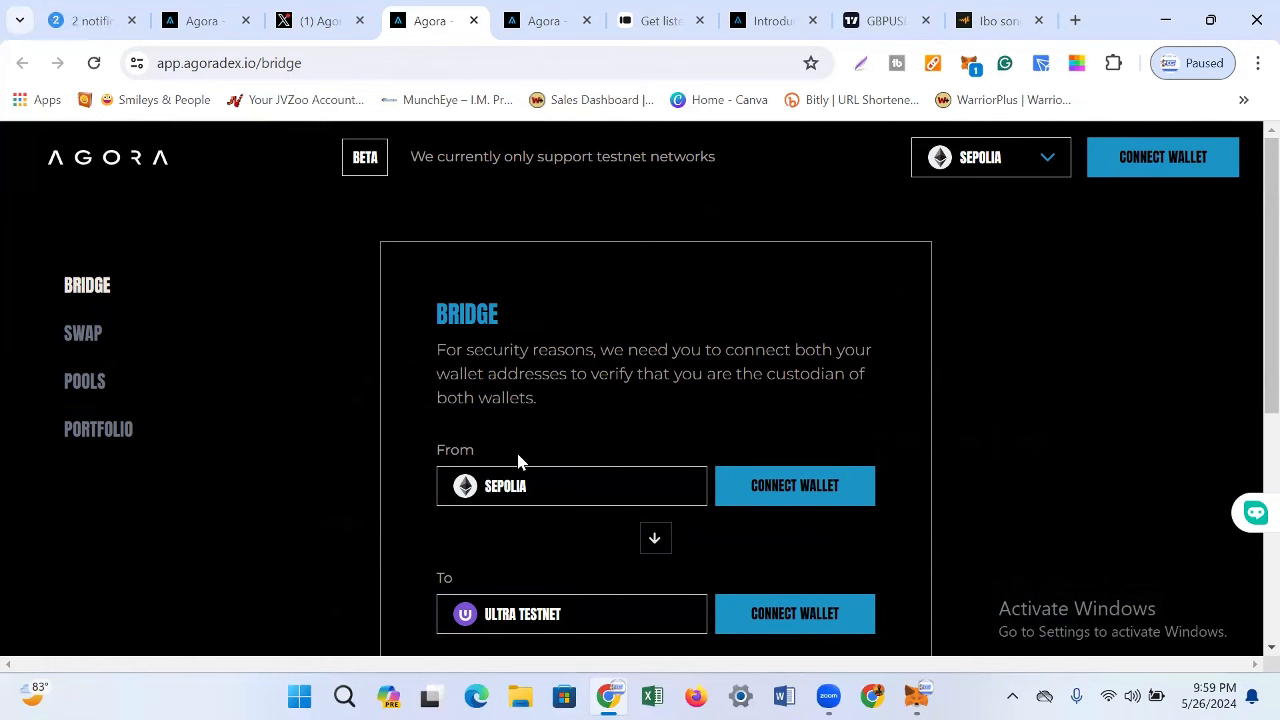
mouse_move(563, 511)
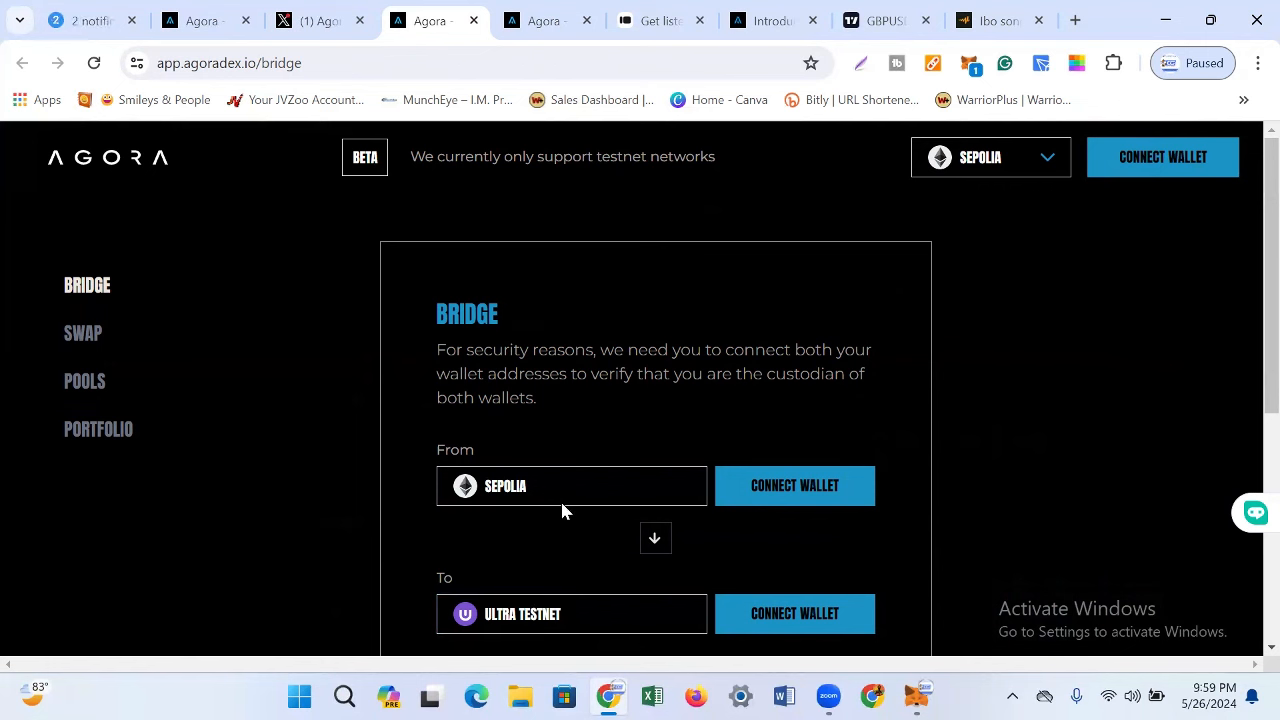
mouse_move(530, 455)
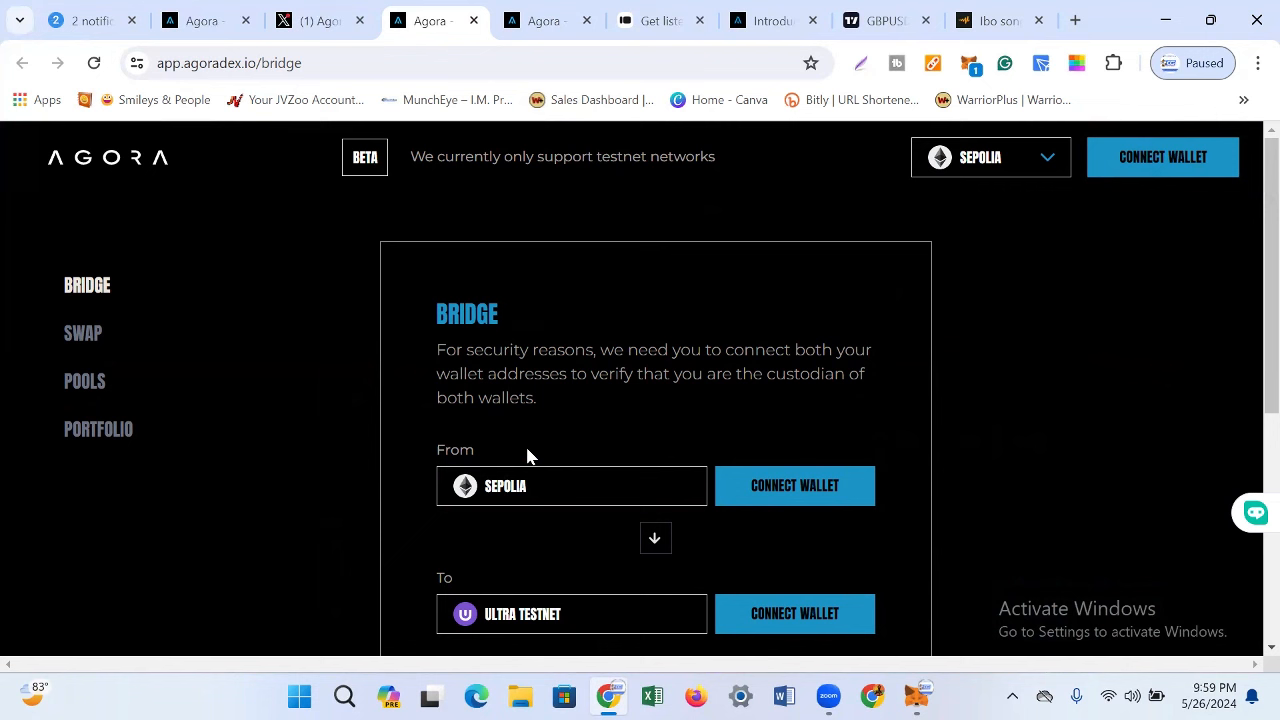
mouse_move(568, 391)
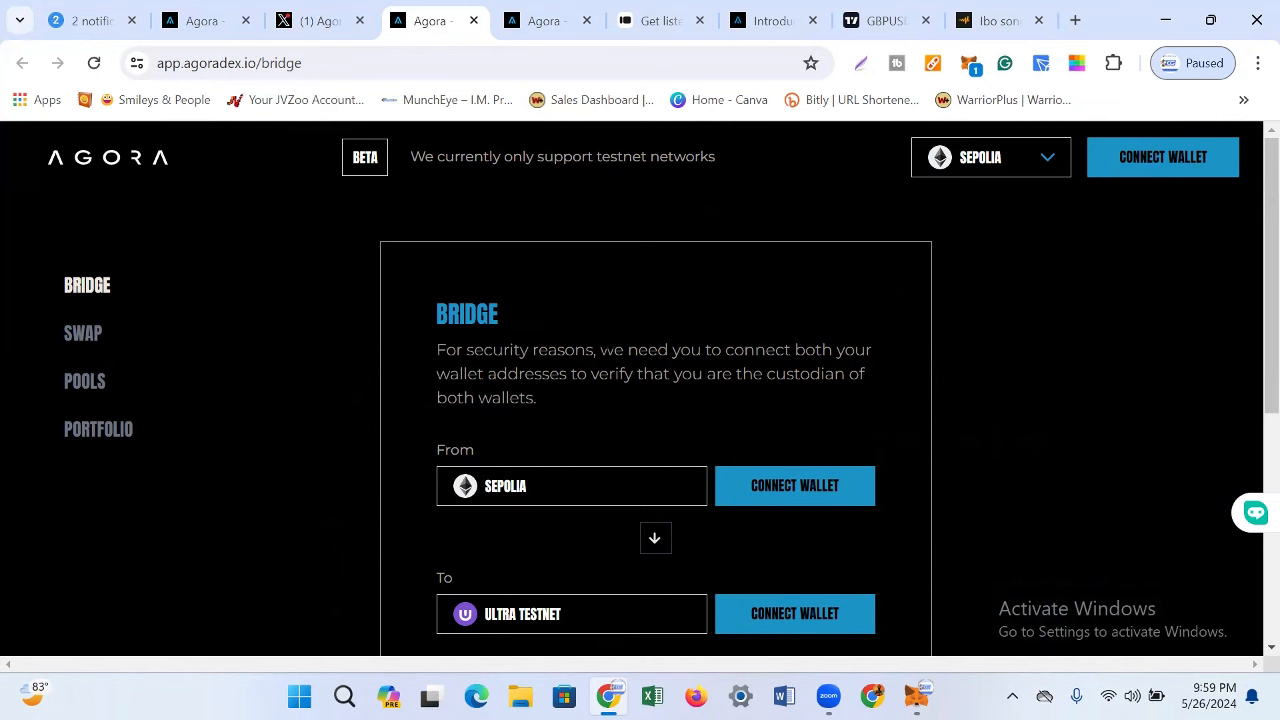
mouse_move(83, 333)
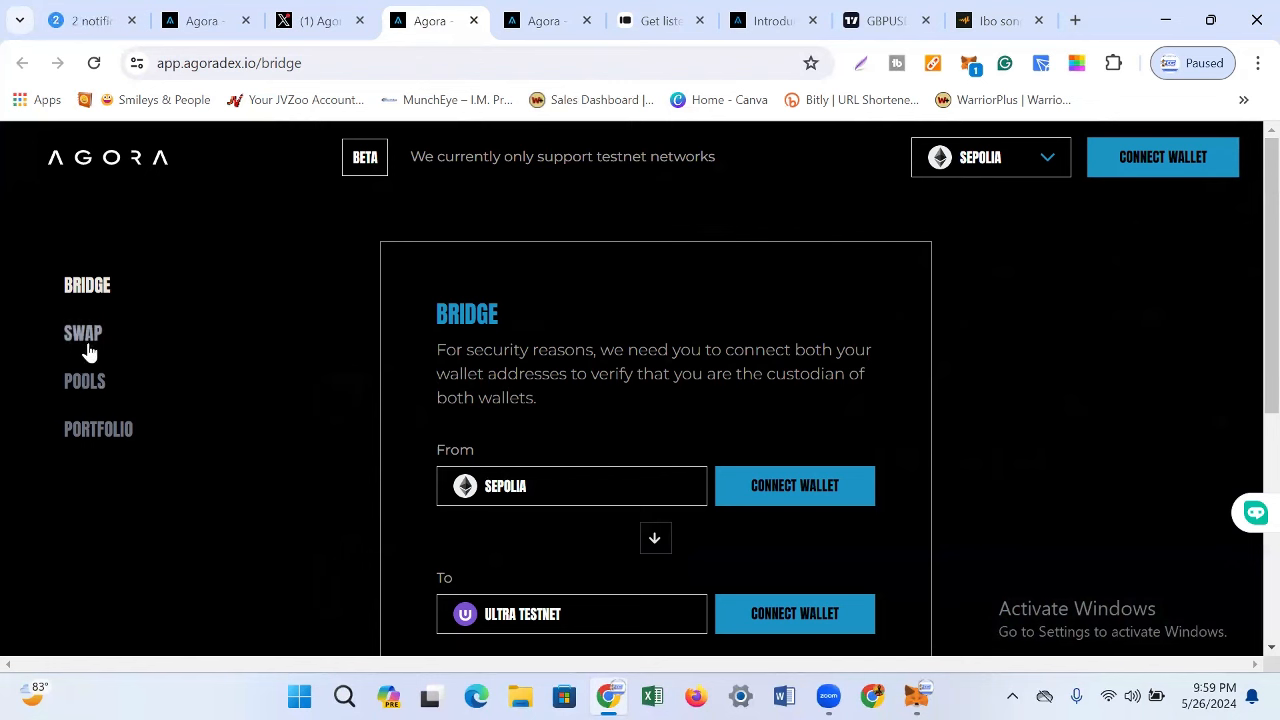
mouse_move(123, 461)
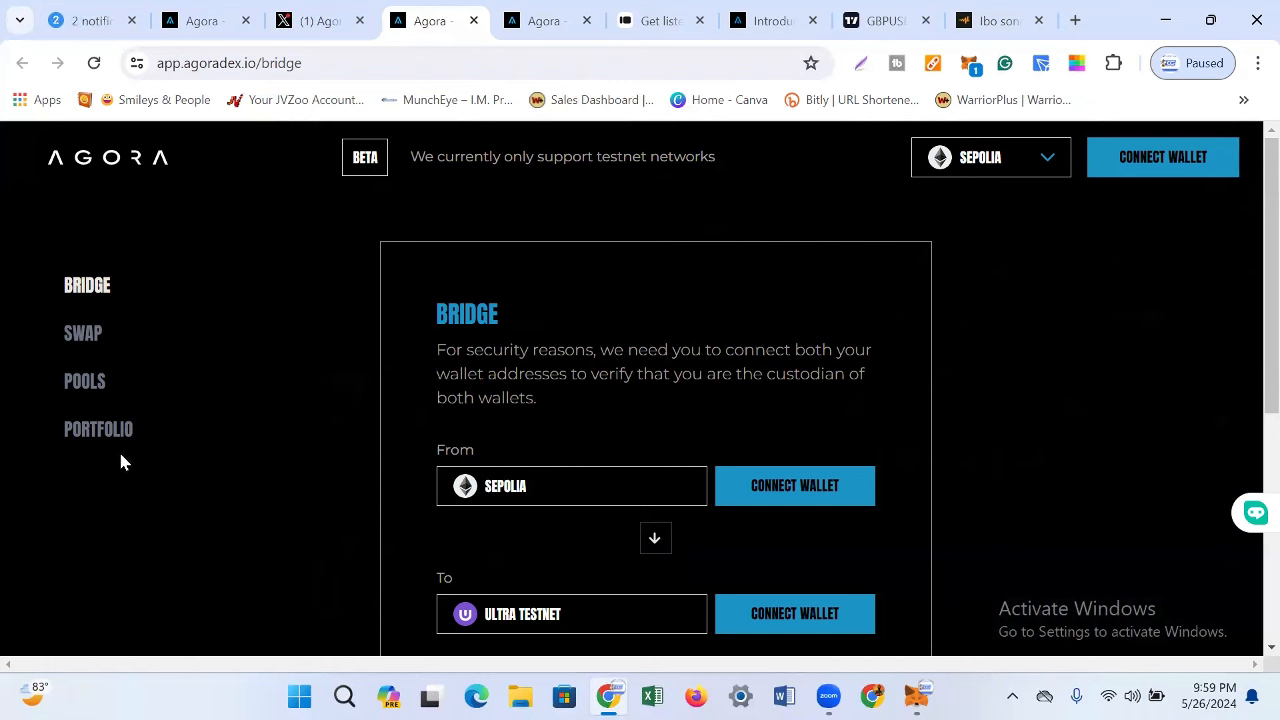
mouse_move(562, 319)
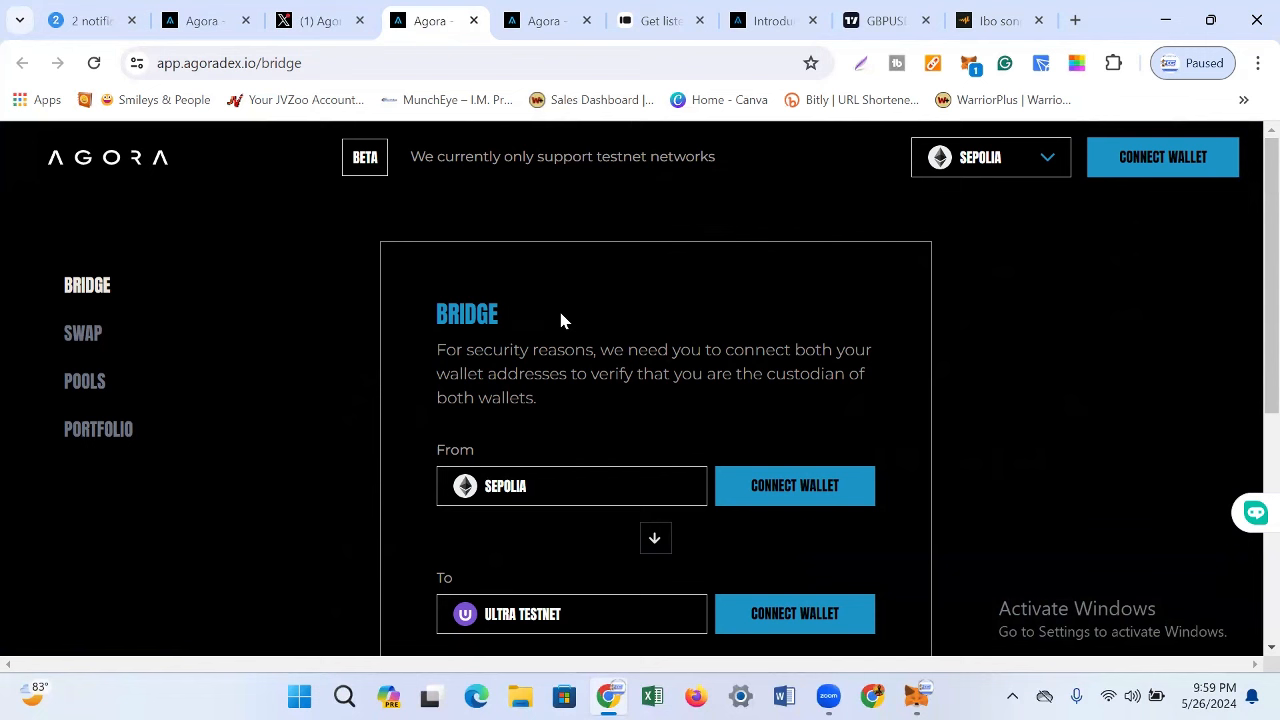
mouse_move(785, 249)
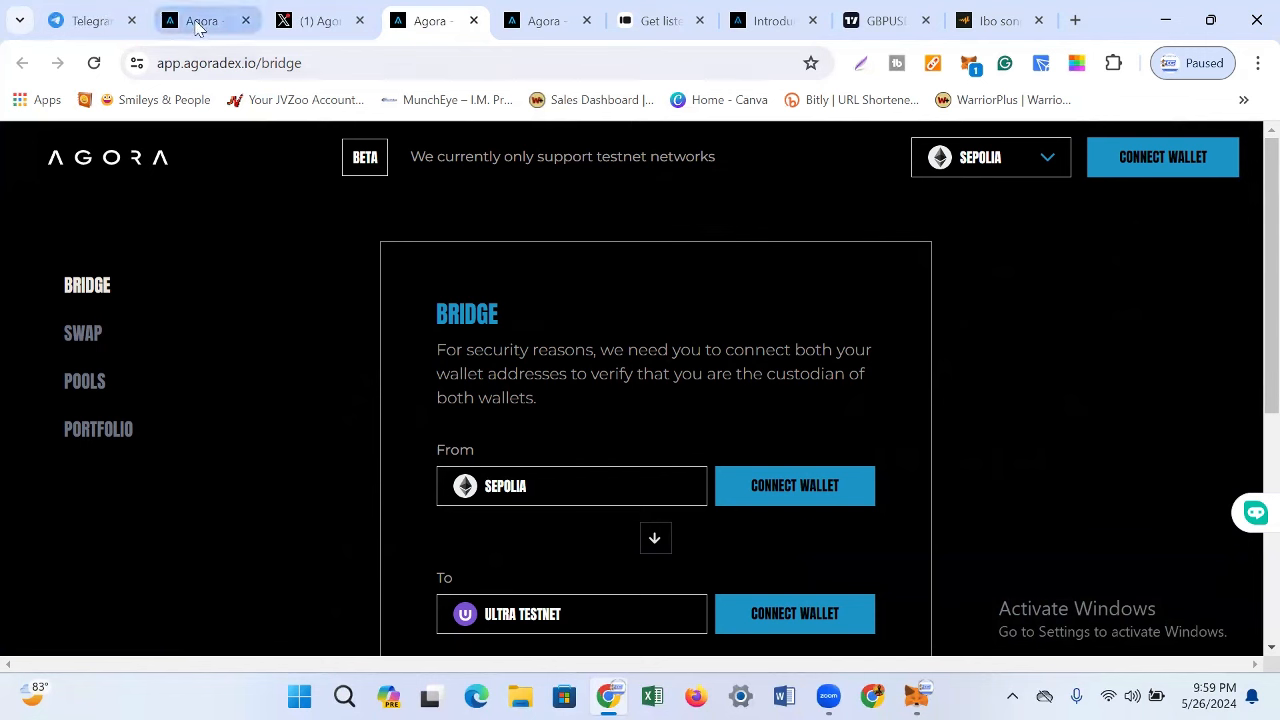
Step: Switch to the agorahub.io/dex#intro tab and scroll to 'Seamless Access from EVM to Ultra'
left_click(200, 20)
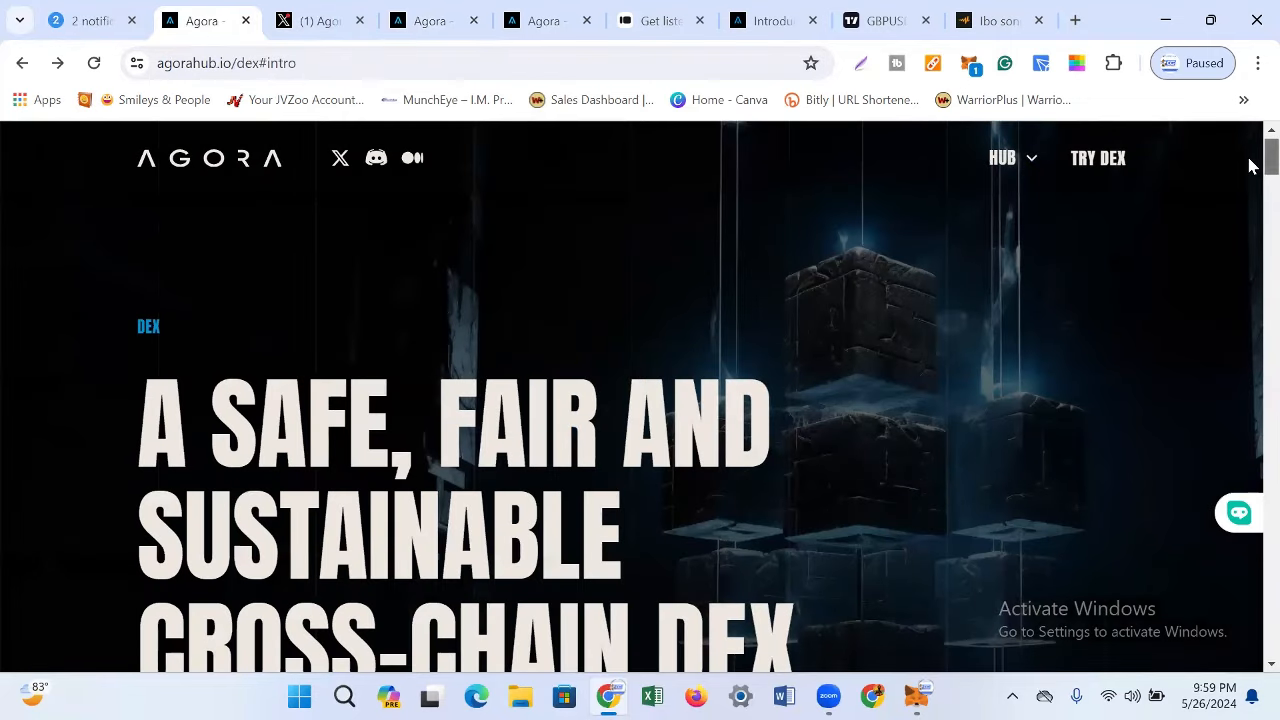
scroll("down", 3)
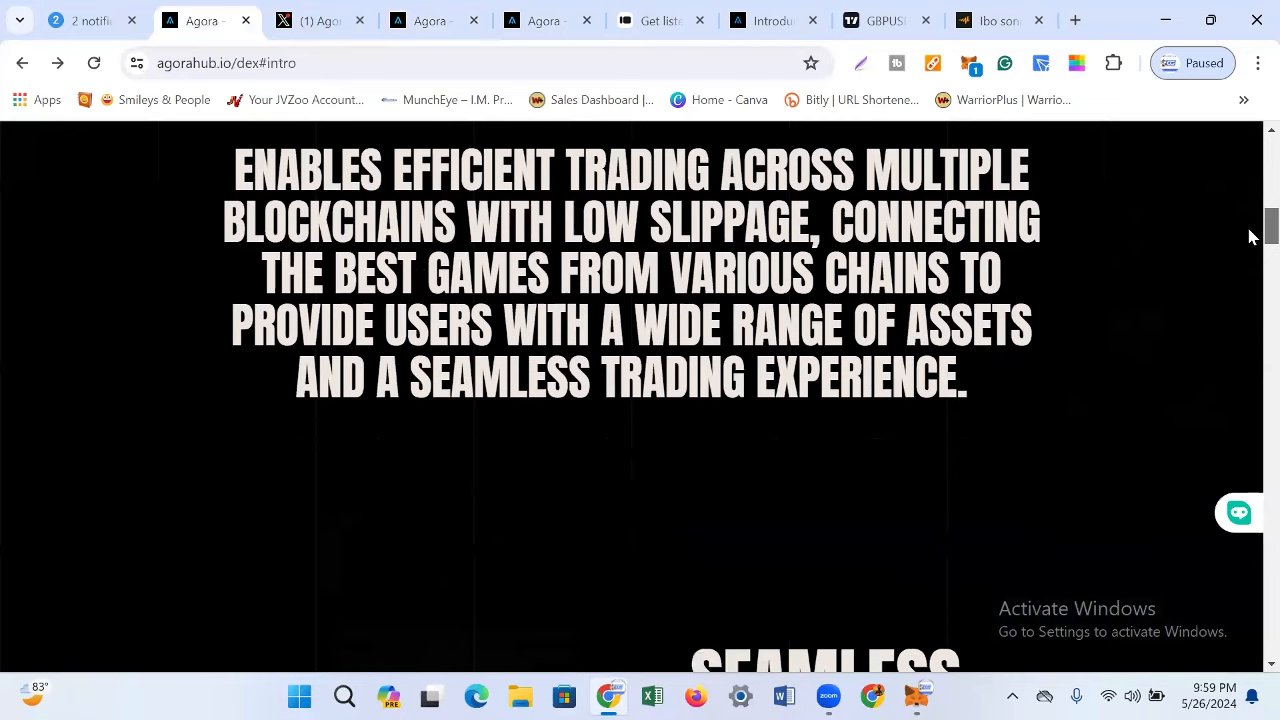
scroll("up", 3)
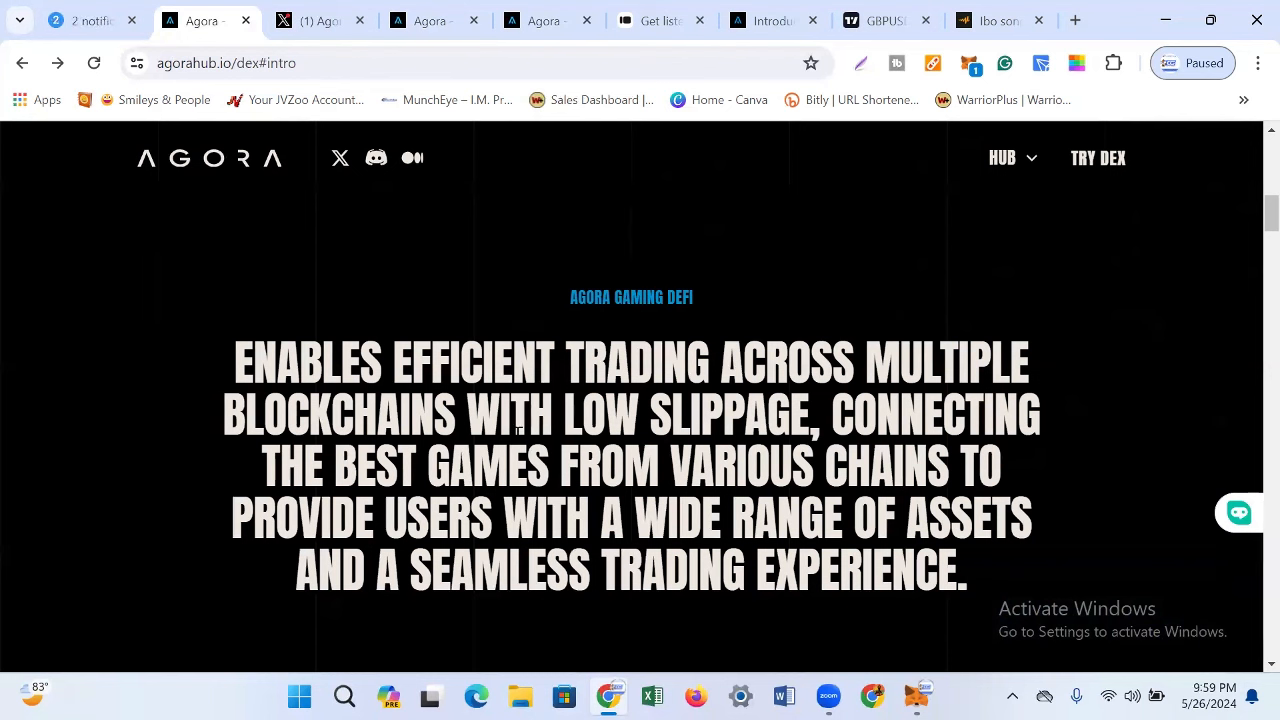
mouse_move(893, 422)
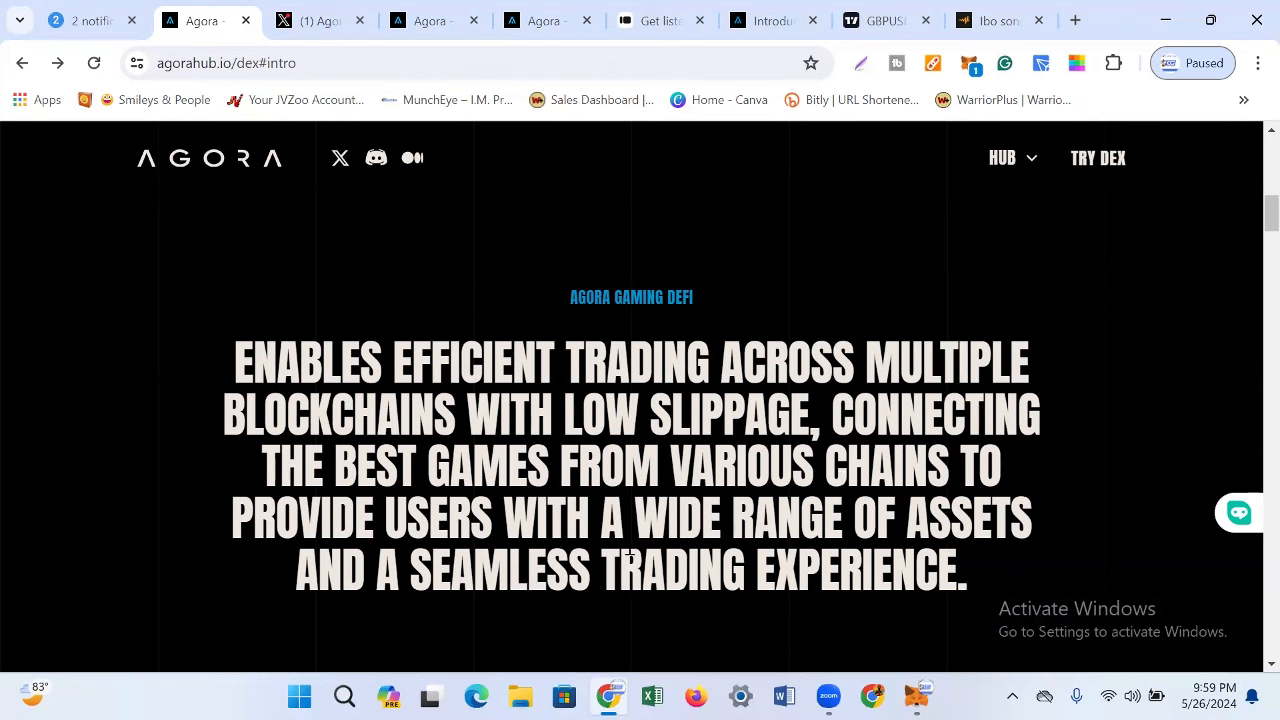
mouse_move(1240, 360)
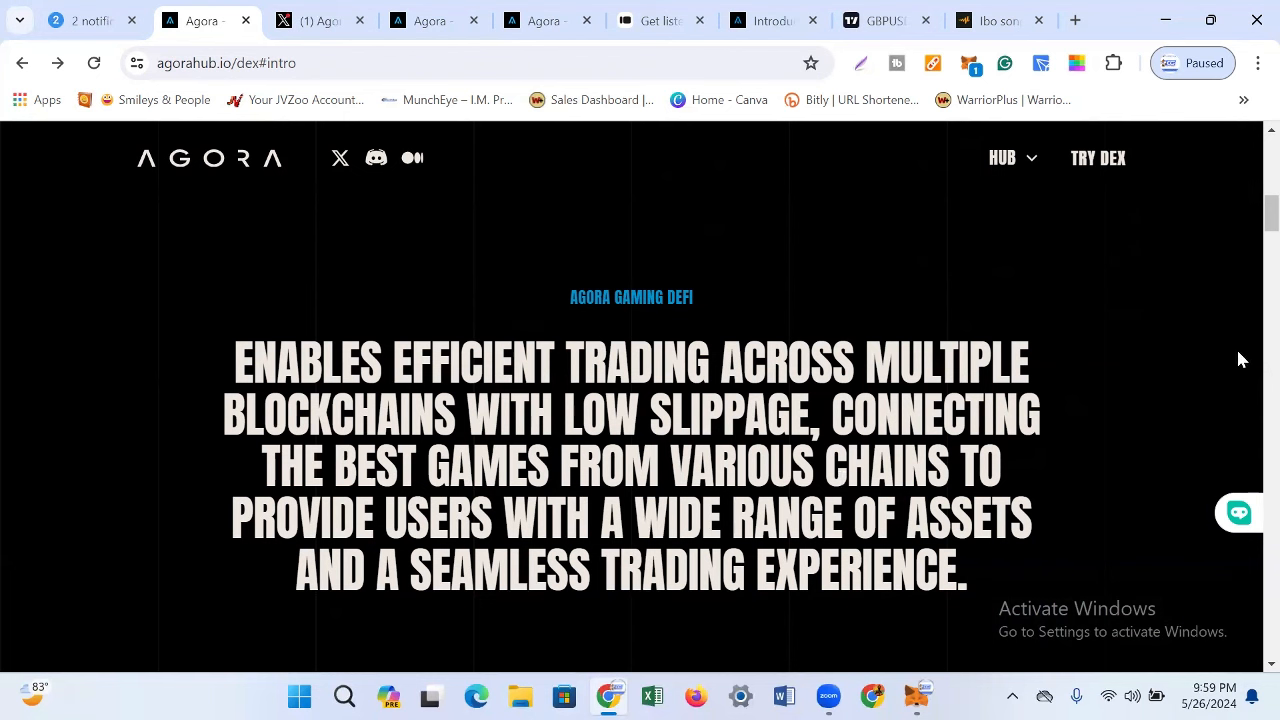
mouse_move(1253, 247)
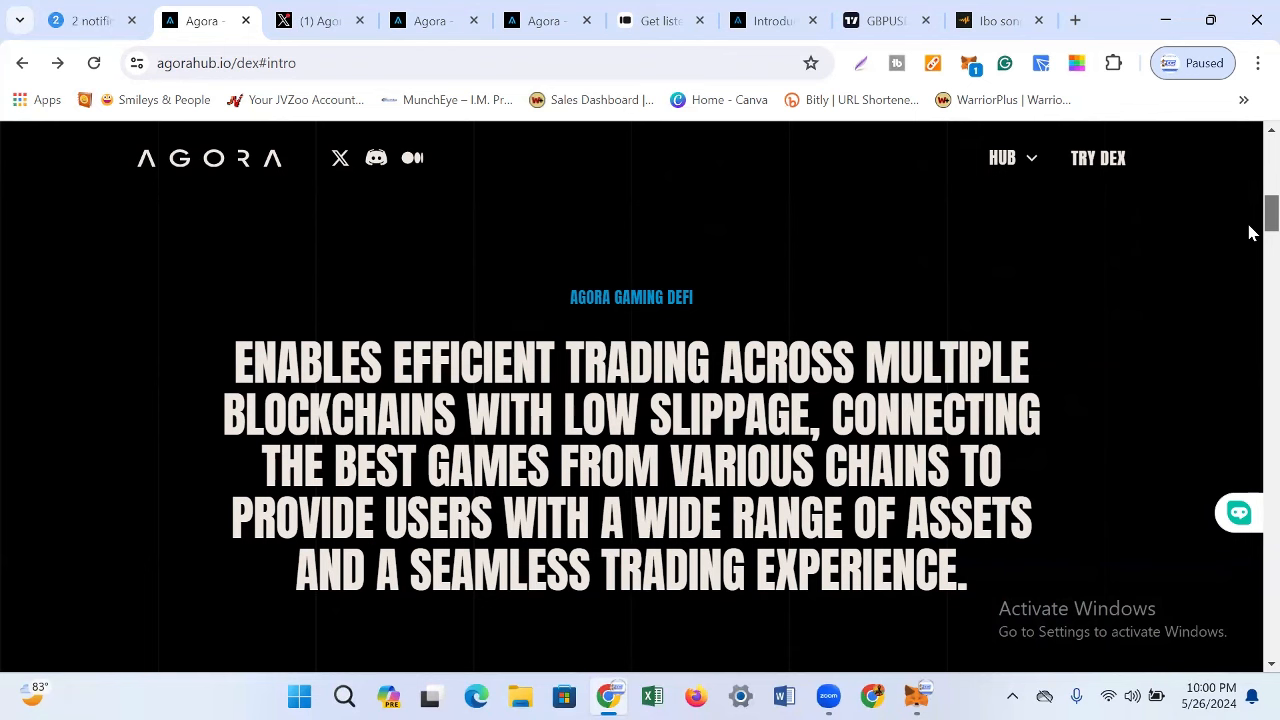
scroll("down", 3)
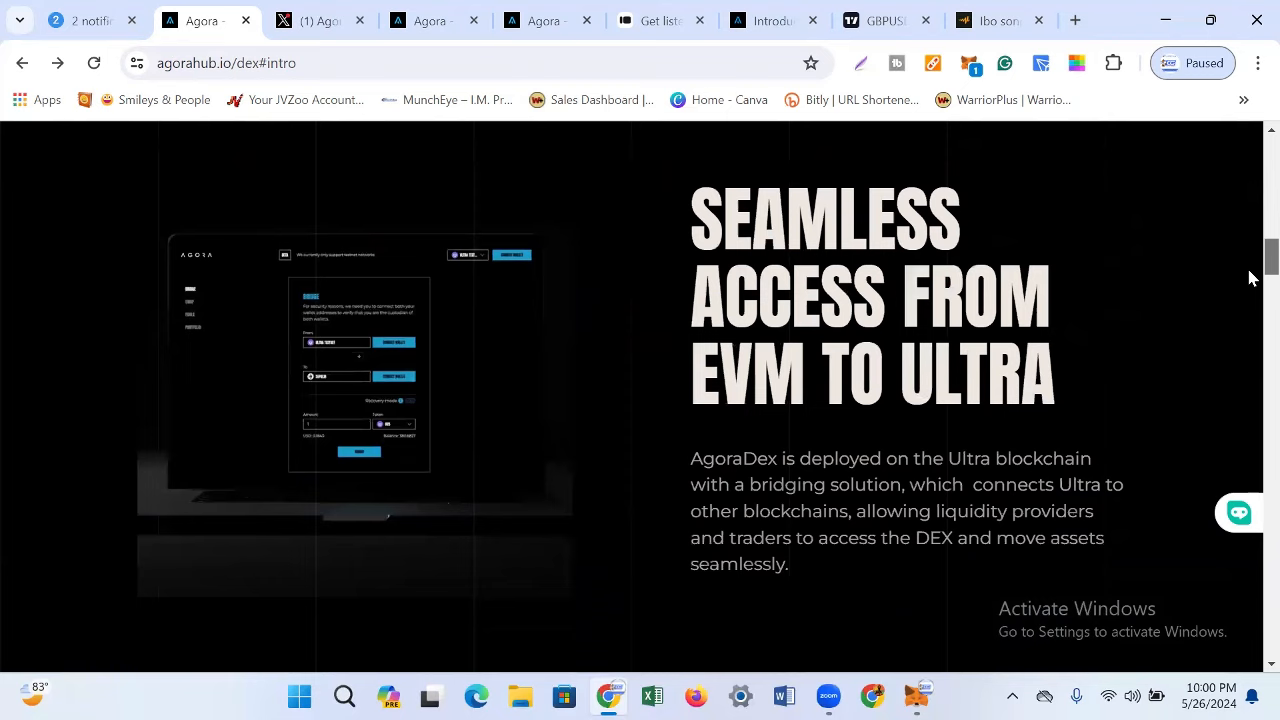
scroll("down", 3)
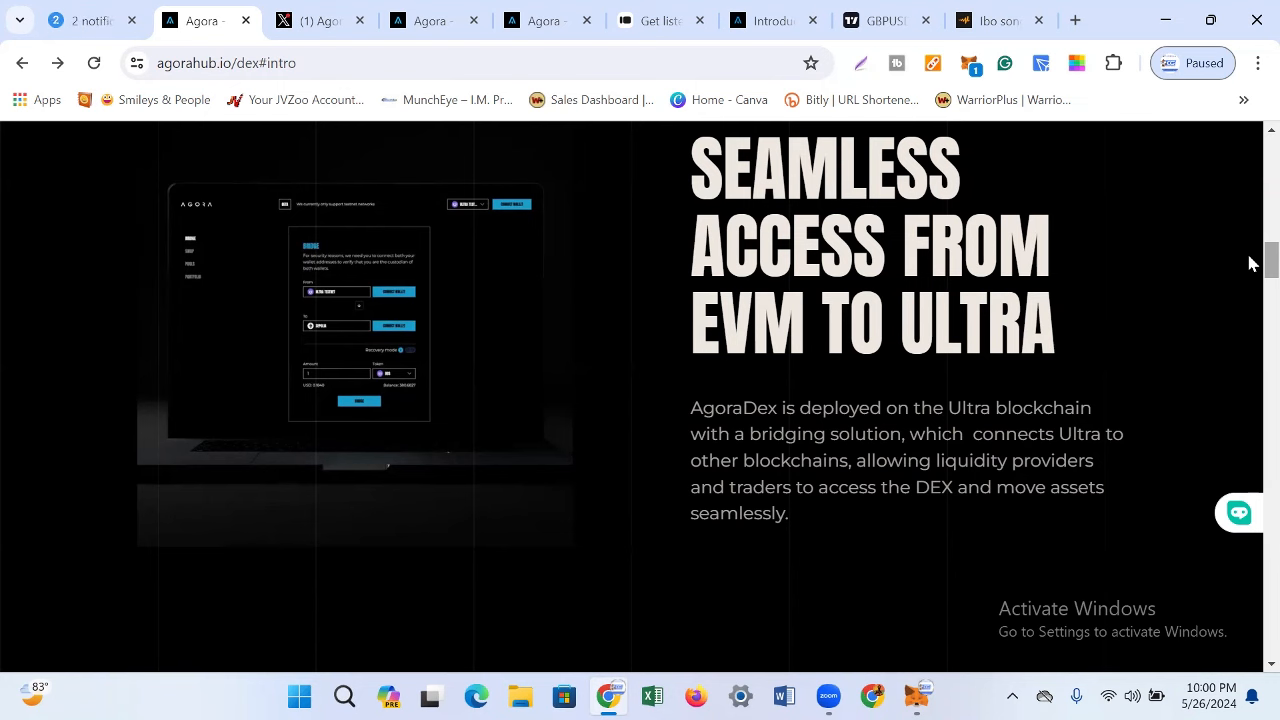
Step: Scroll past the fair-fees and UOS liquidity incentive sections to the Powerful AI section
scroll("down", 3)
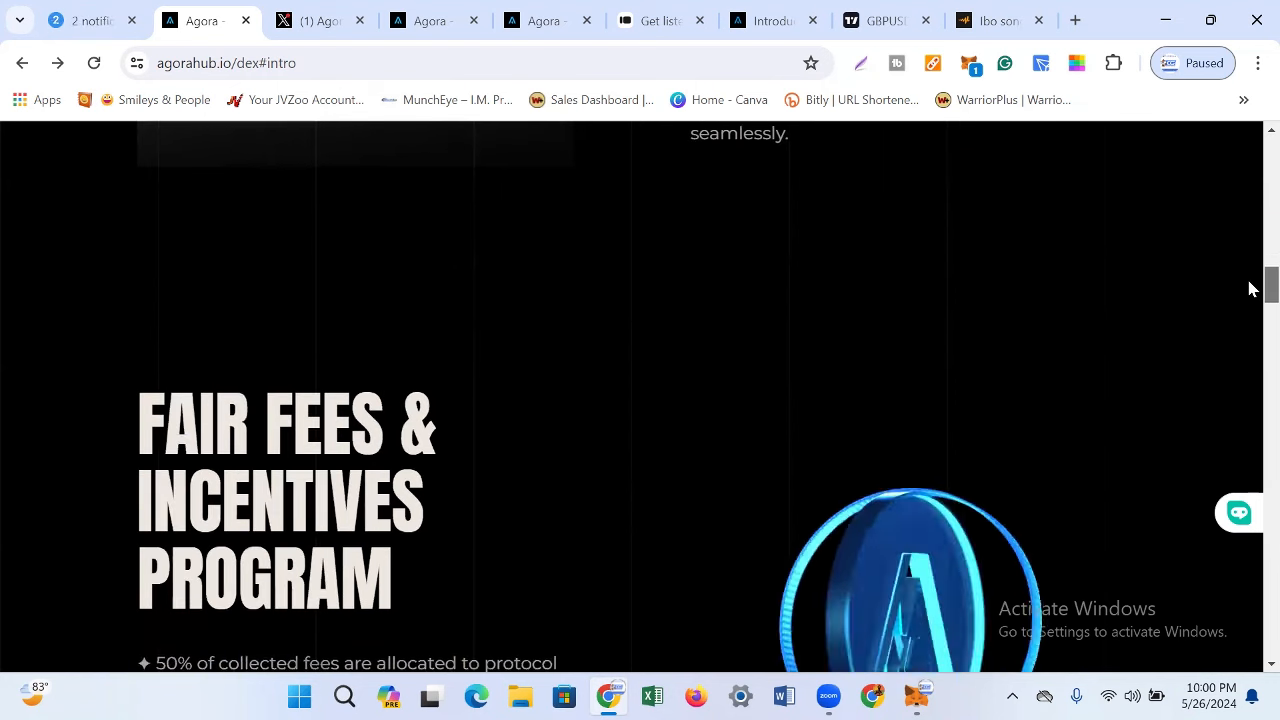
scroll("down", 3)
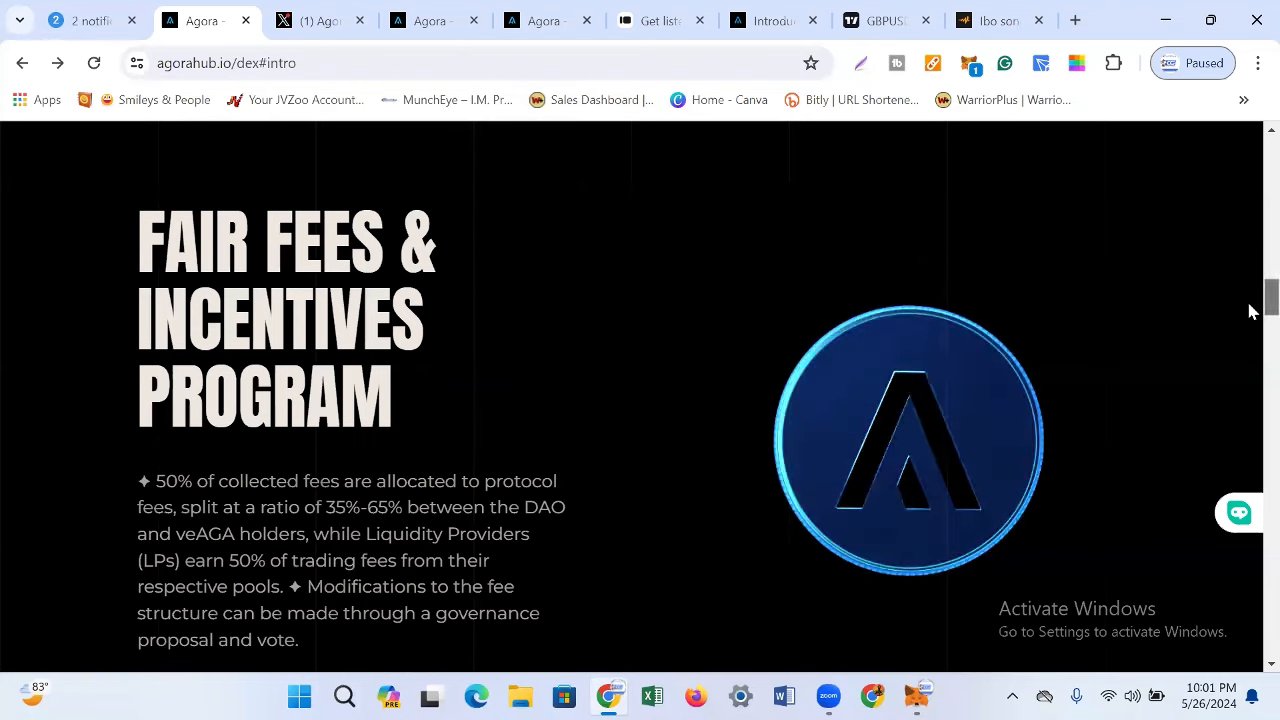
scroll("down", 3)
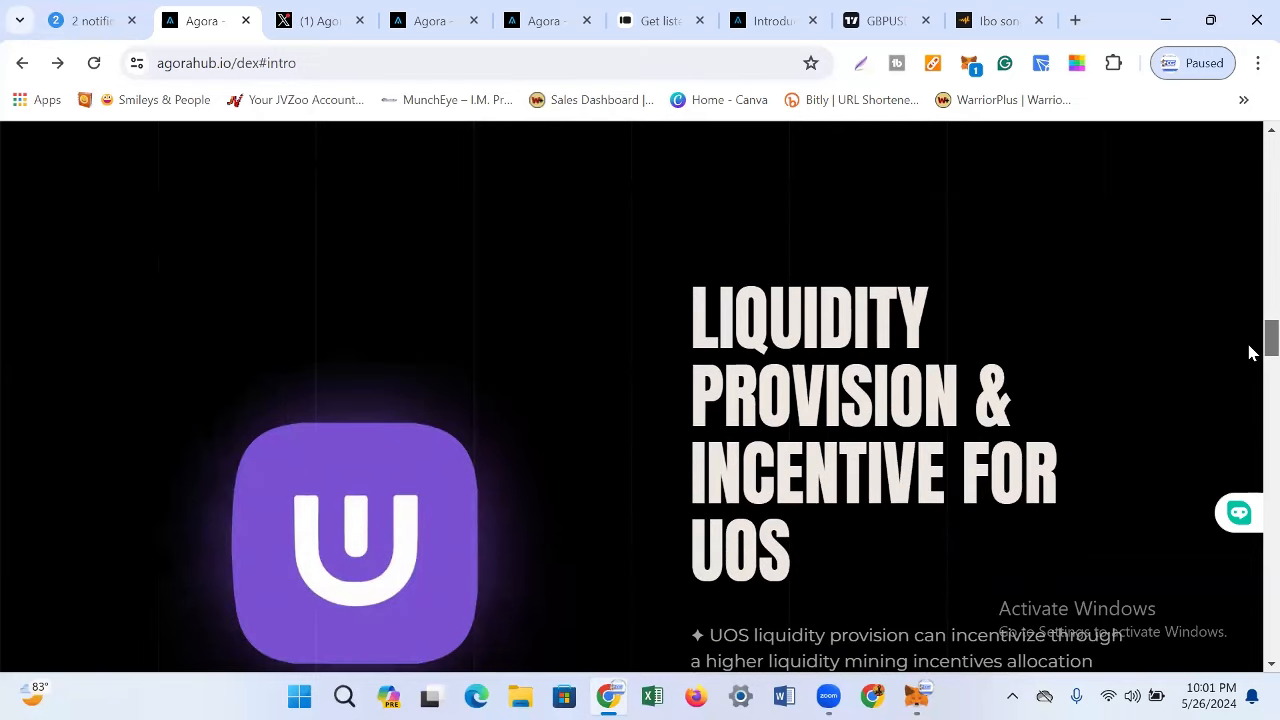
scroll("down", 3)
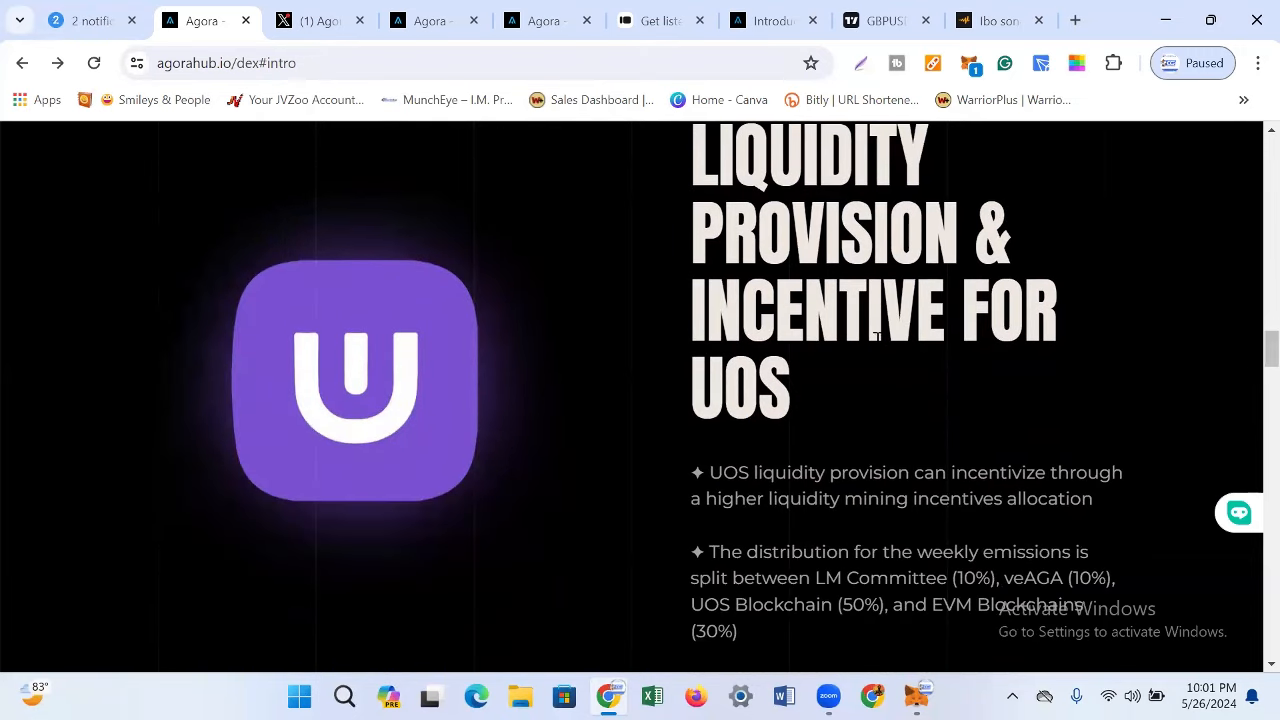
mouse_move(1252, 347)
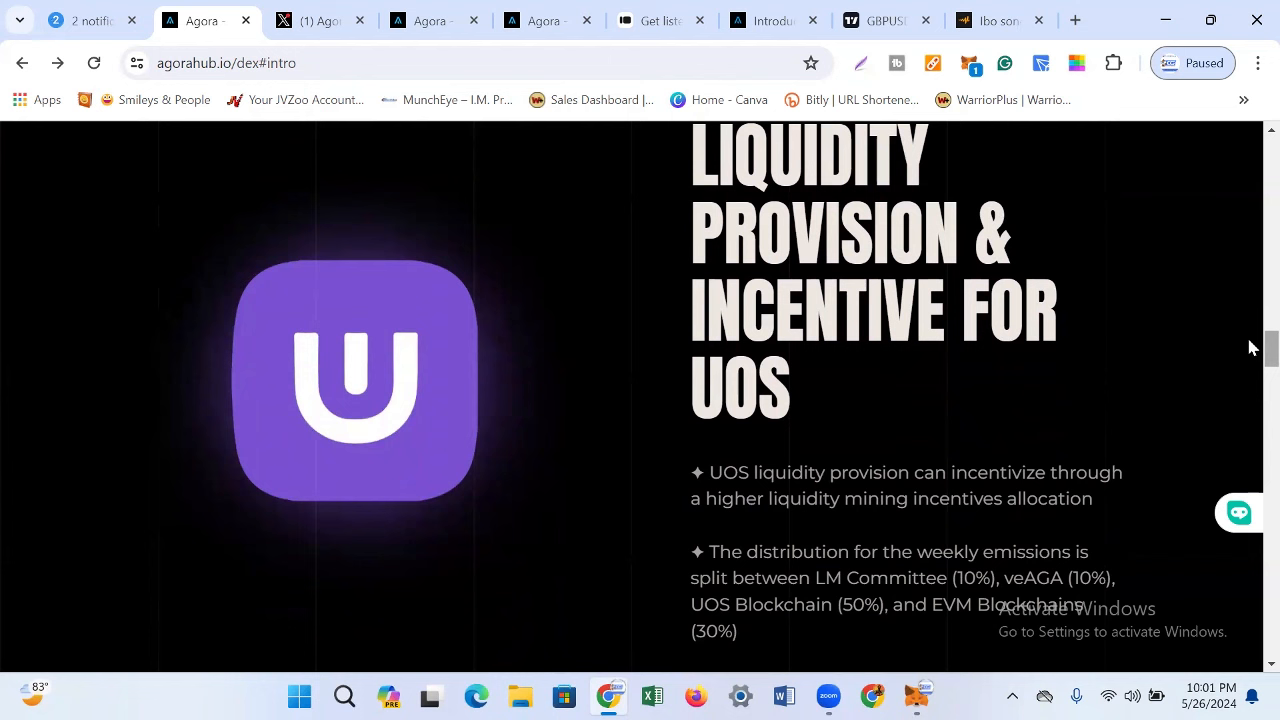
scroll("down", 3)
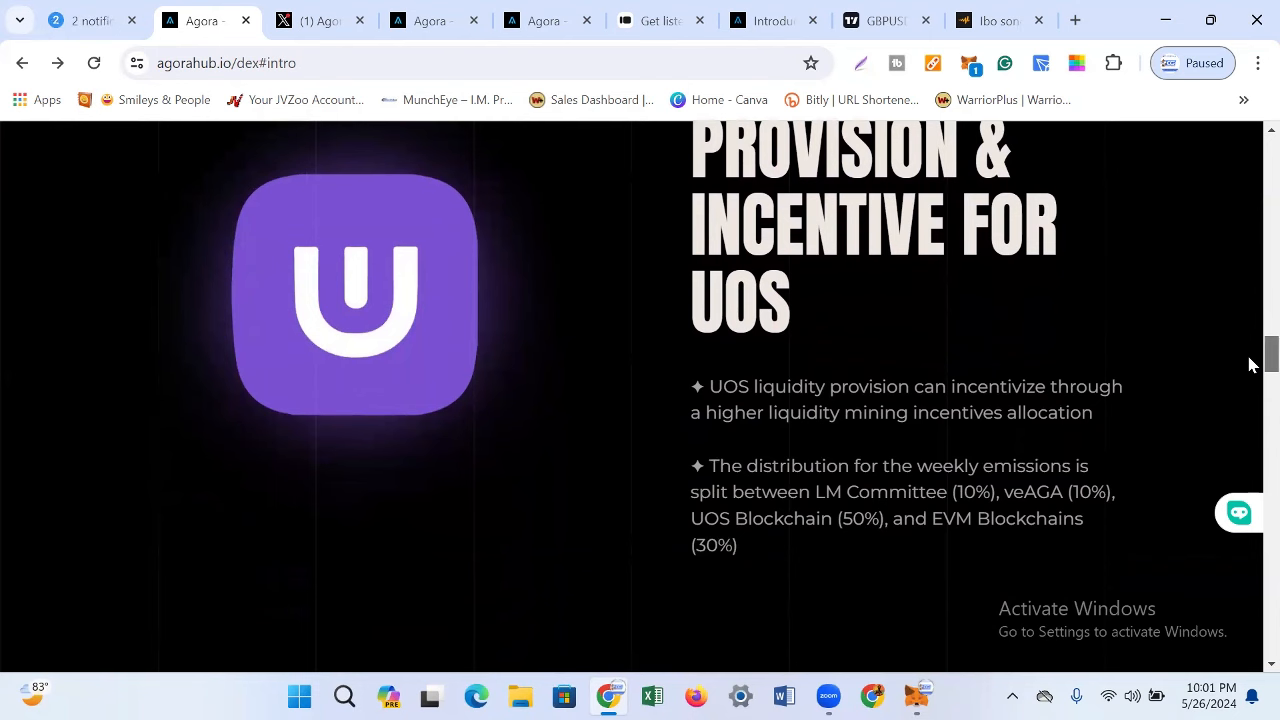
scroll("down", 3)
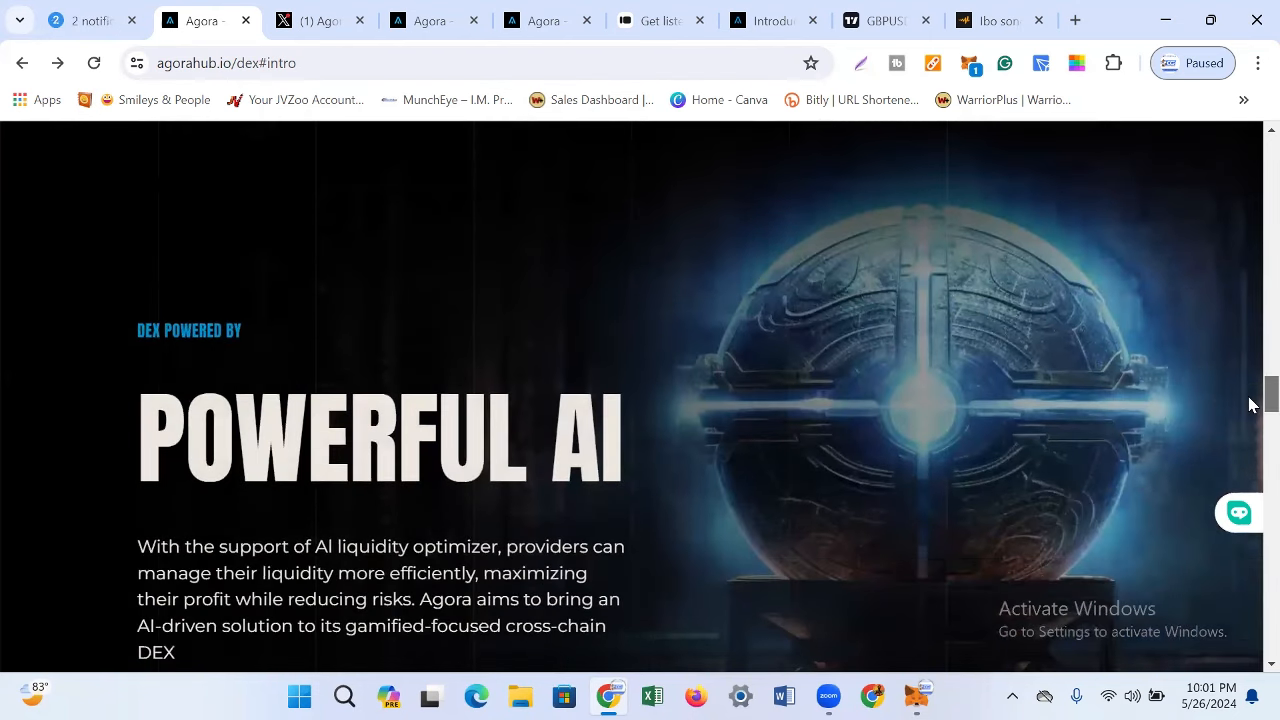
scroll("down", 3)
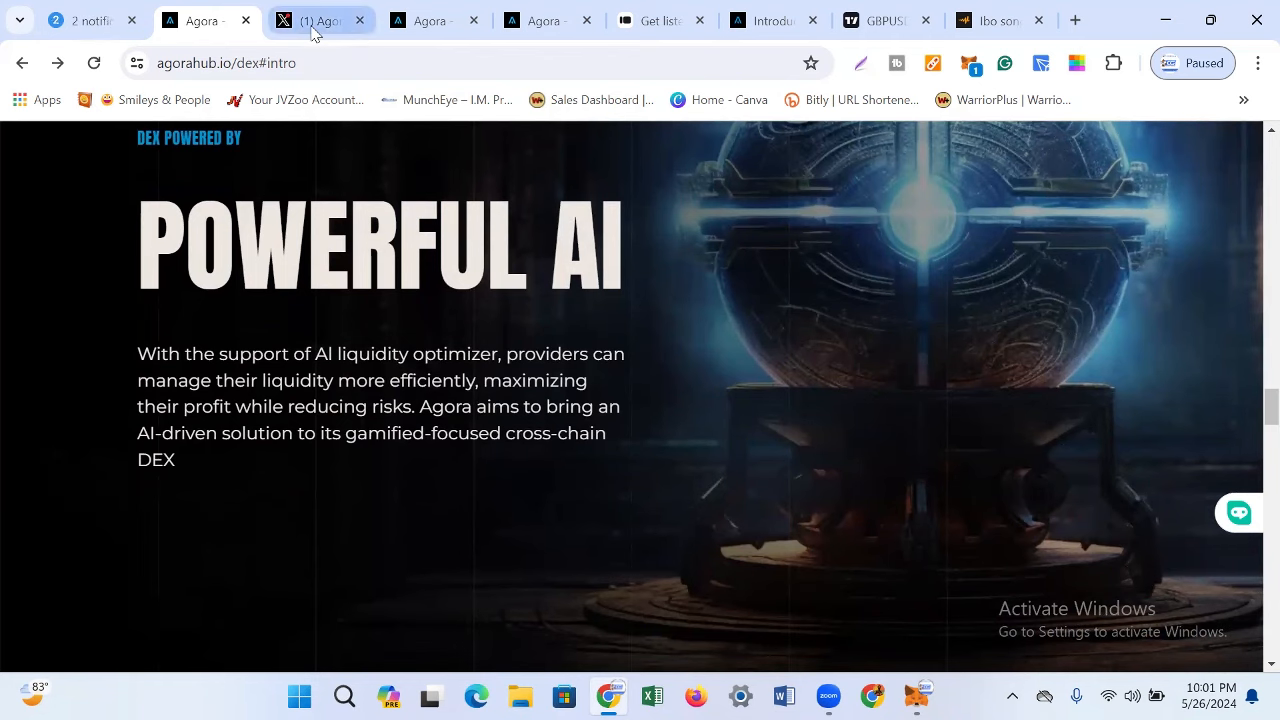
Step: Switch to the x.com/AgoraHub_io profile tab showing its bio and 84.3K followers
left_click(315, 20)
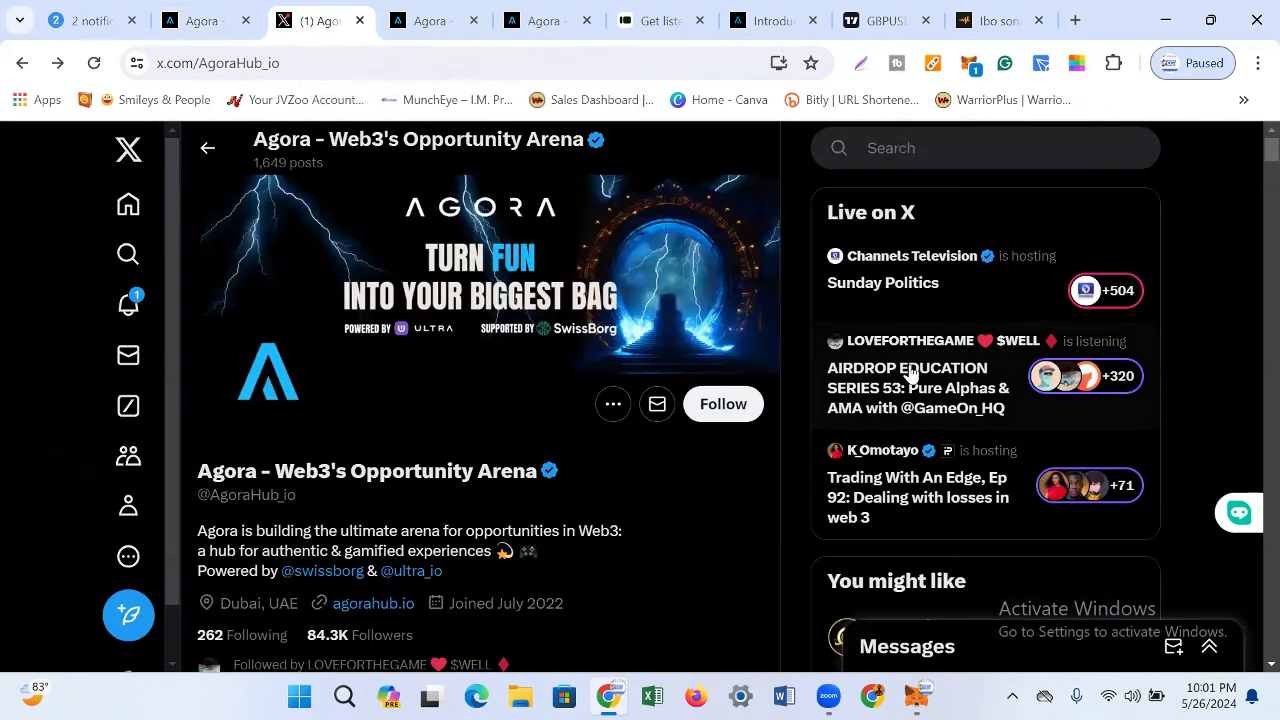
mouse_move(1232, 273)
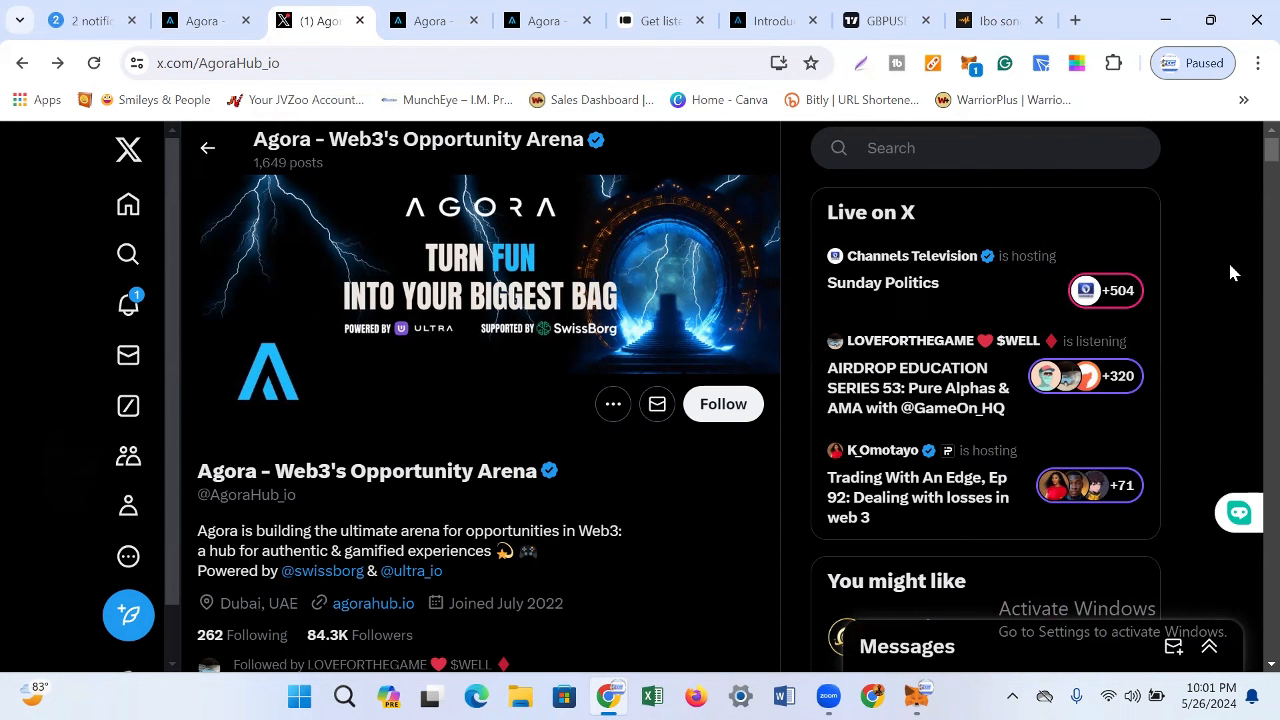
mouse_move(344, 574)
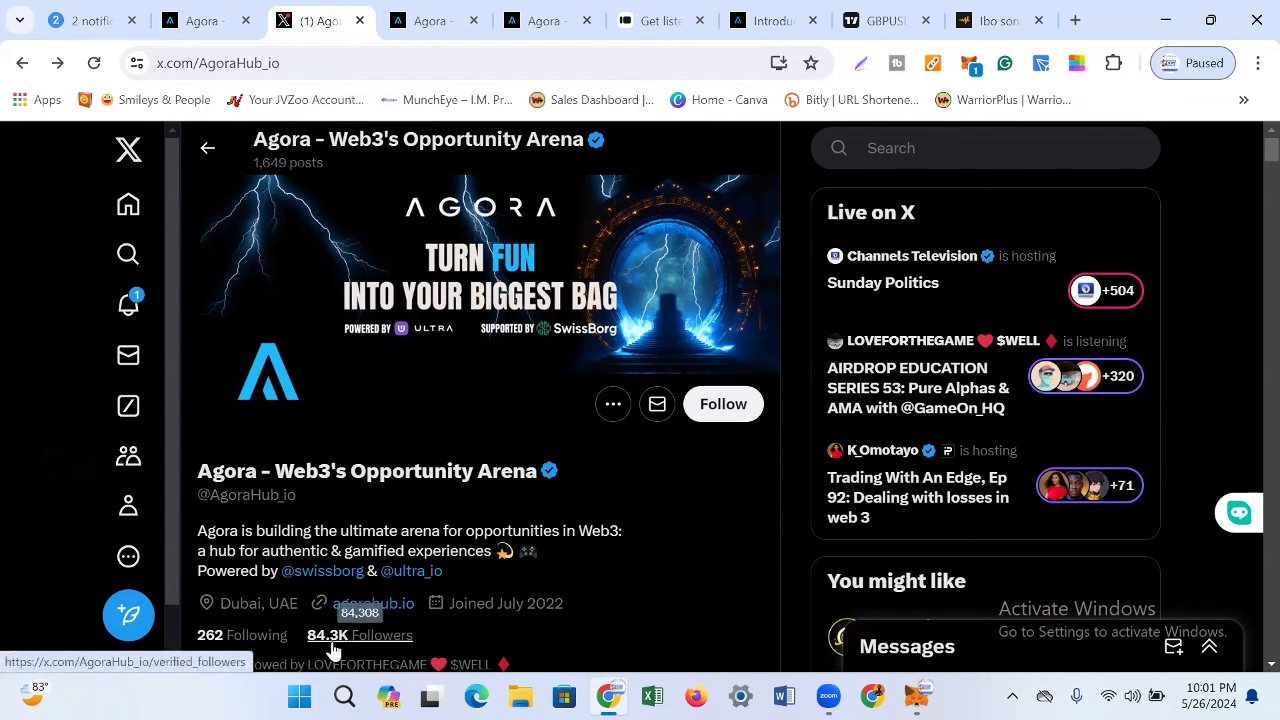
mouse_move(632, 465)
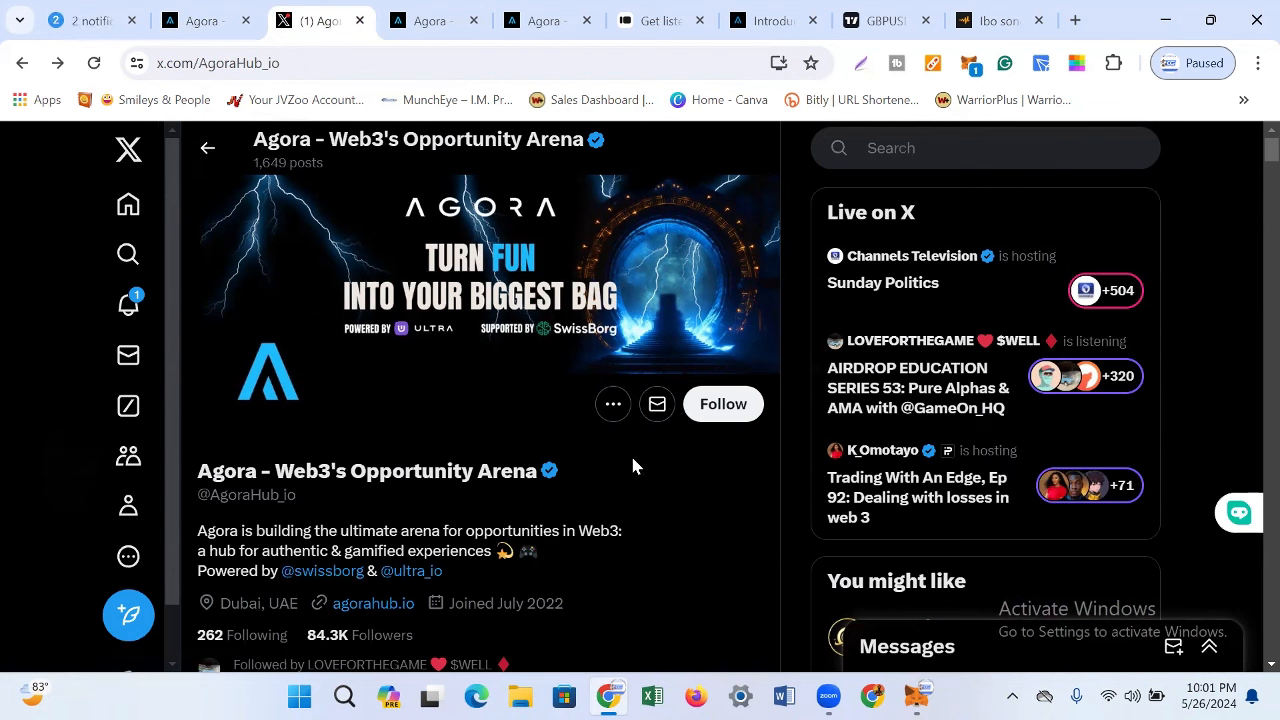
mouse_move(662, 460)
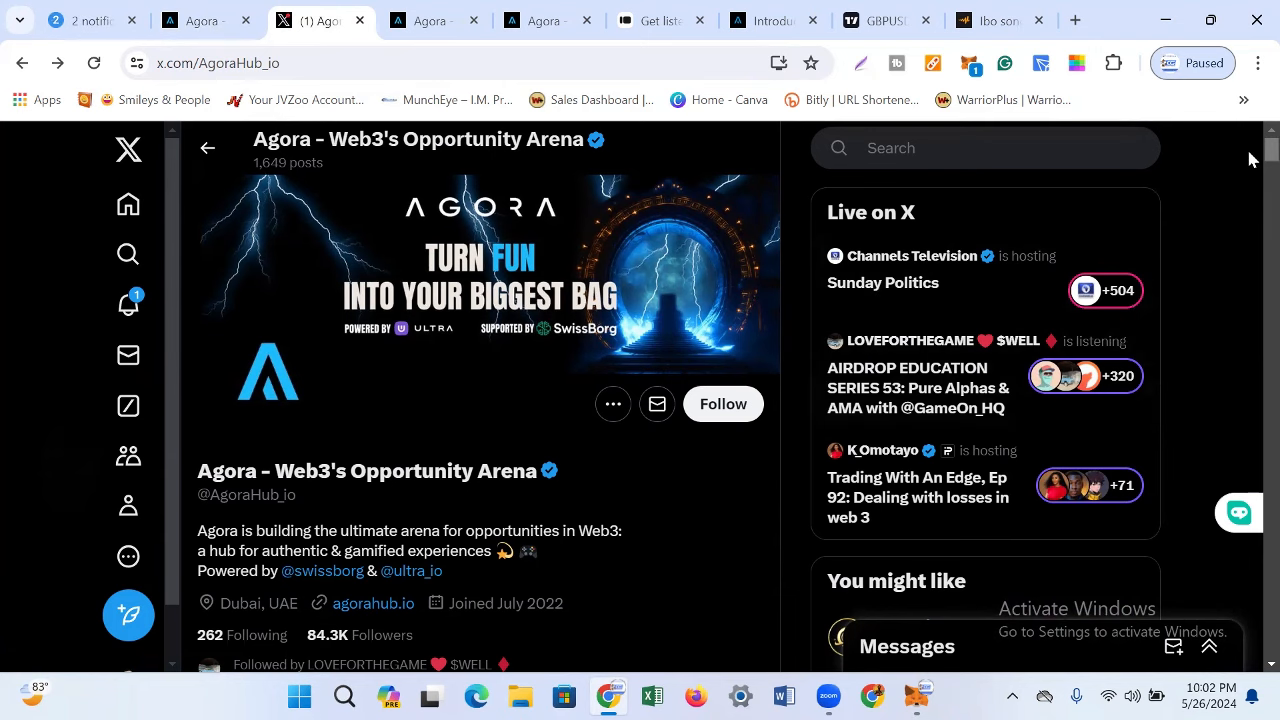
scroll("down", 3)
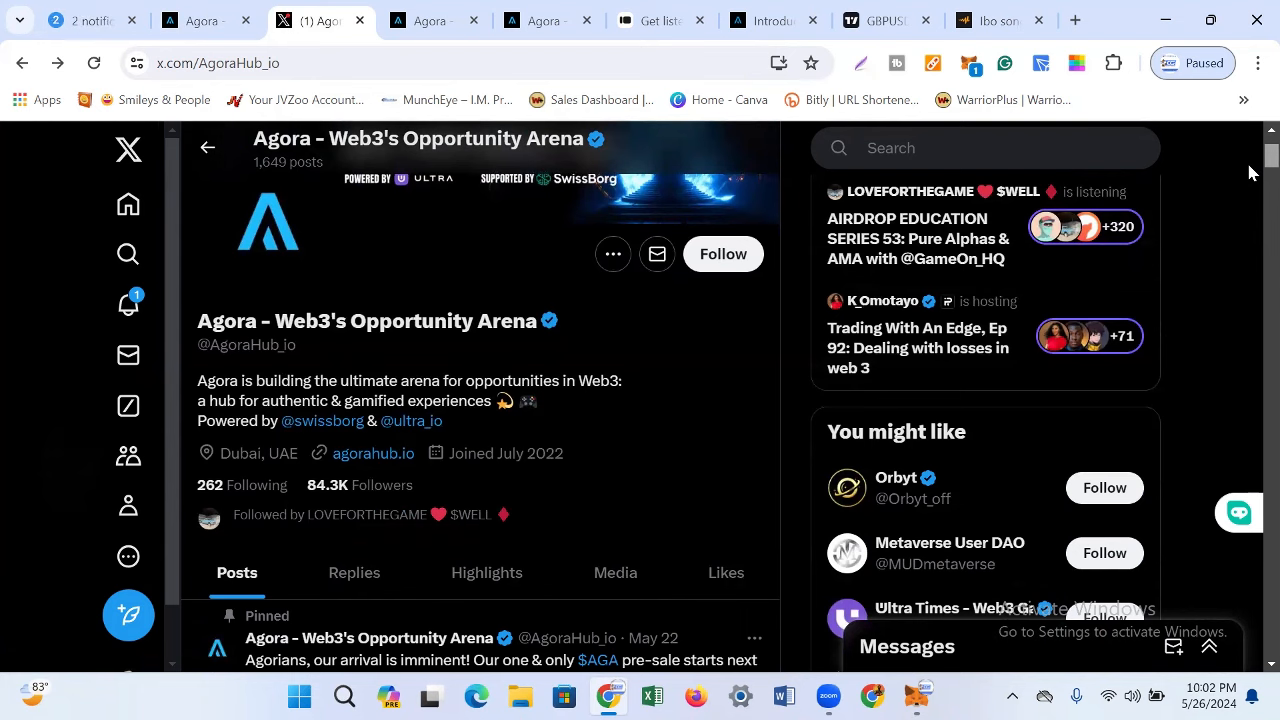
scroll("down", 3)
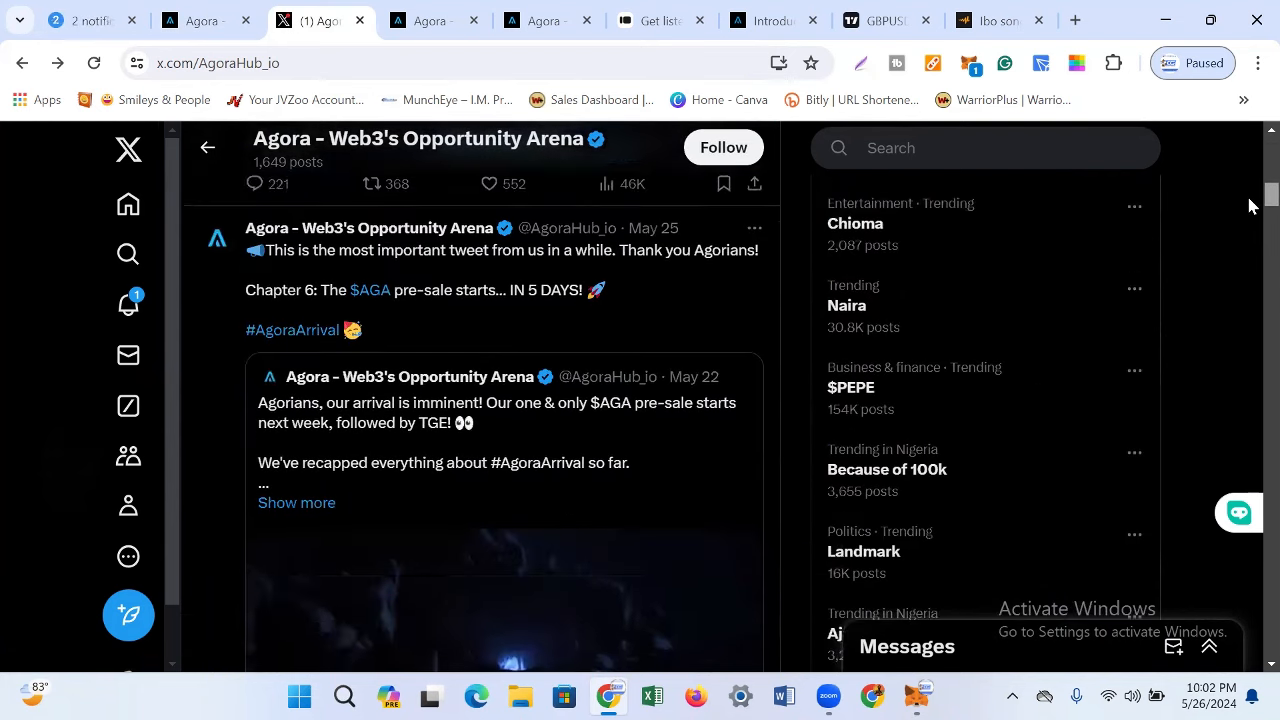
scroll("down", 3)
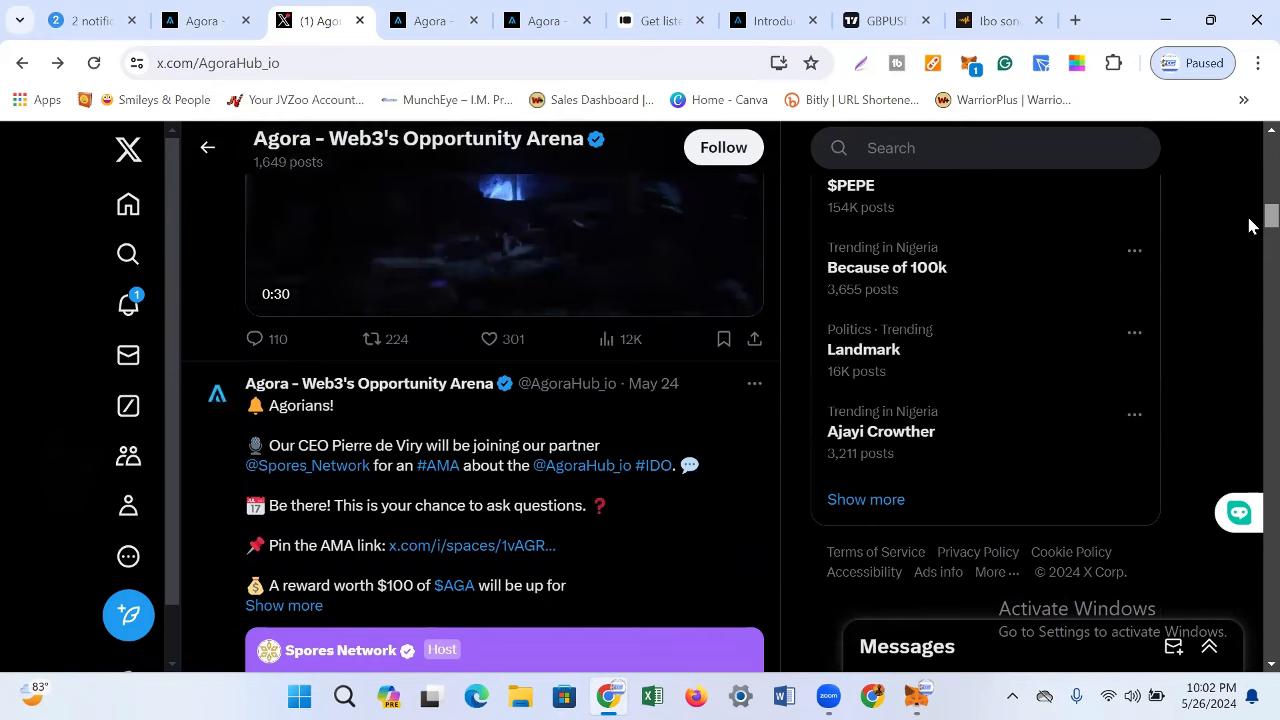
scroll("down", 3)
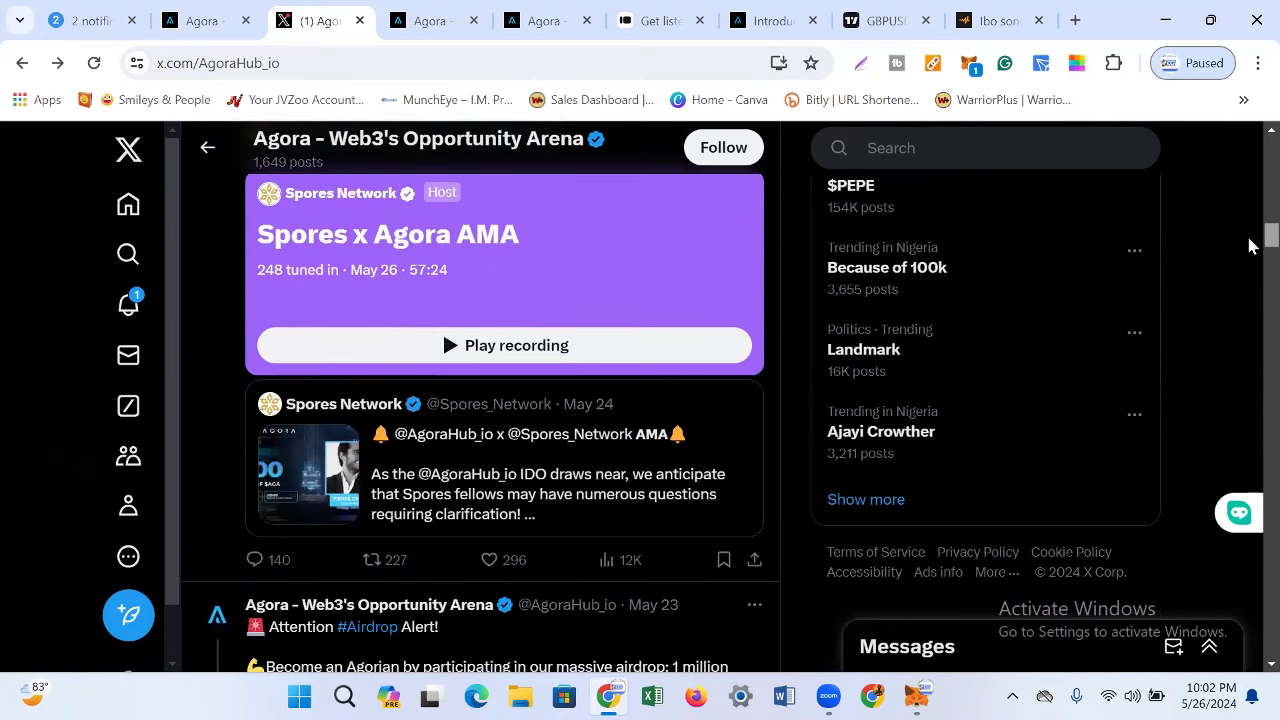
scroll("down", 3)
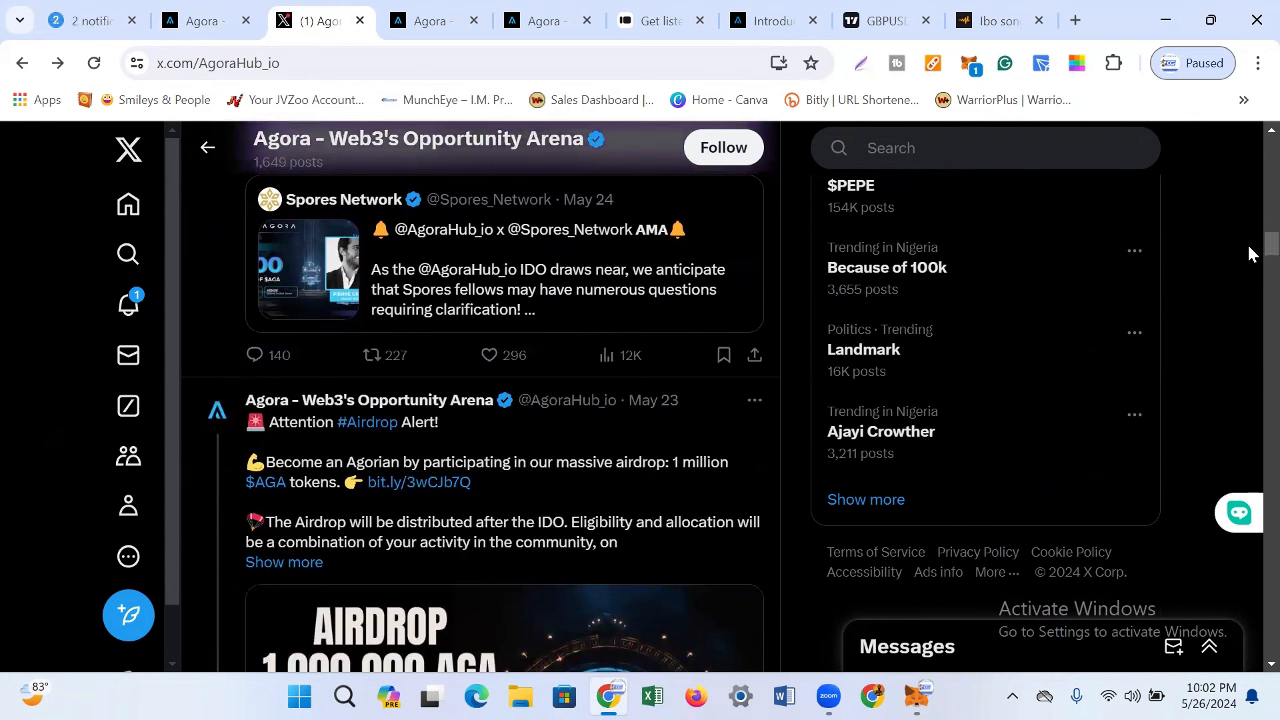
mouse_move(418, 482)
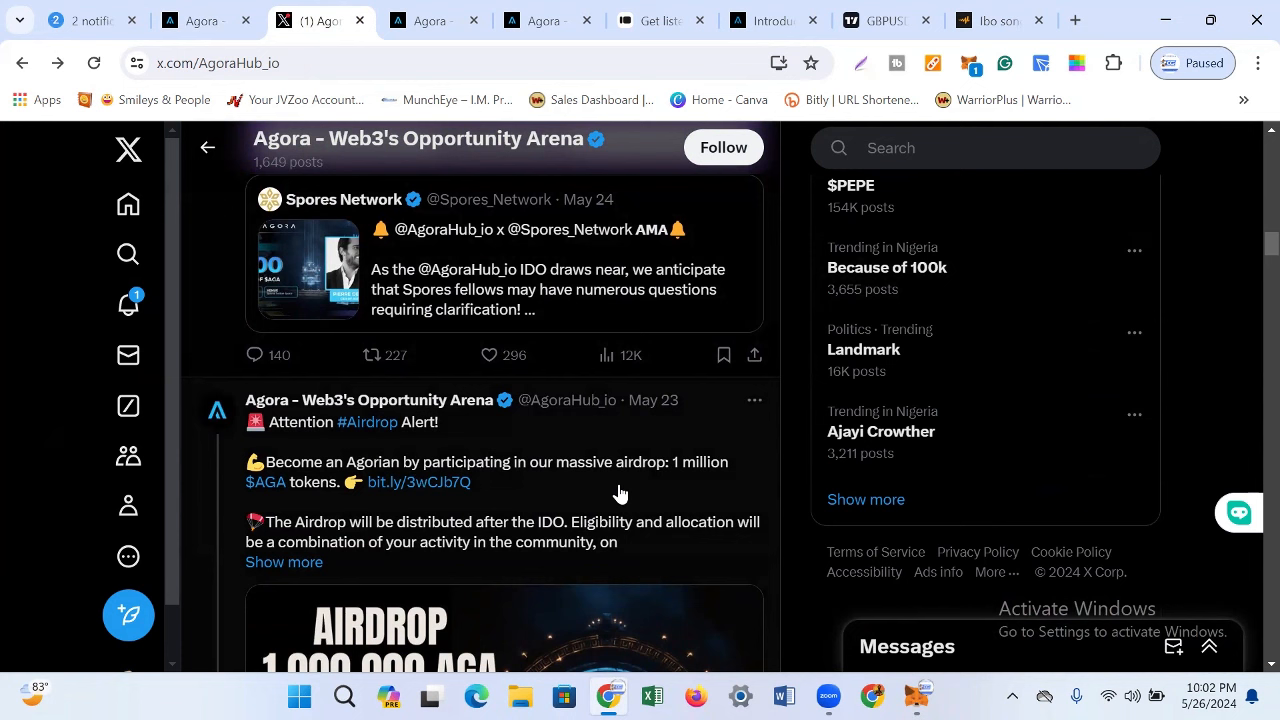
mouse_move(320, 517)
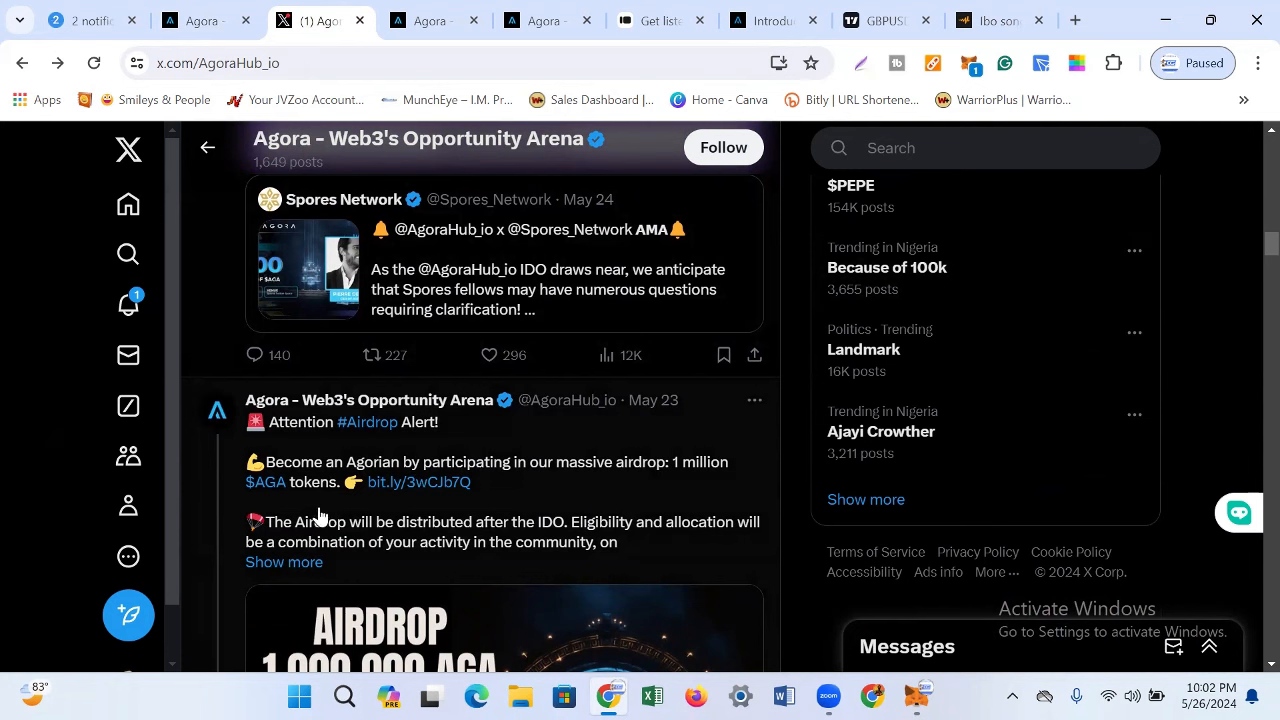
mouse_move(382, 513)
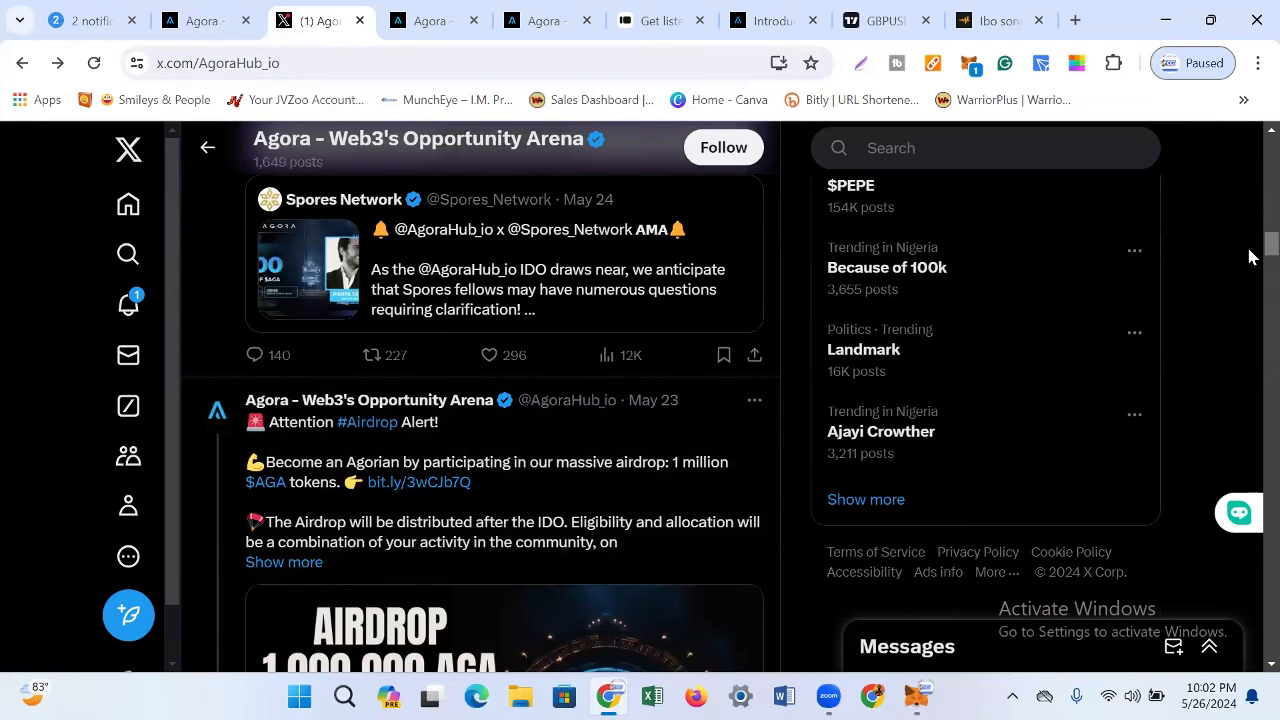
scroll("down", 3)
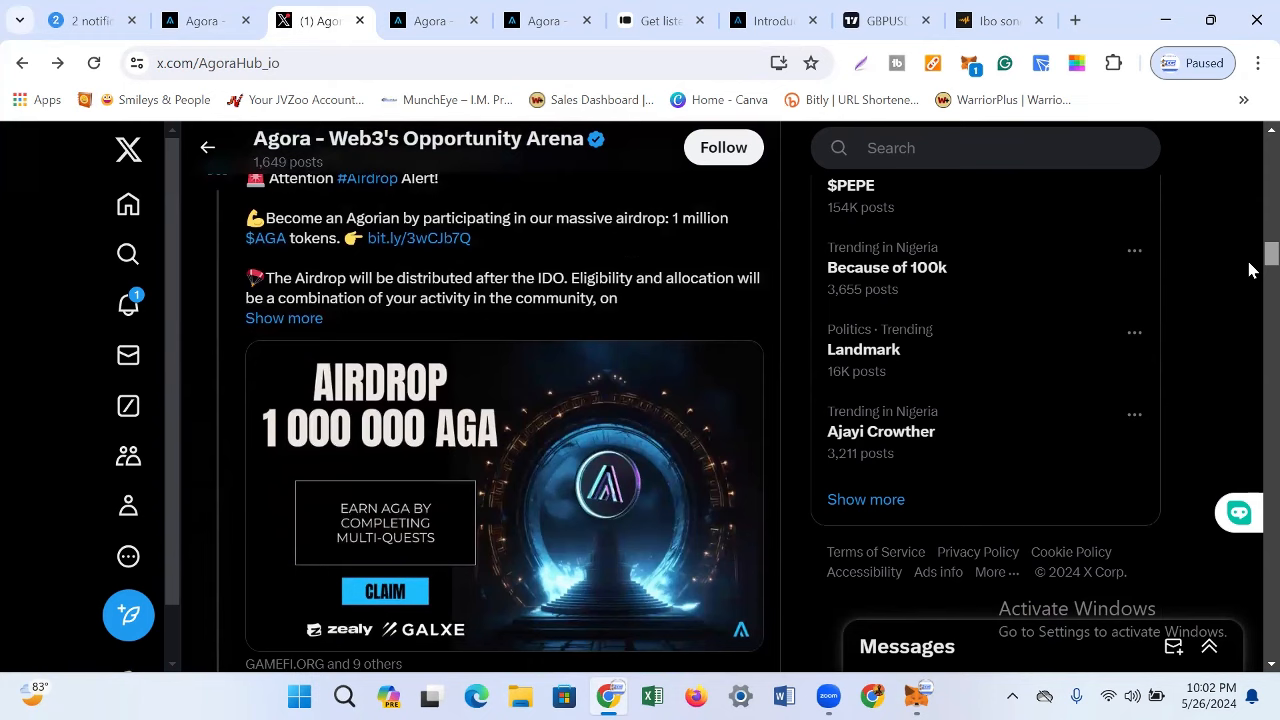
scroll("down", 3)
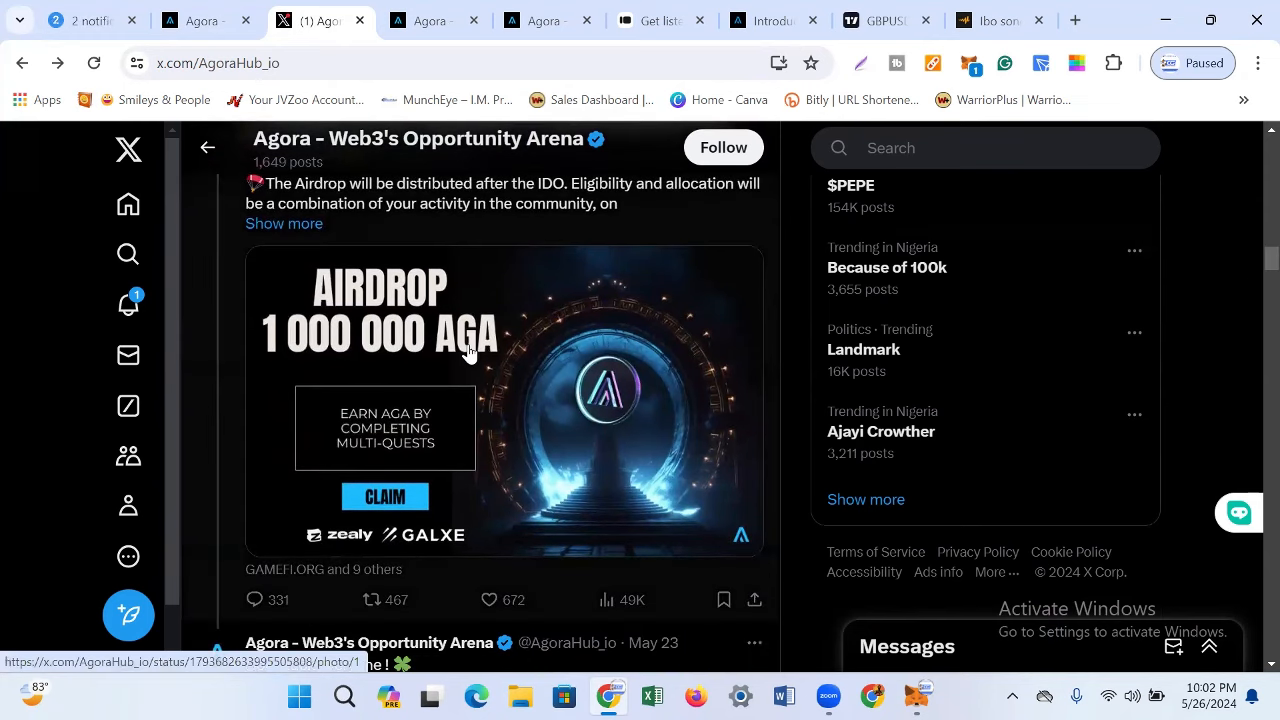
mouse_move(358, 533)
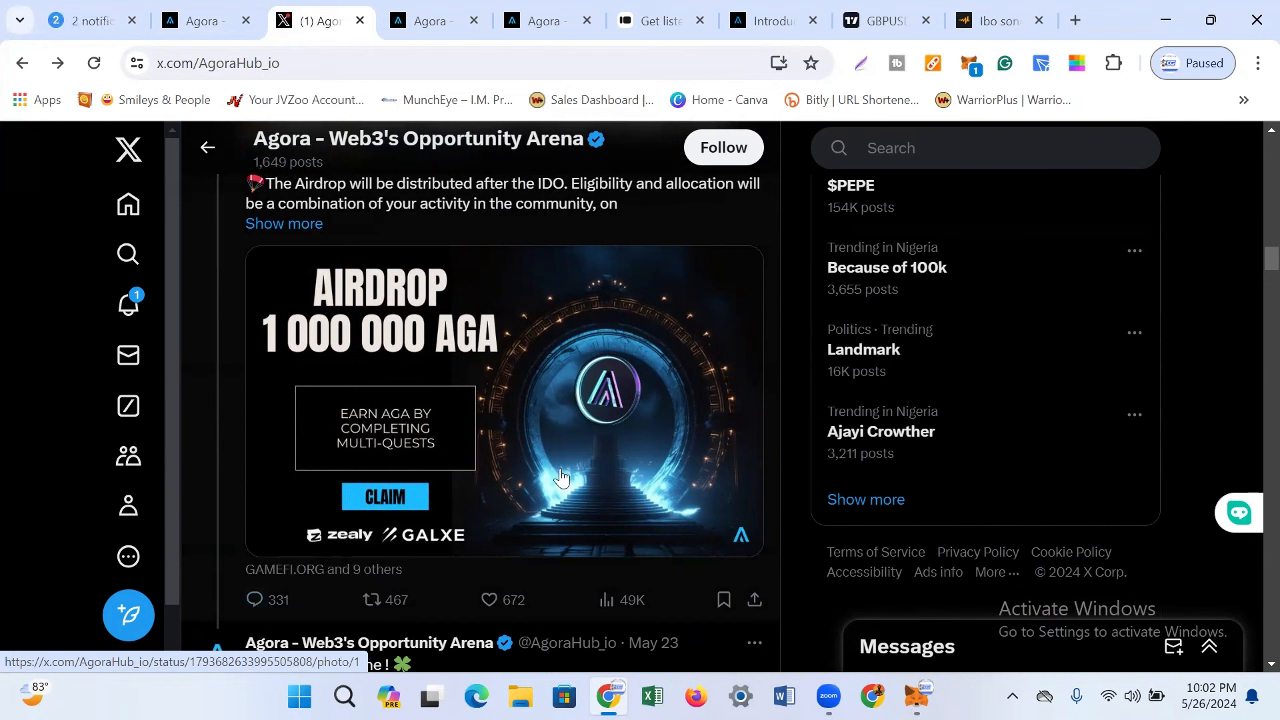
scroll("down", 3)
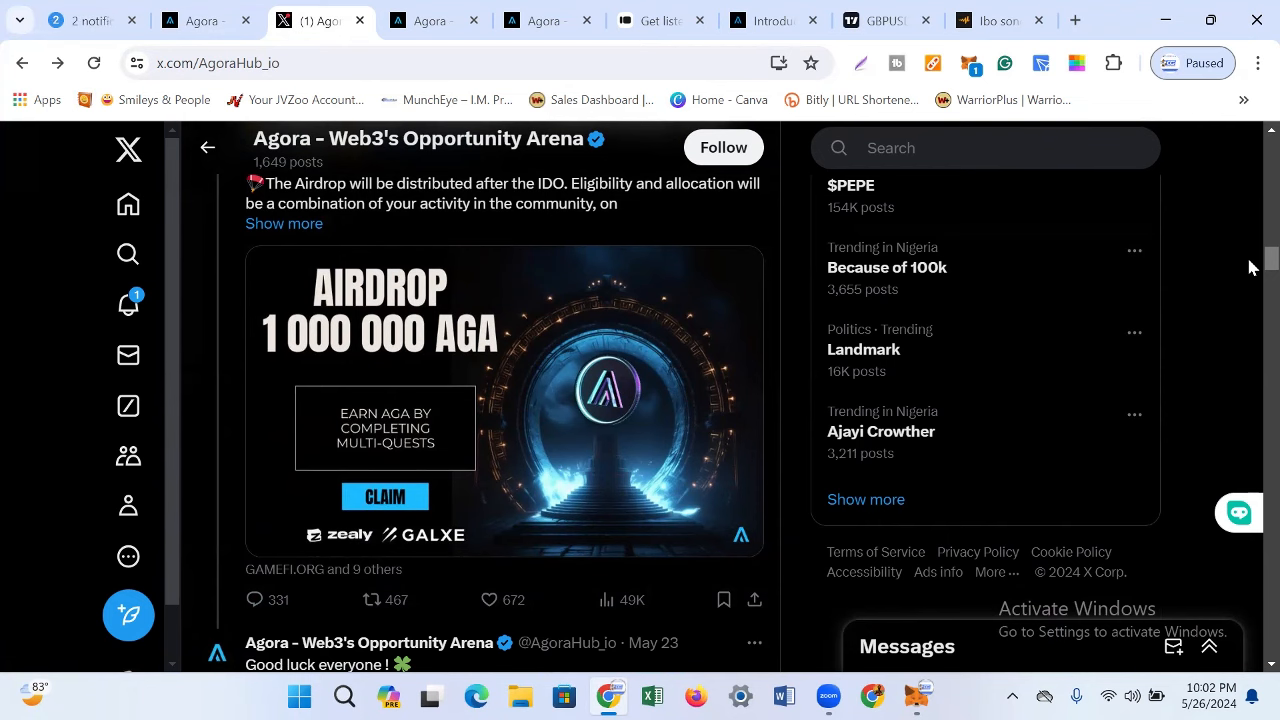
scroll("up", 3)
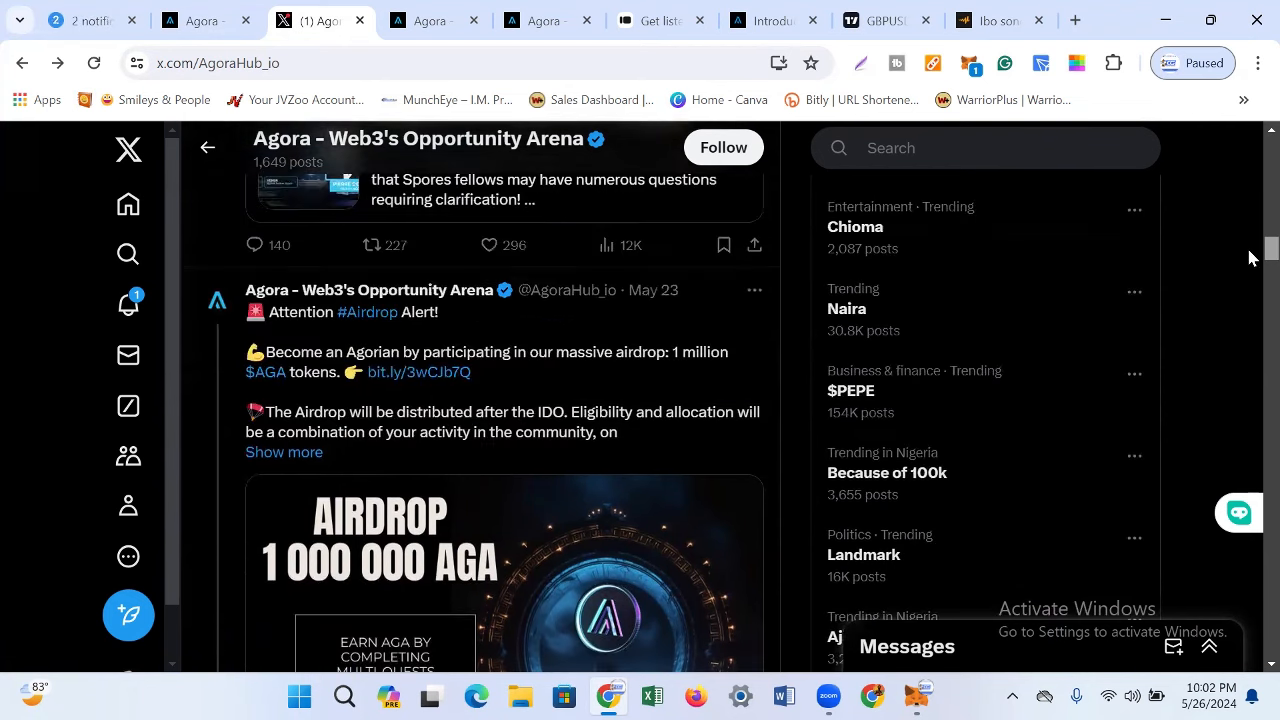
scroll("down", 3)
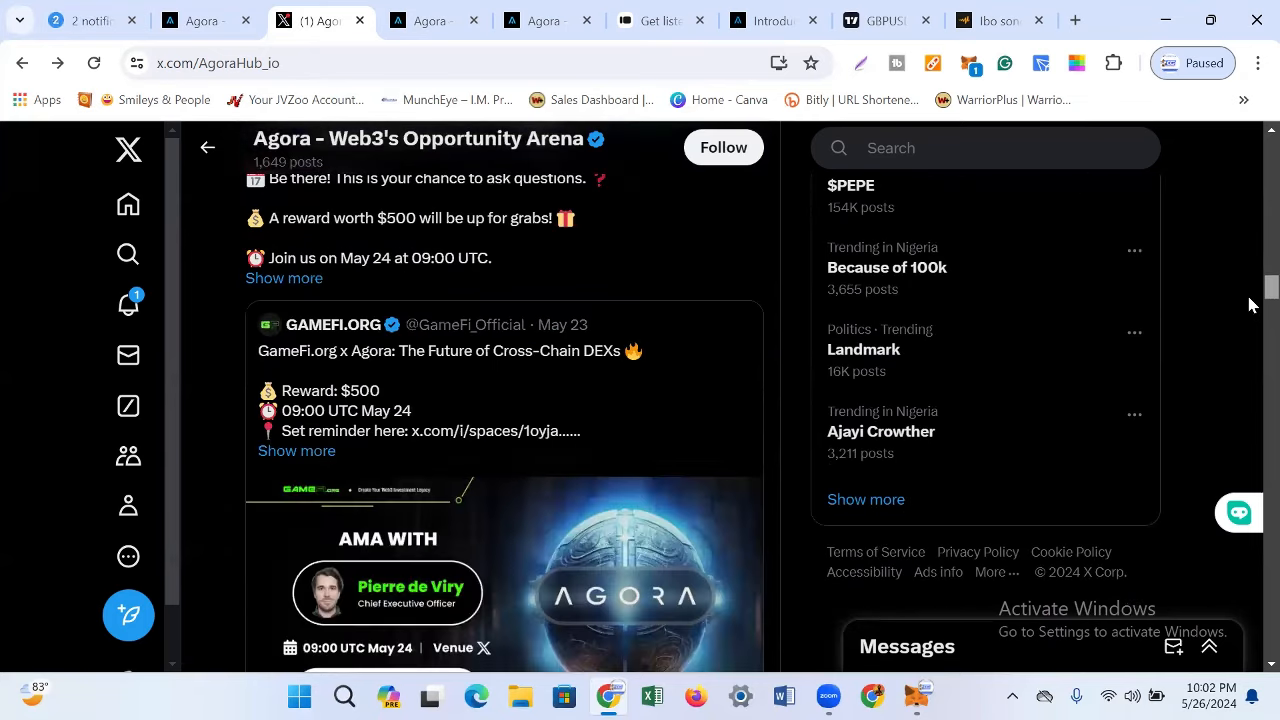
scroll("down", 3)
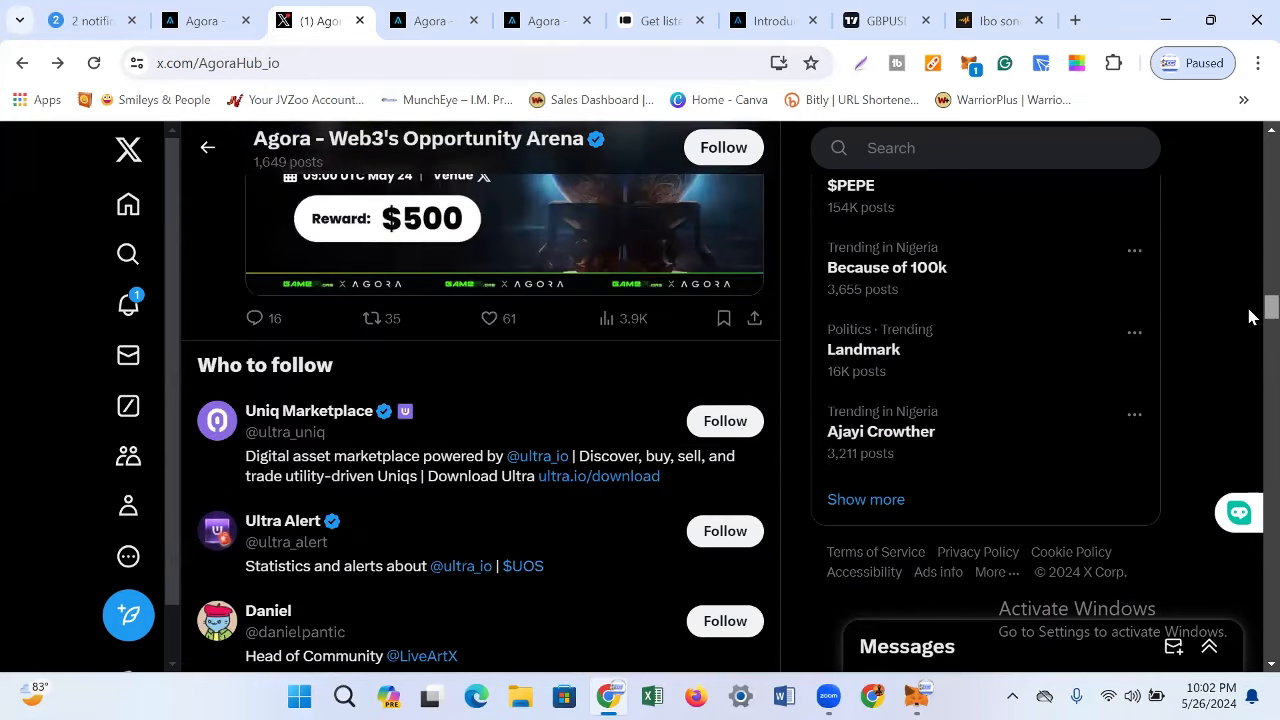
scroll("up", 3)
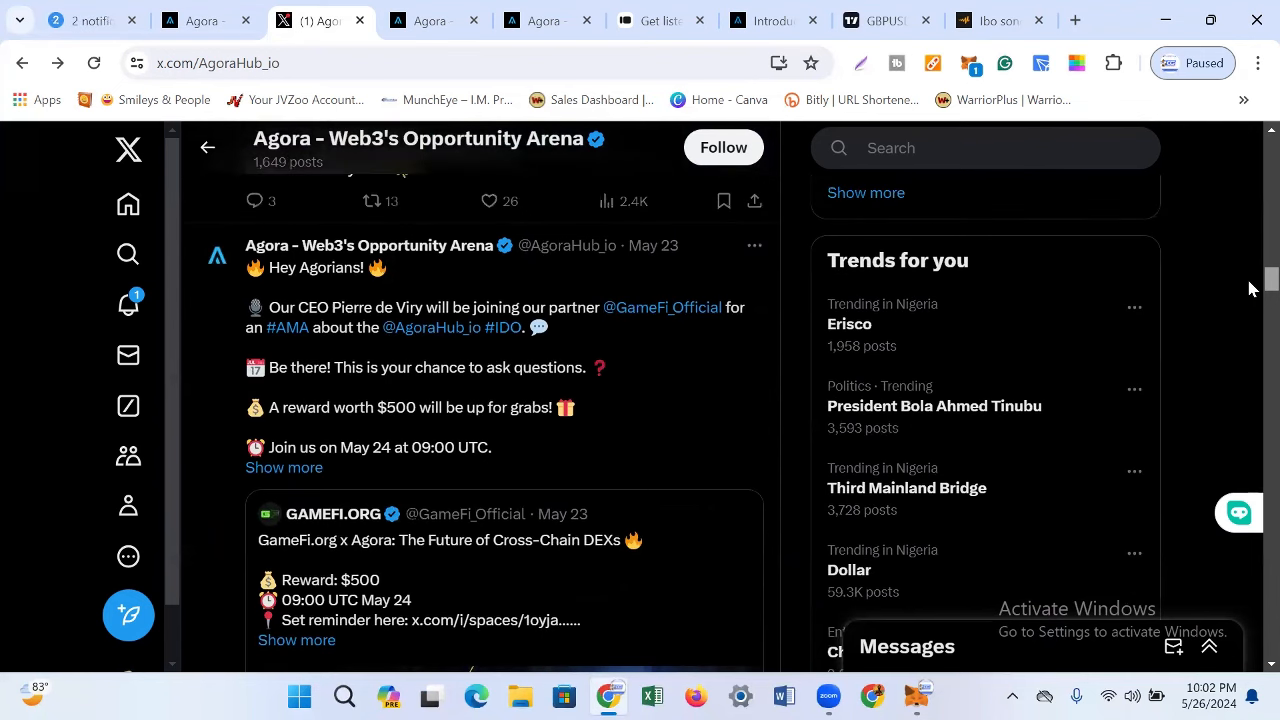
scroll("down", 3)
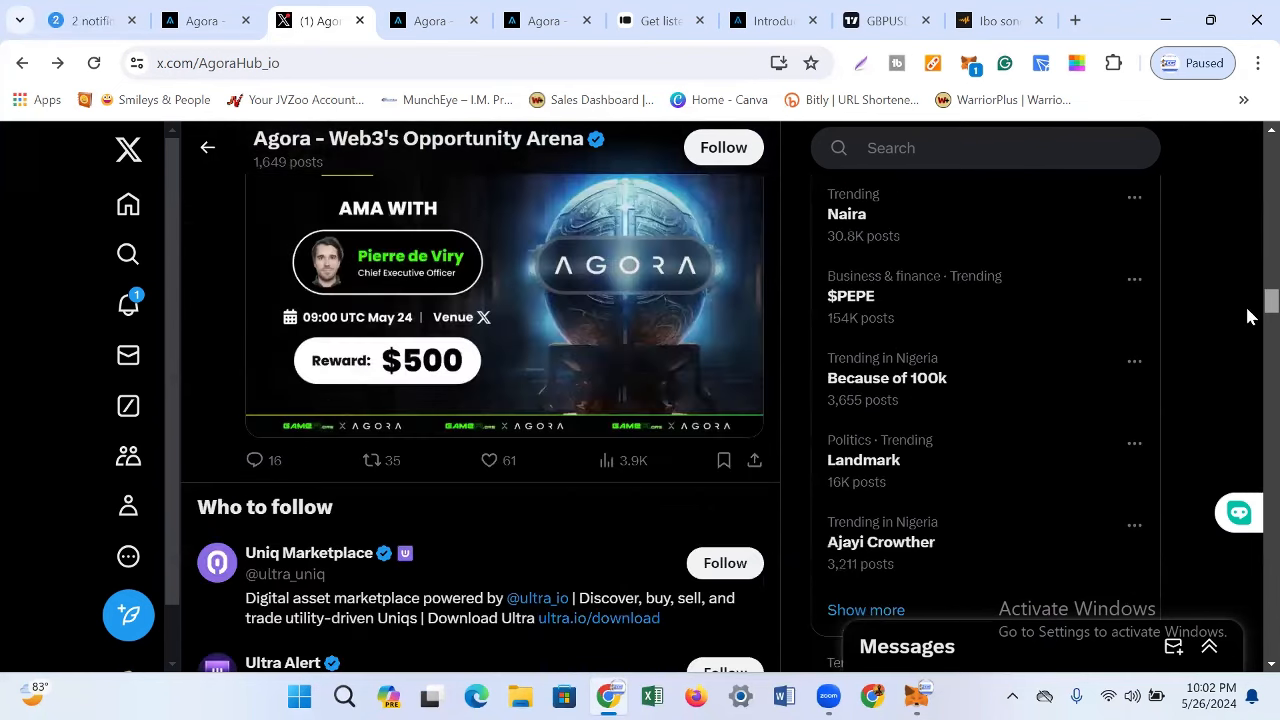
scroll("up", 3)
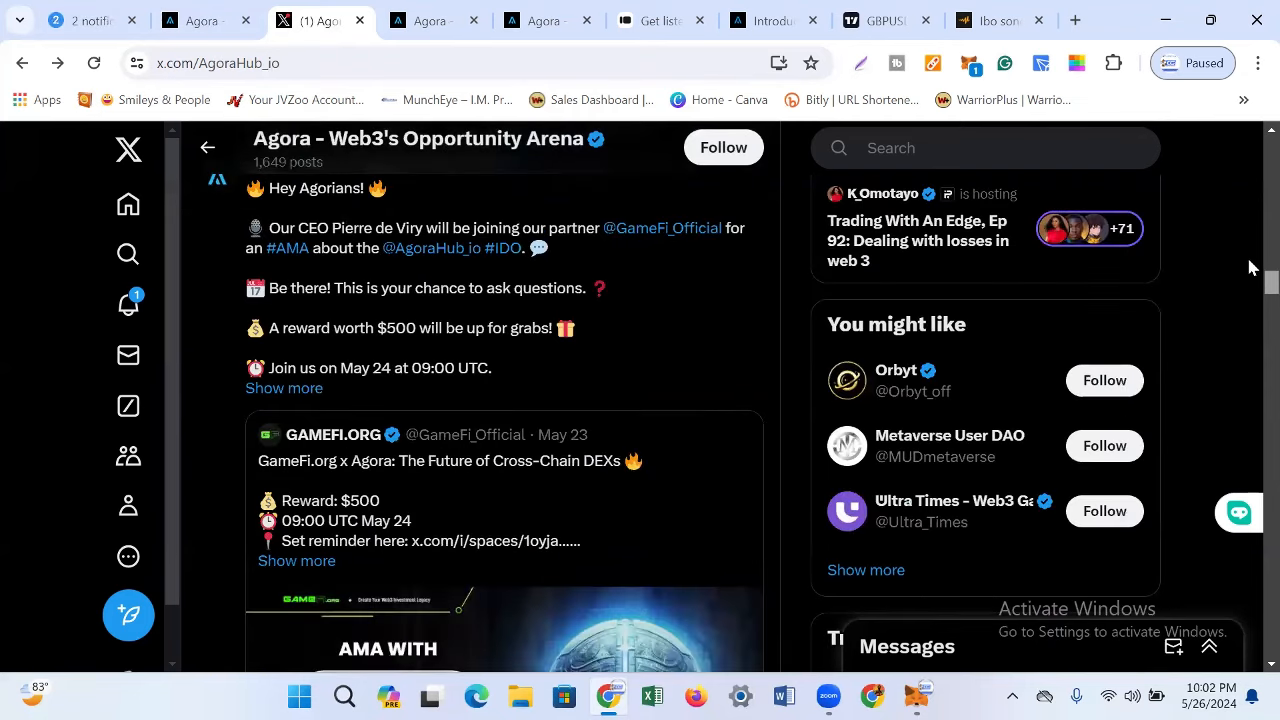
scroll("up", 3)
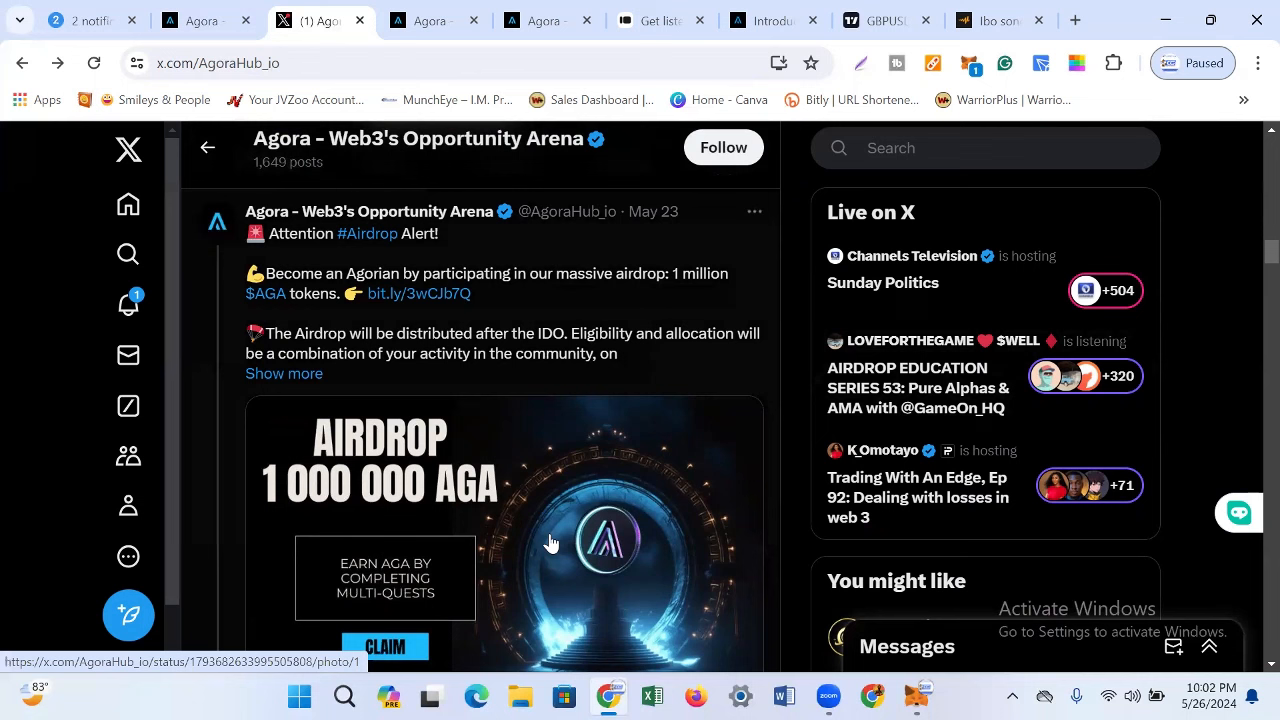
mouse_move(471, 523)
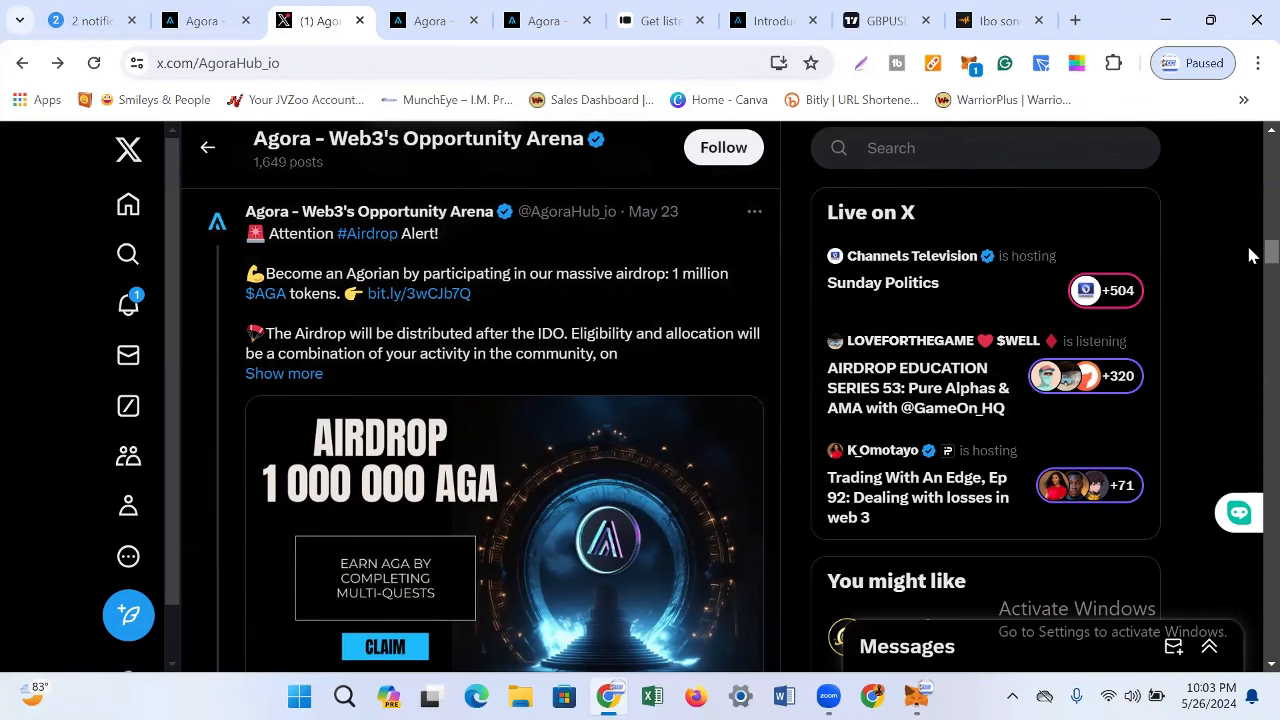
scroll("down", 3)
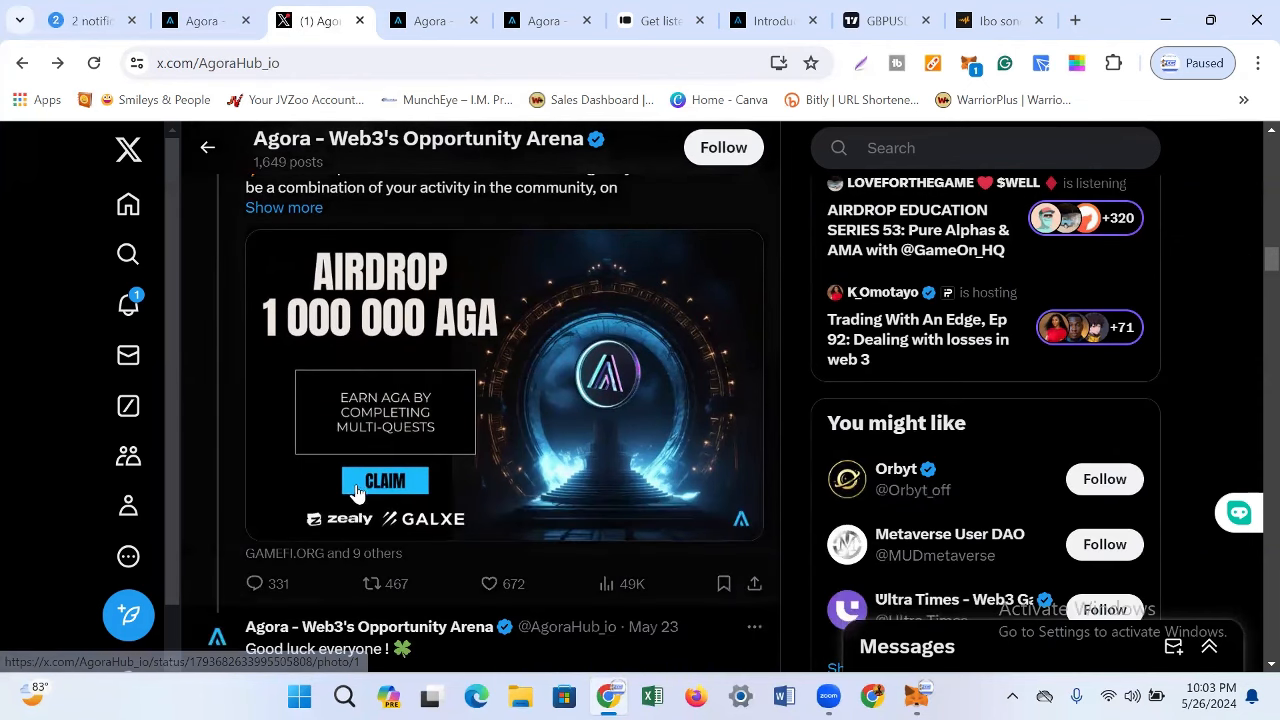
mouse_move(343, 537)
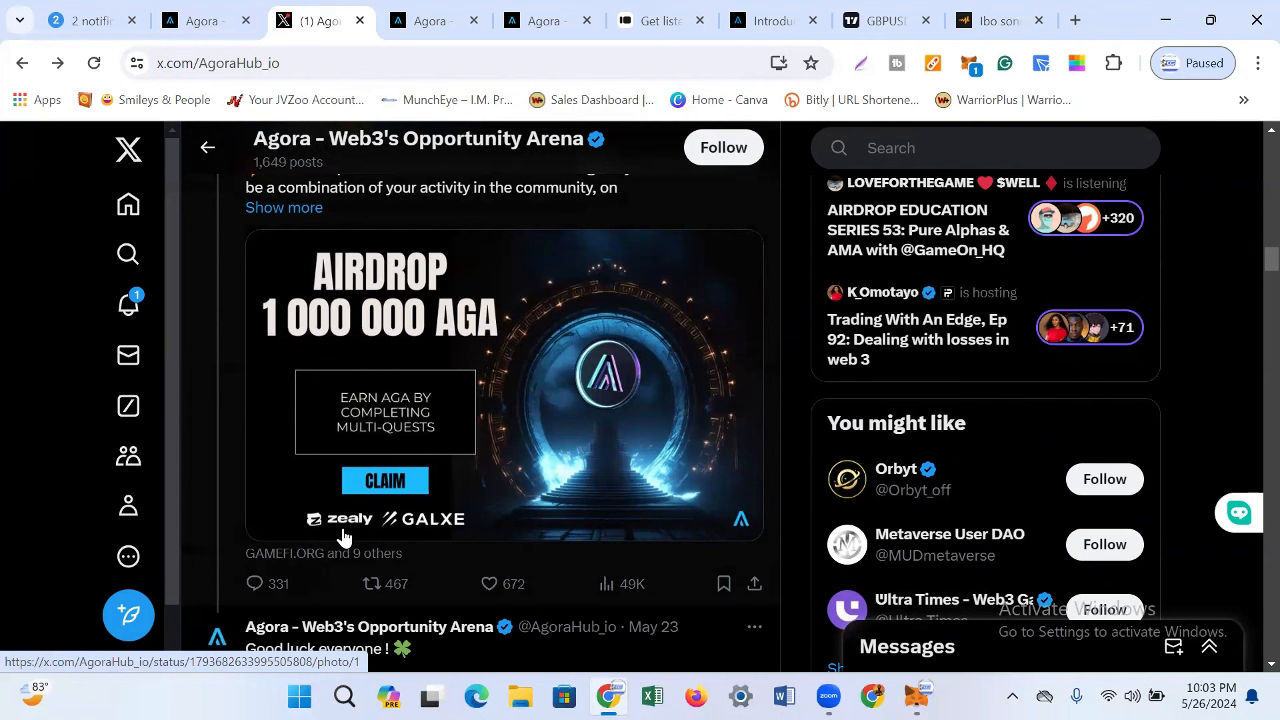
mouse_move(436, 543)
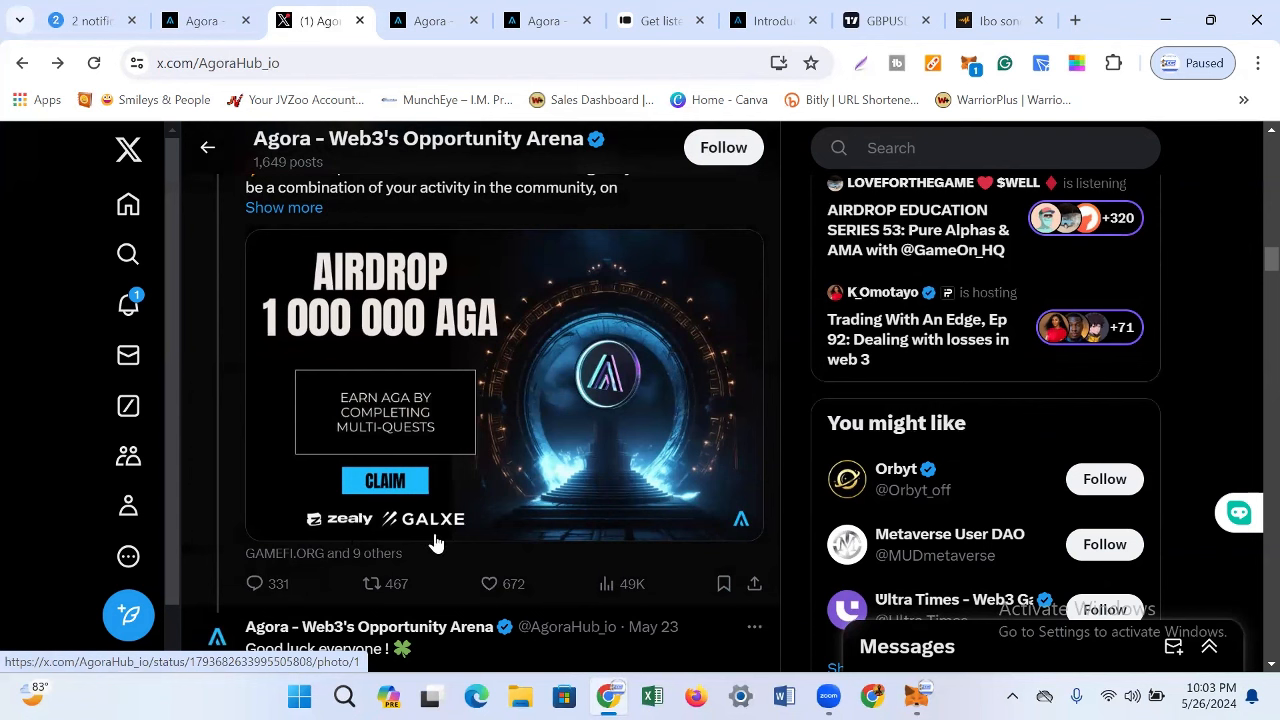
mouse_move(672, 467)
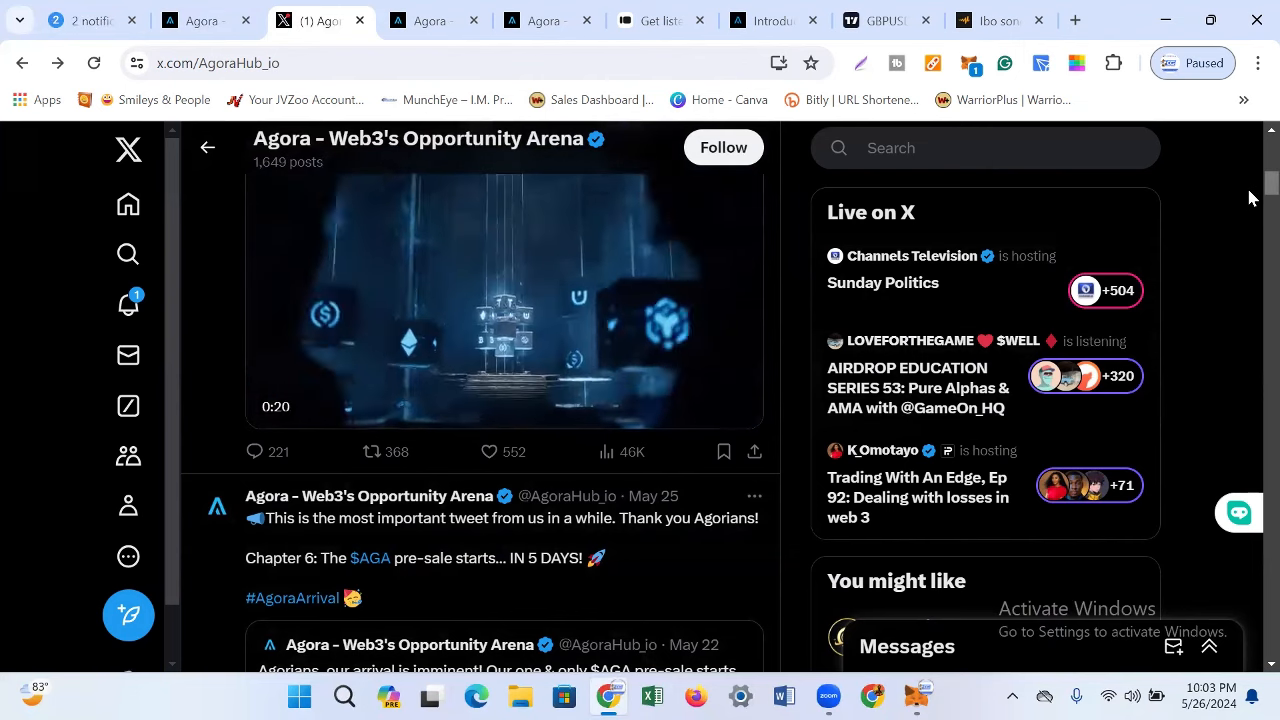
Step: Scroll to the May 25 'Chapter 6' pre-sale post, then return to the Loot Box tab
scroll("down", 3)
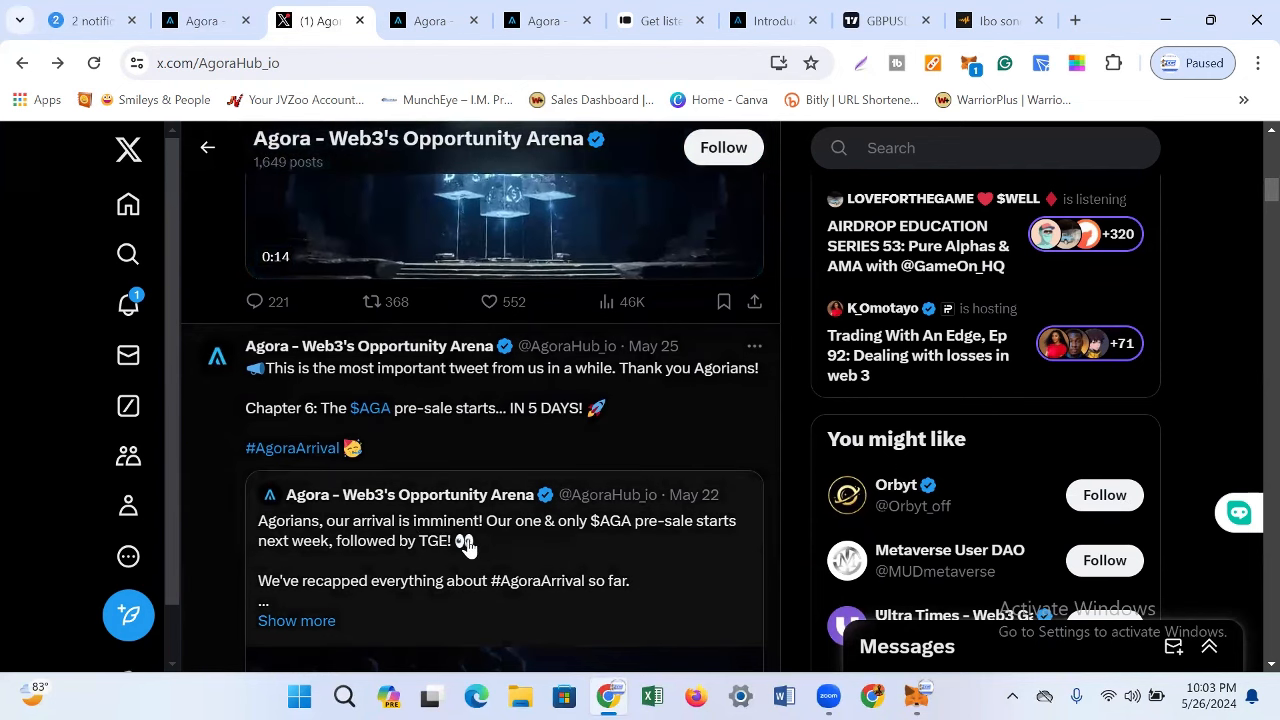
mouse_move(573, 538)
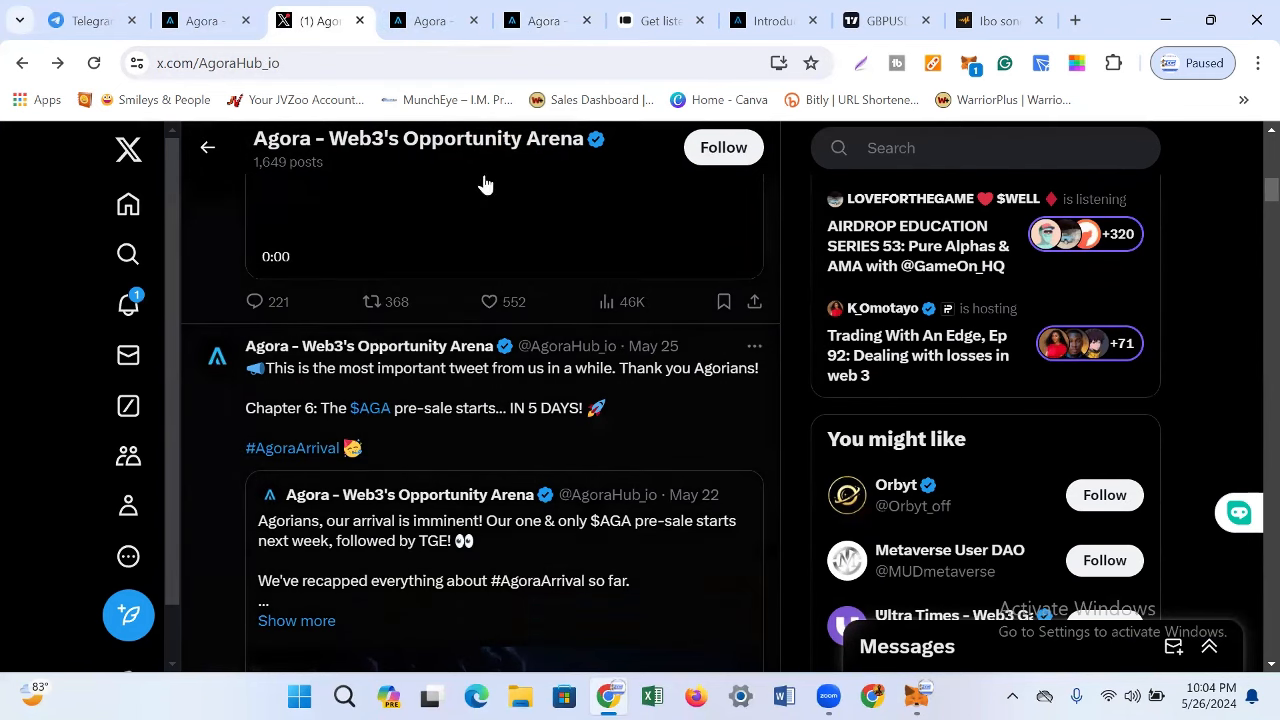
left_click(543, 20)
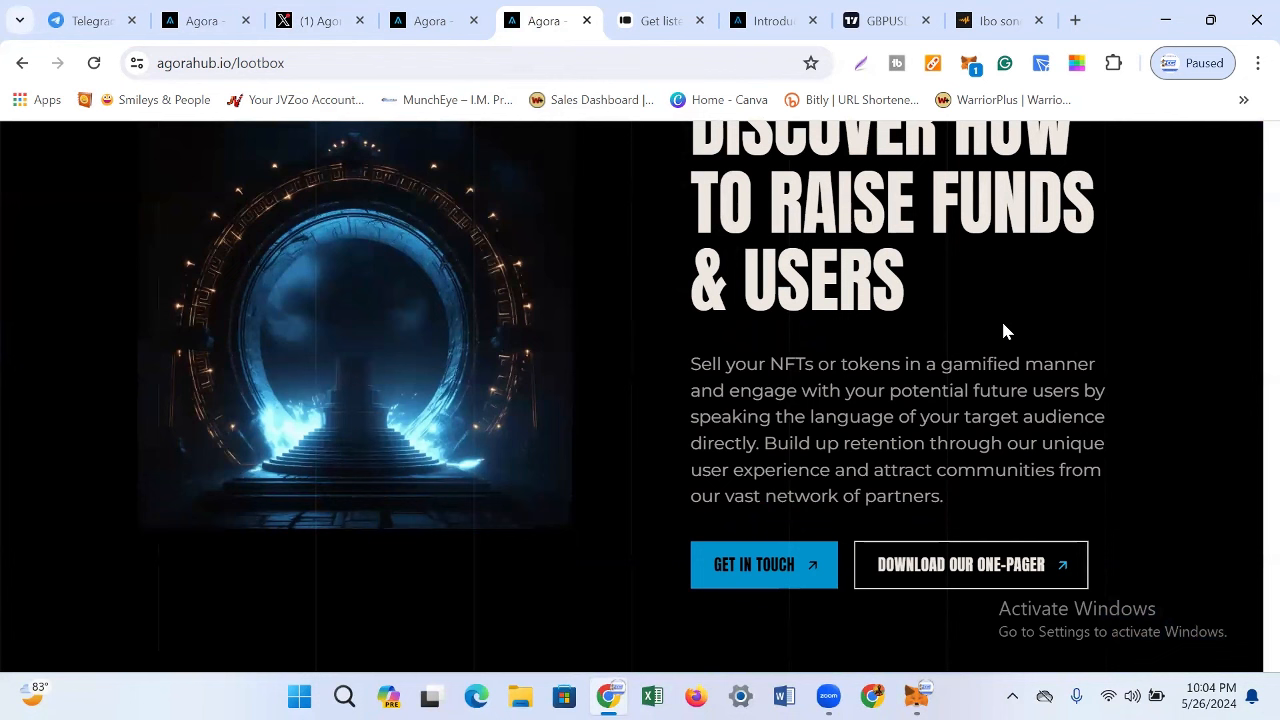
mouse_move(1252, 426)
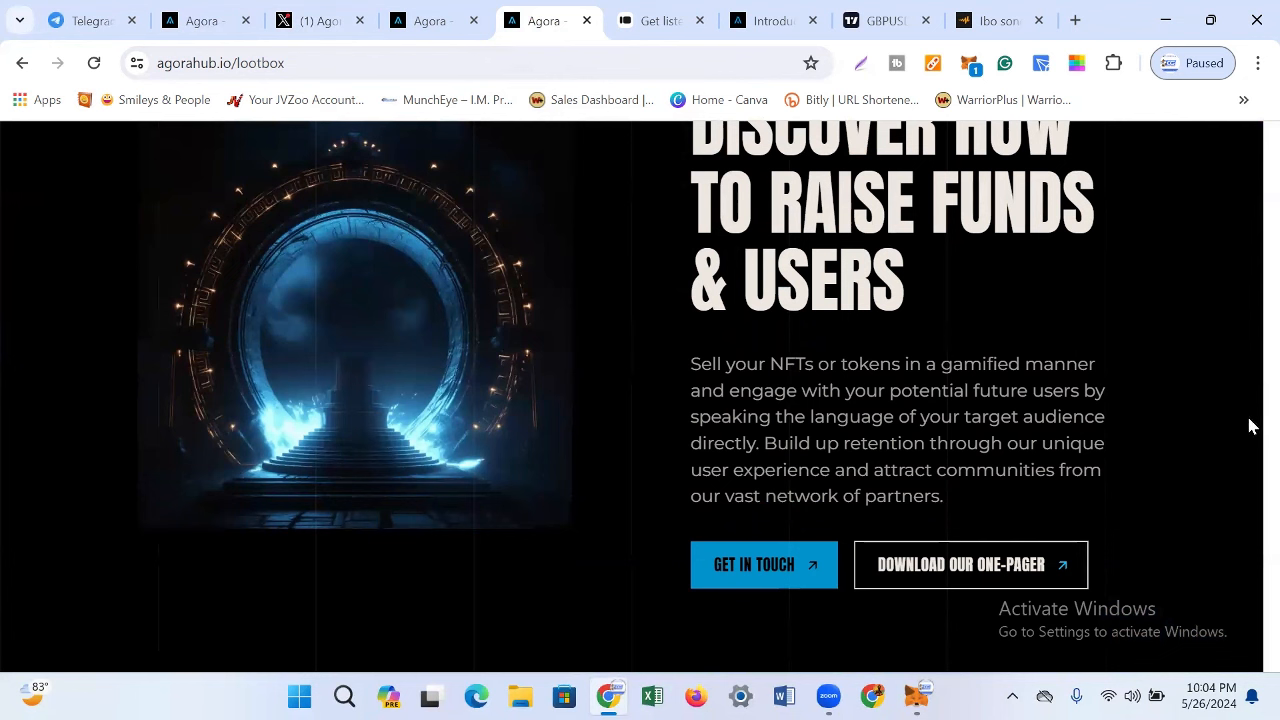
mouse_move(1251, 427)
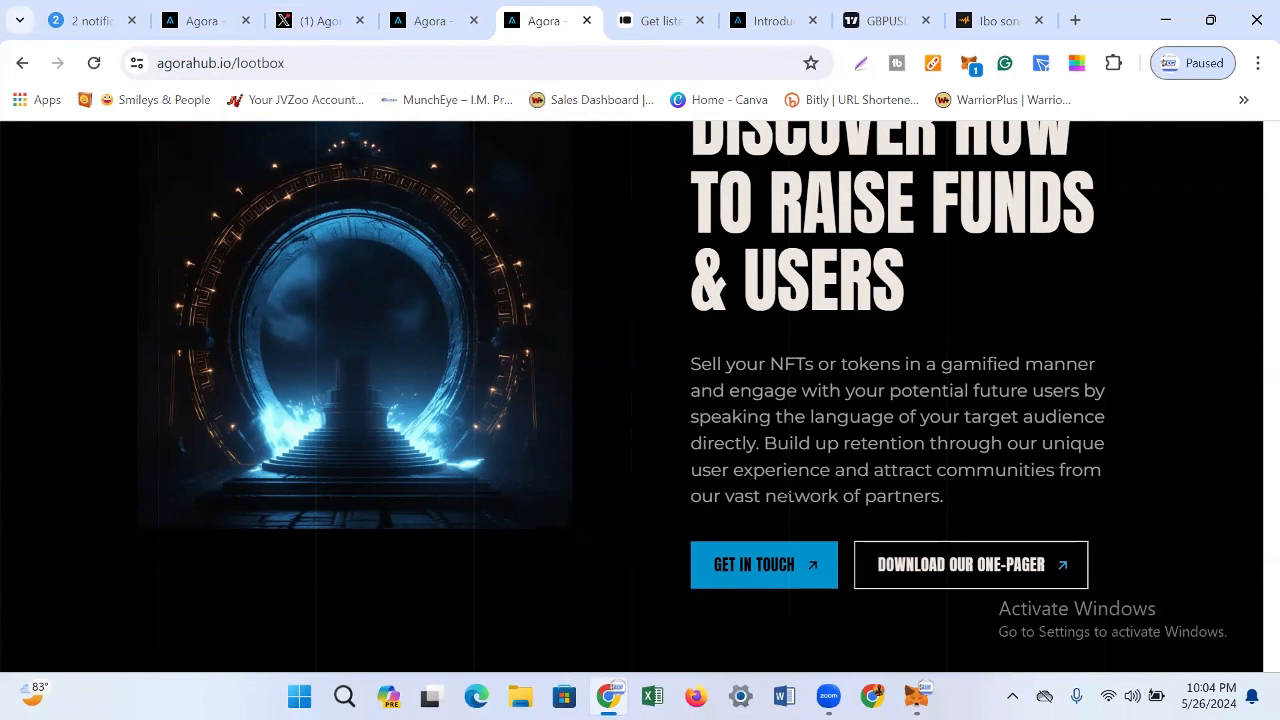
mouse_move(1057, 497)
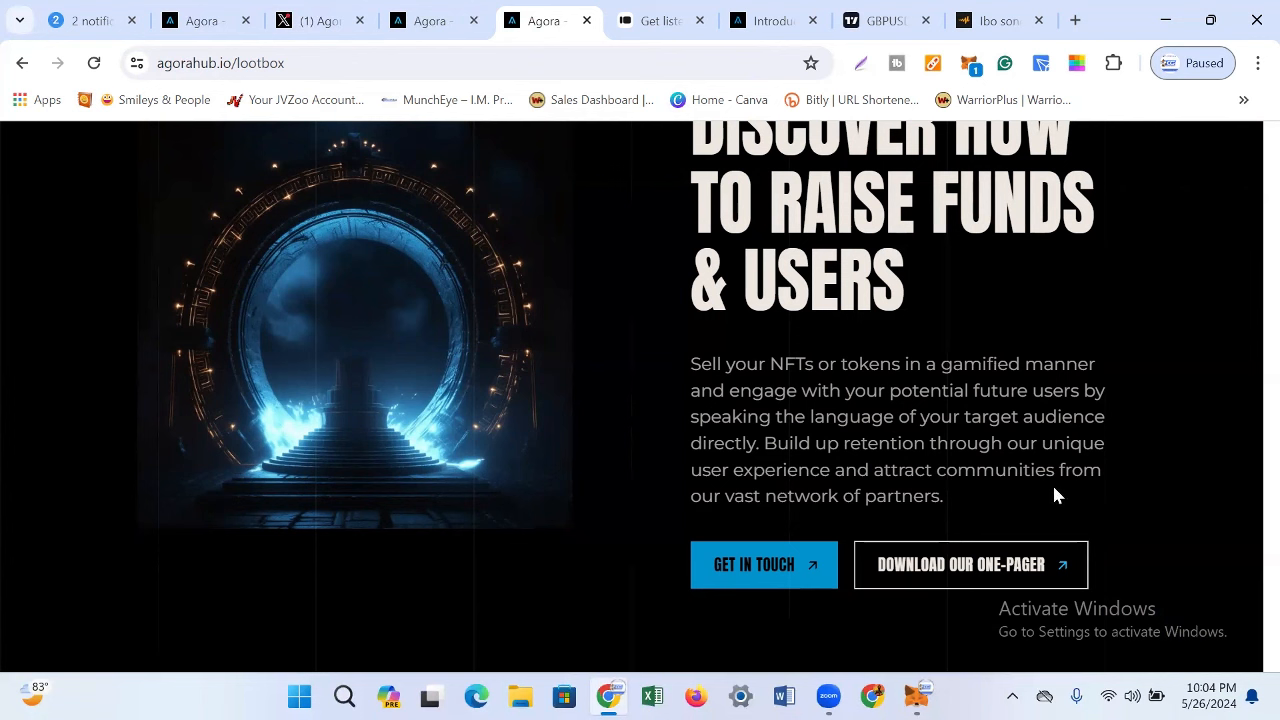
mouse_move(800, 525)
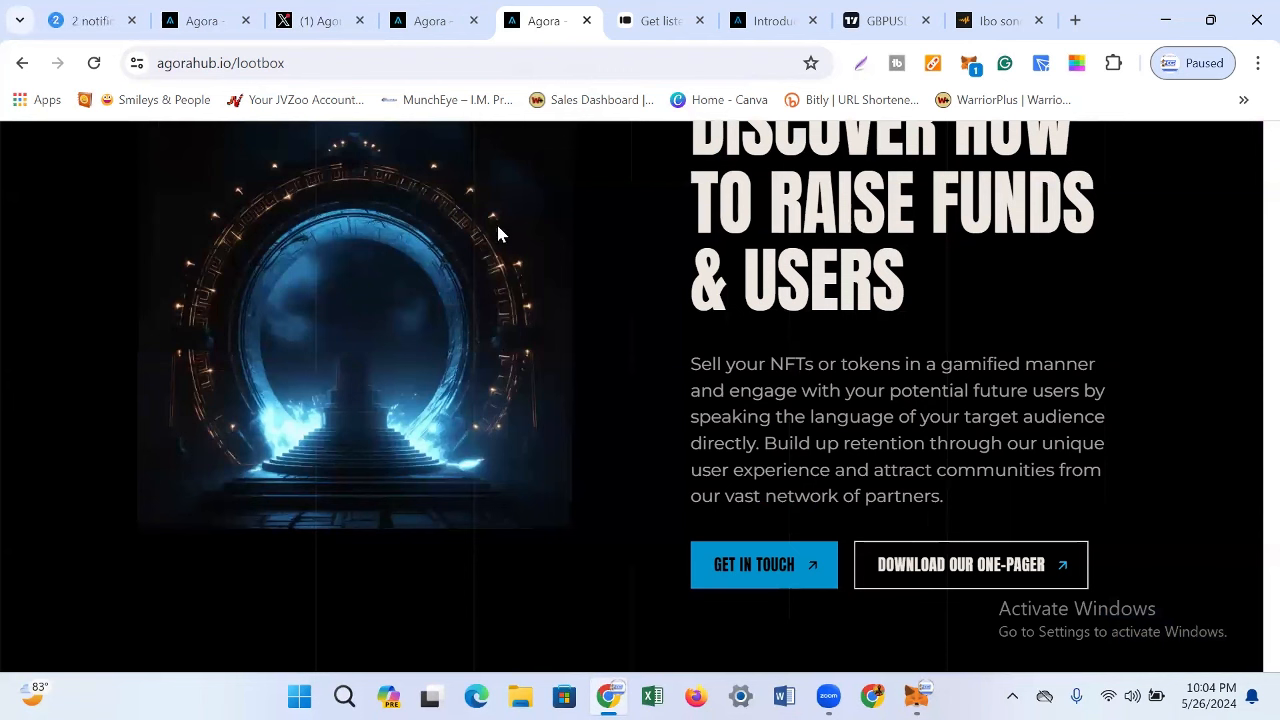
mouse_move(1226, 425)
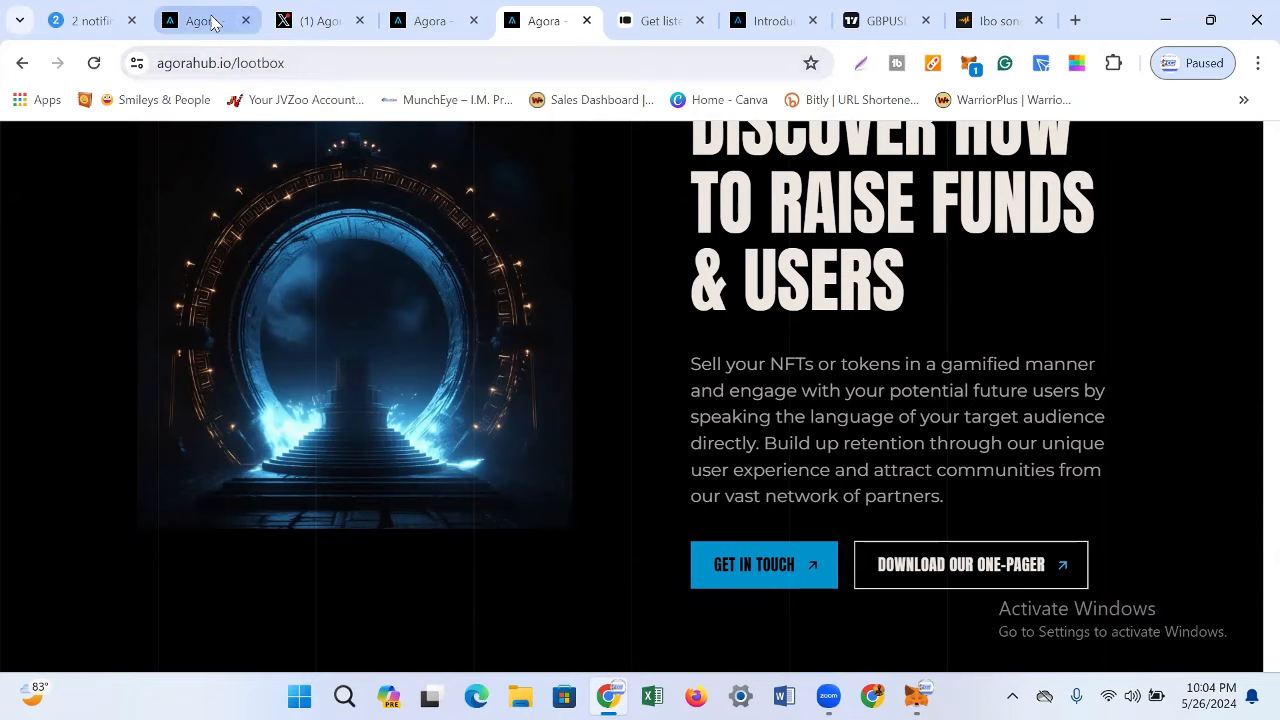
Step: On agorahub.io/dex, browse the Partners section, return to the top, and expand the HUB list
left_click(200, 20)
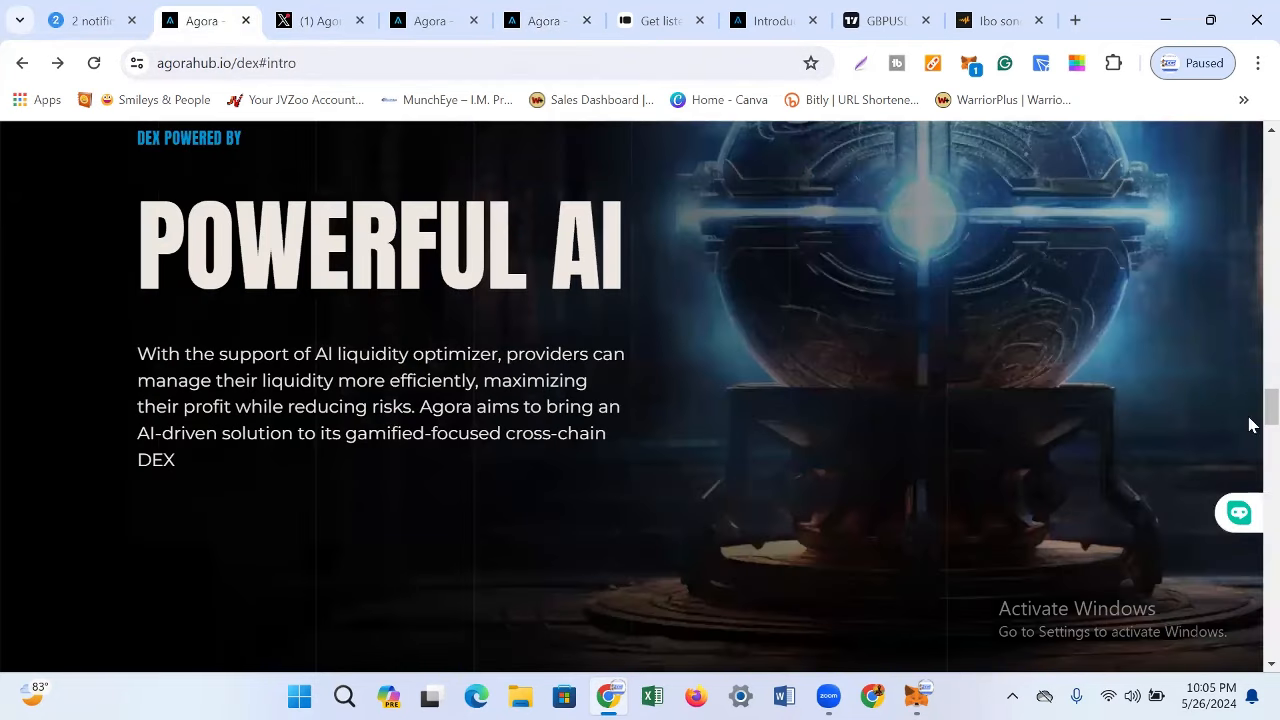
scroll("down", 3)
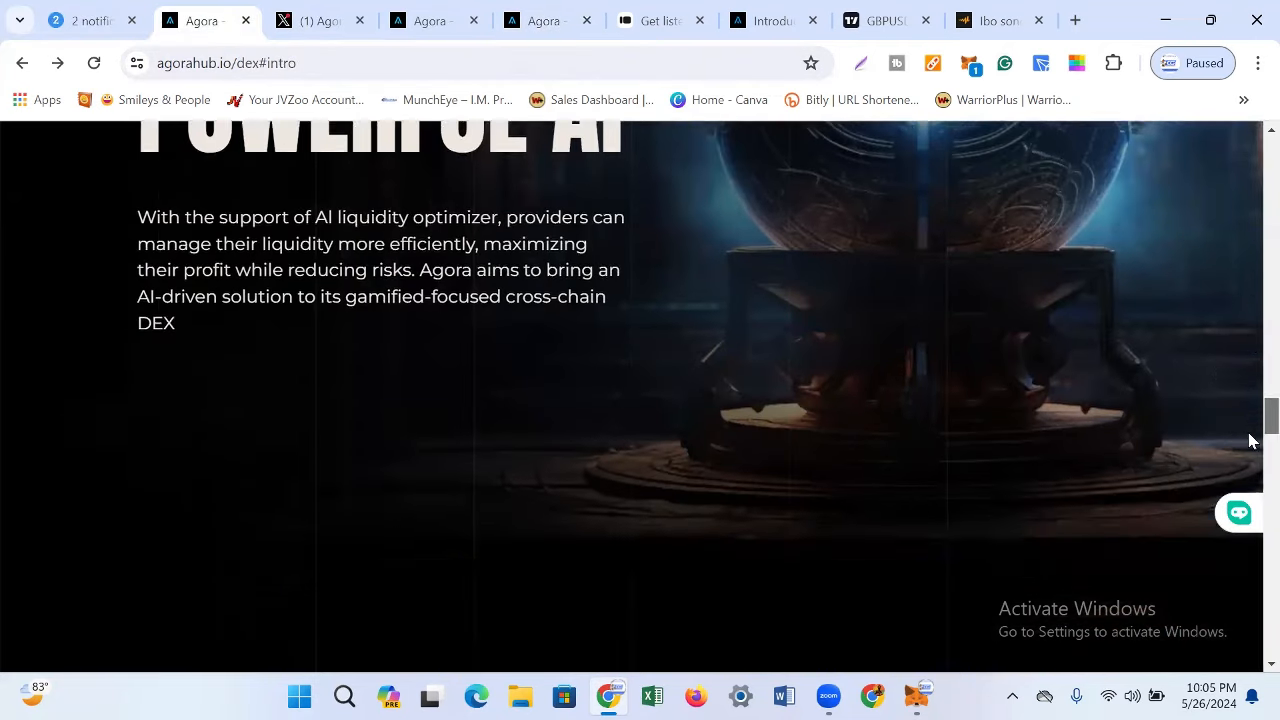
scroll("down", 3)
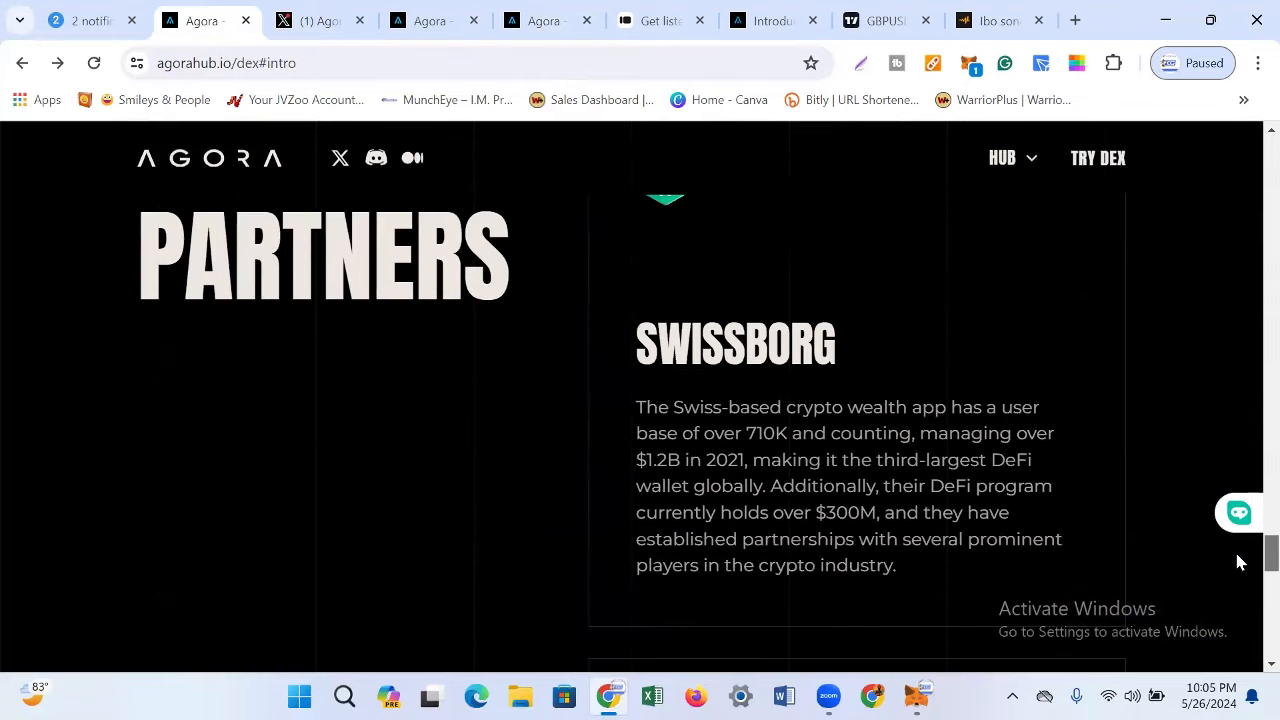
scroll("down", 3)
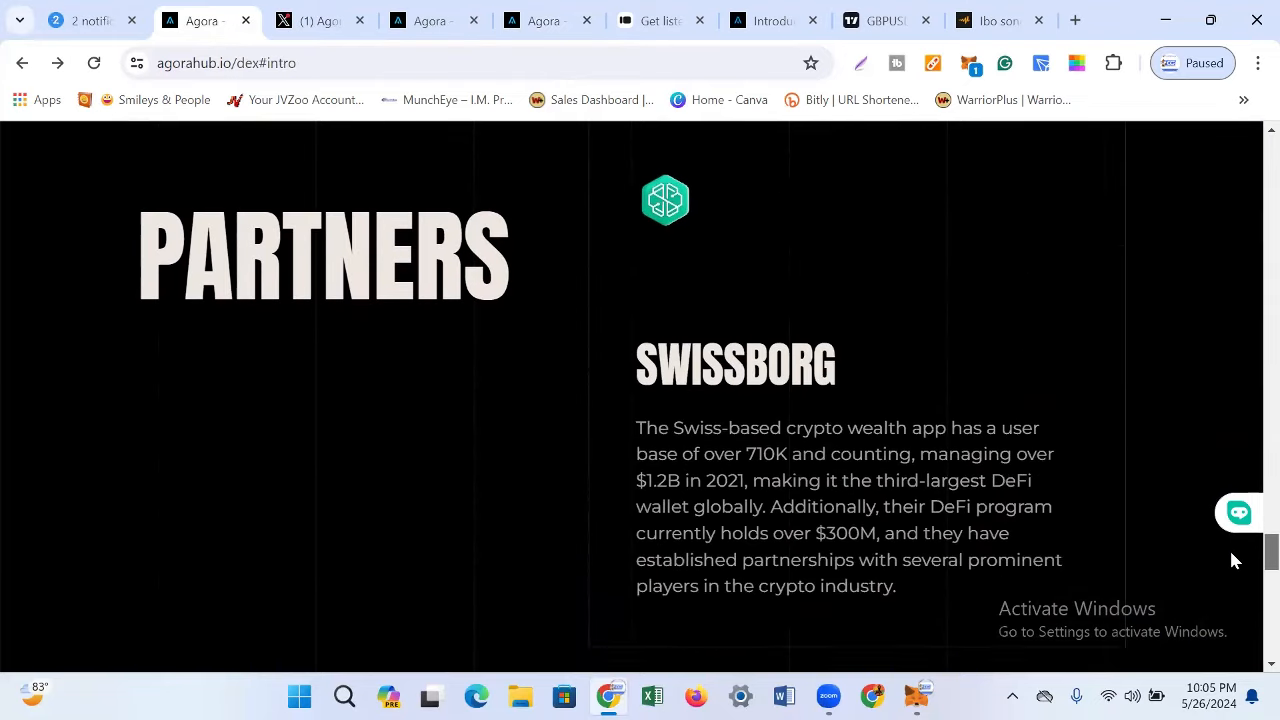
scroll("down", 3)
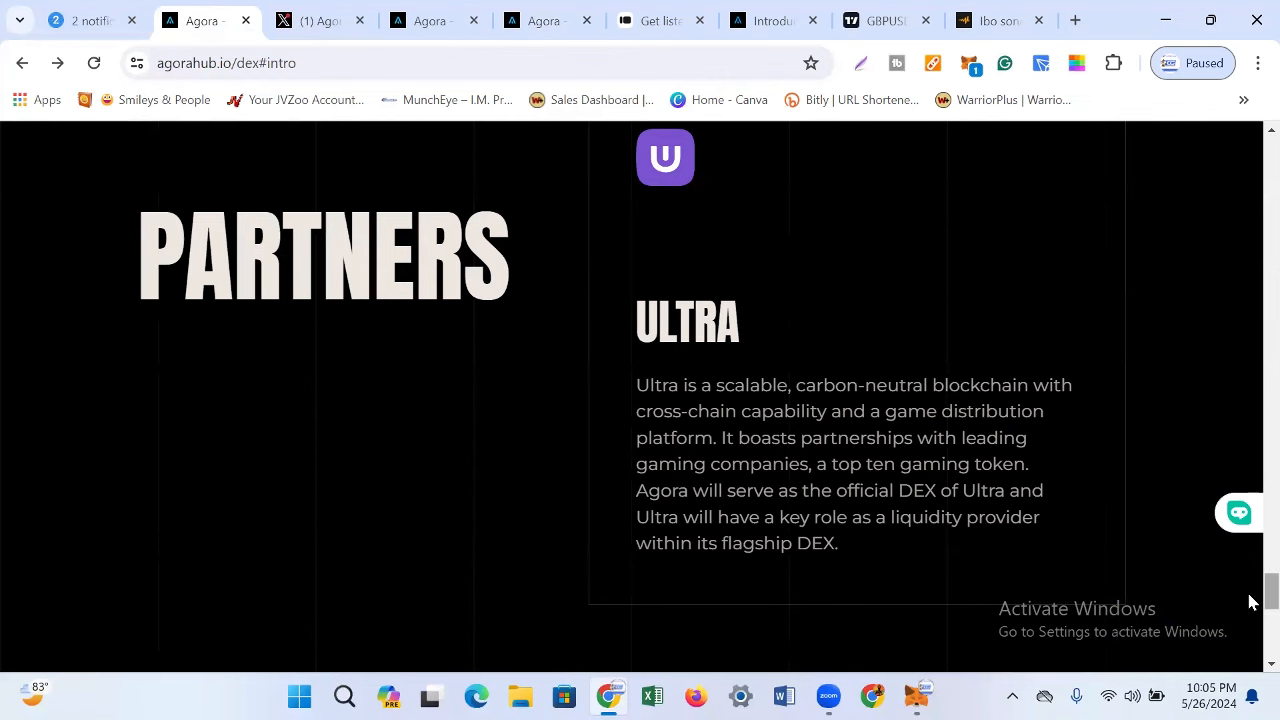
scroll("up", 3)
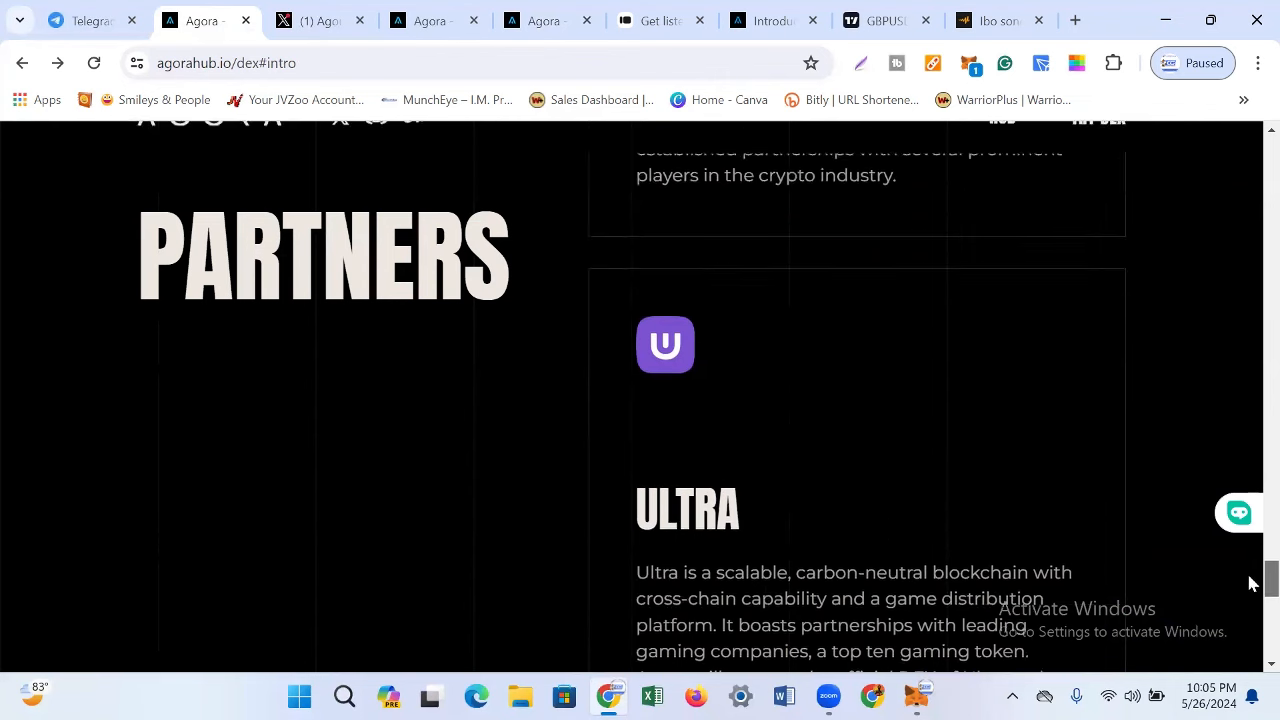
scroll("down", 3)
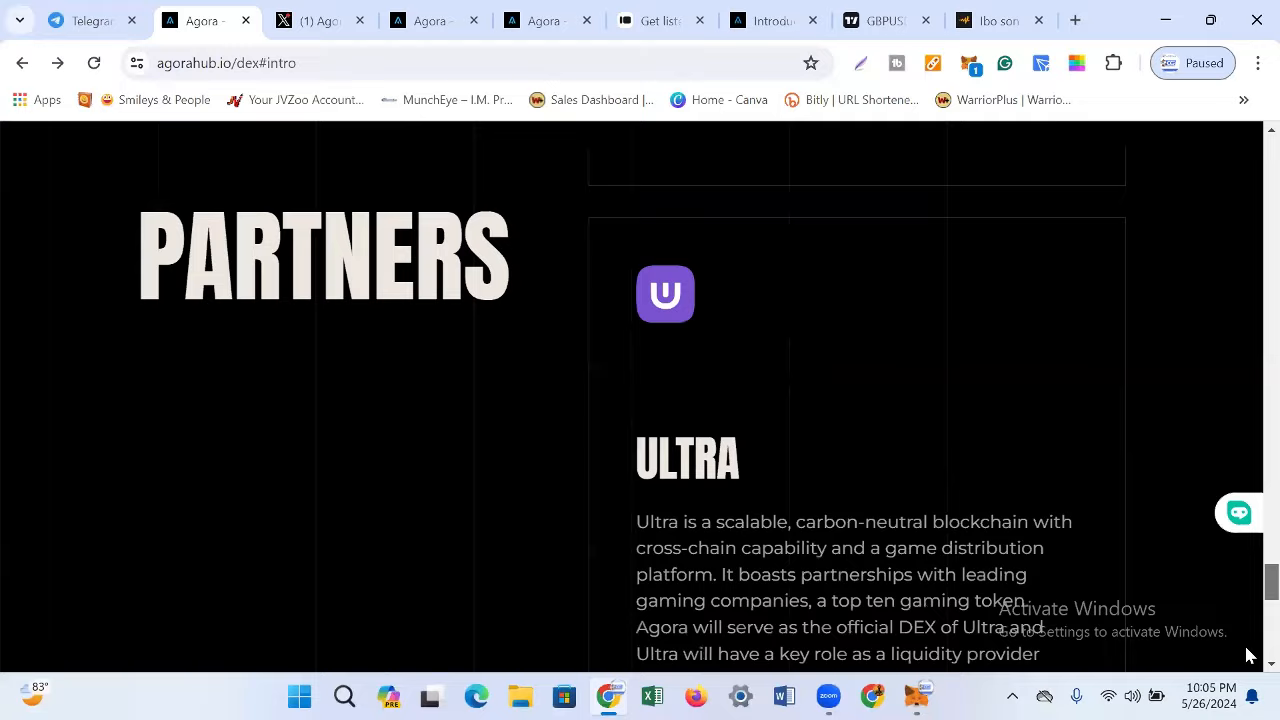
scroll("up", 3)
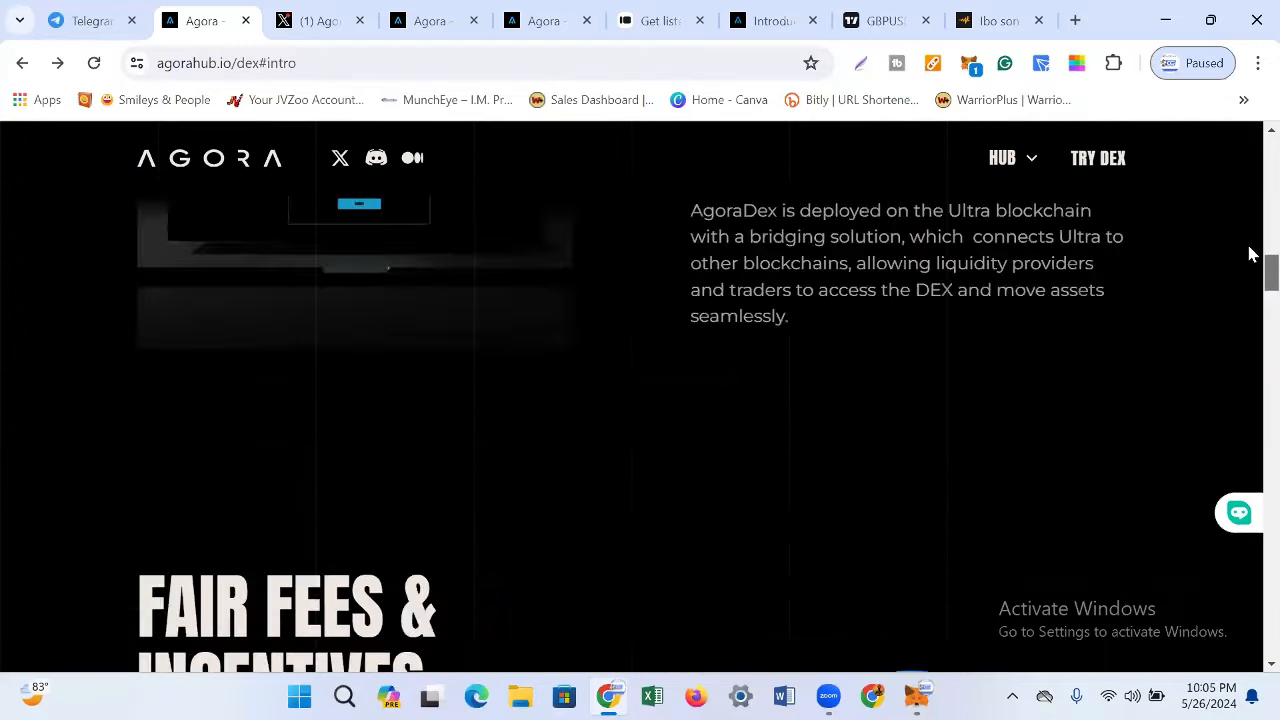
scroll("up", 3)
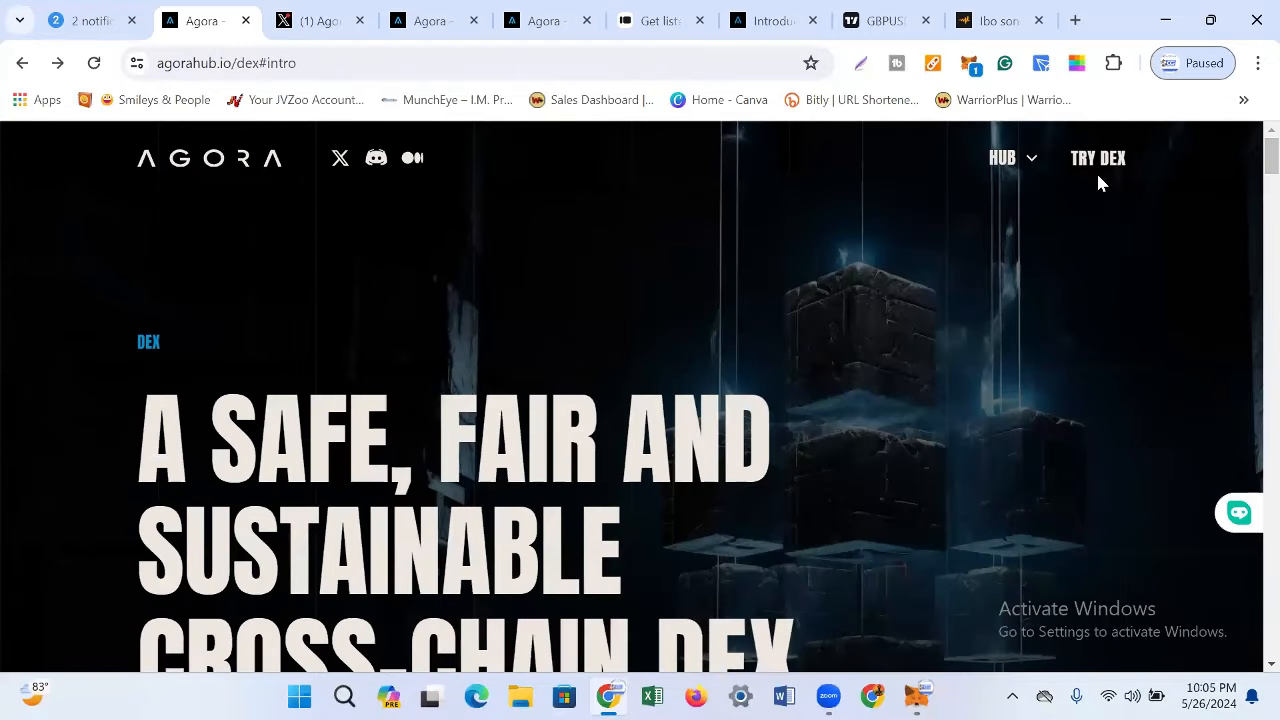
left_click(1003, 158)
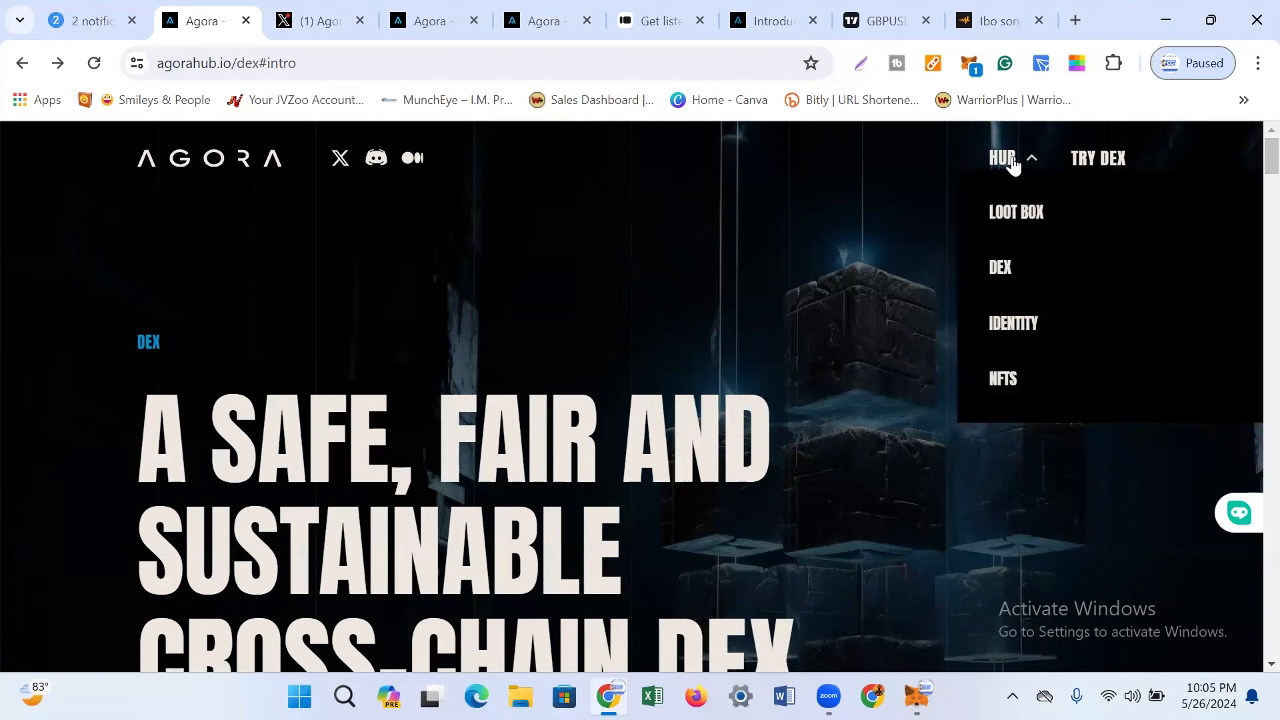